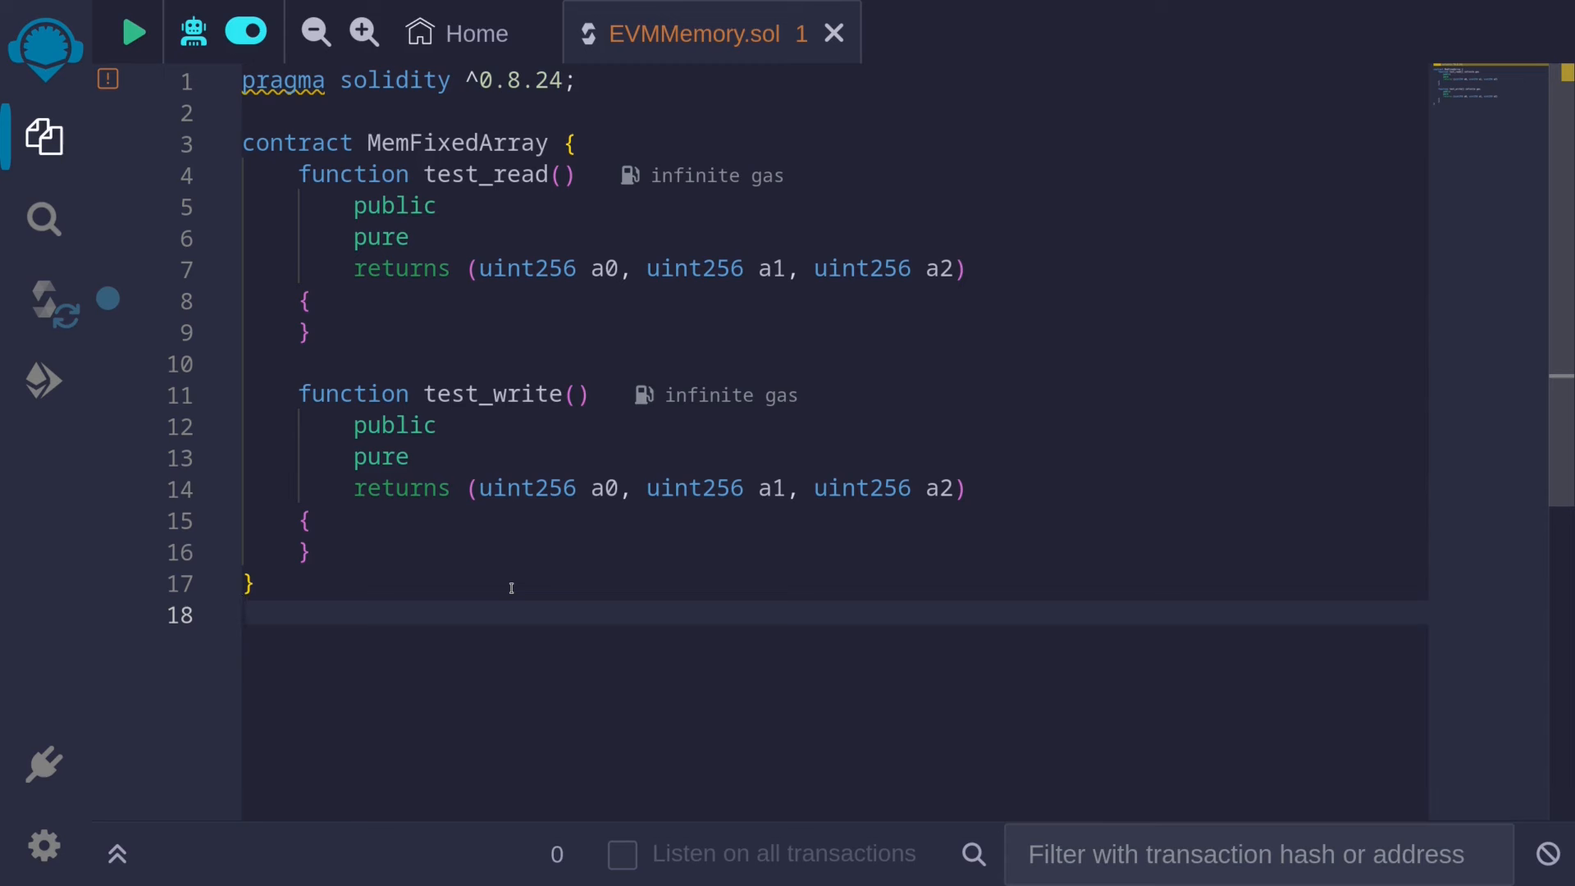
In test_read, declare uint32[3] memory arr = [uint32(1), uint32(2), uint32(3)] and add blank lines
{"action": "type", "text": "uint32[3] memory arr = [uint32(1), uint32(2), uint32(3)];"}
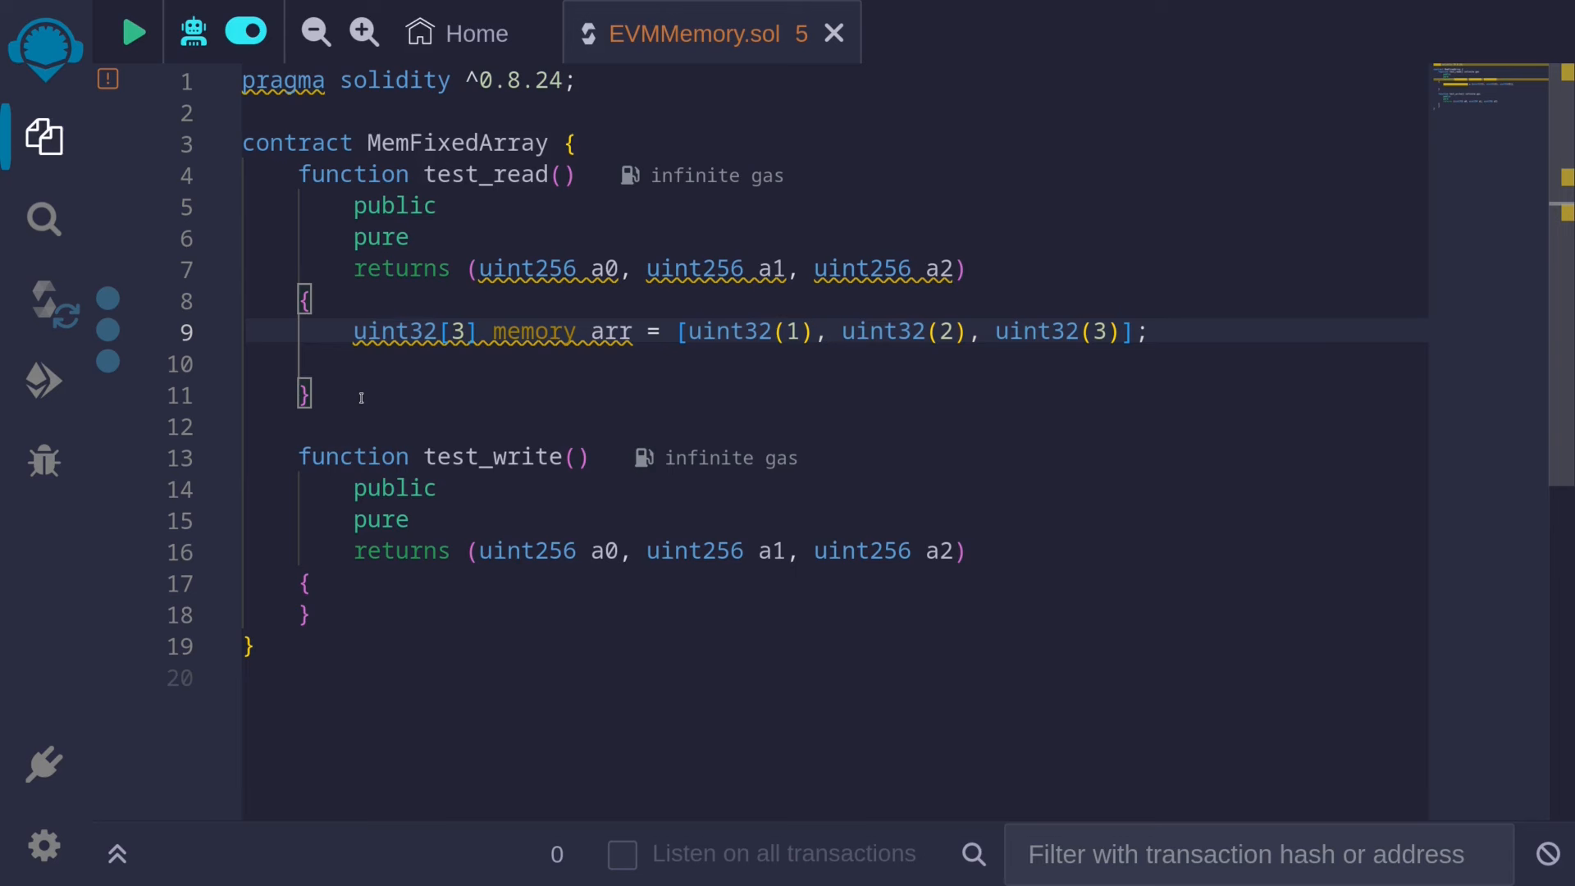
{"action": "left_click", "coordinate": [311, 331]}
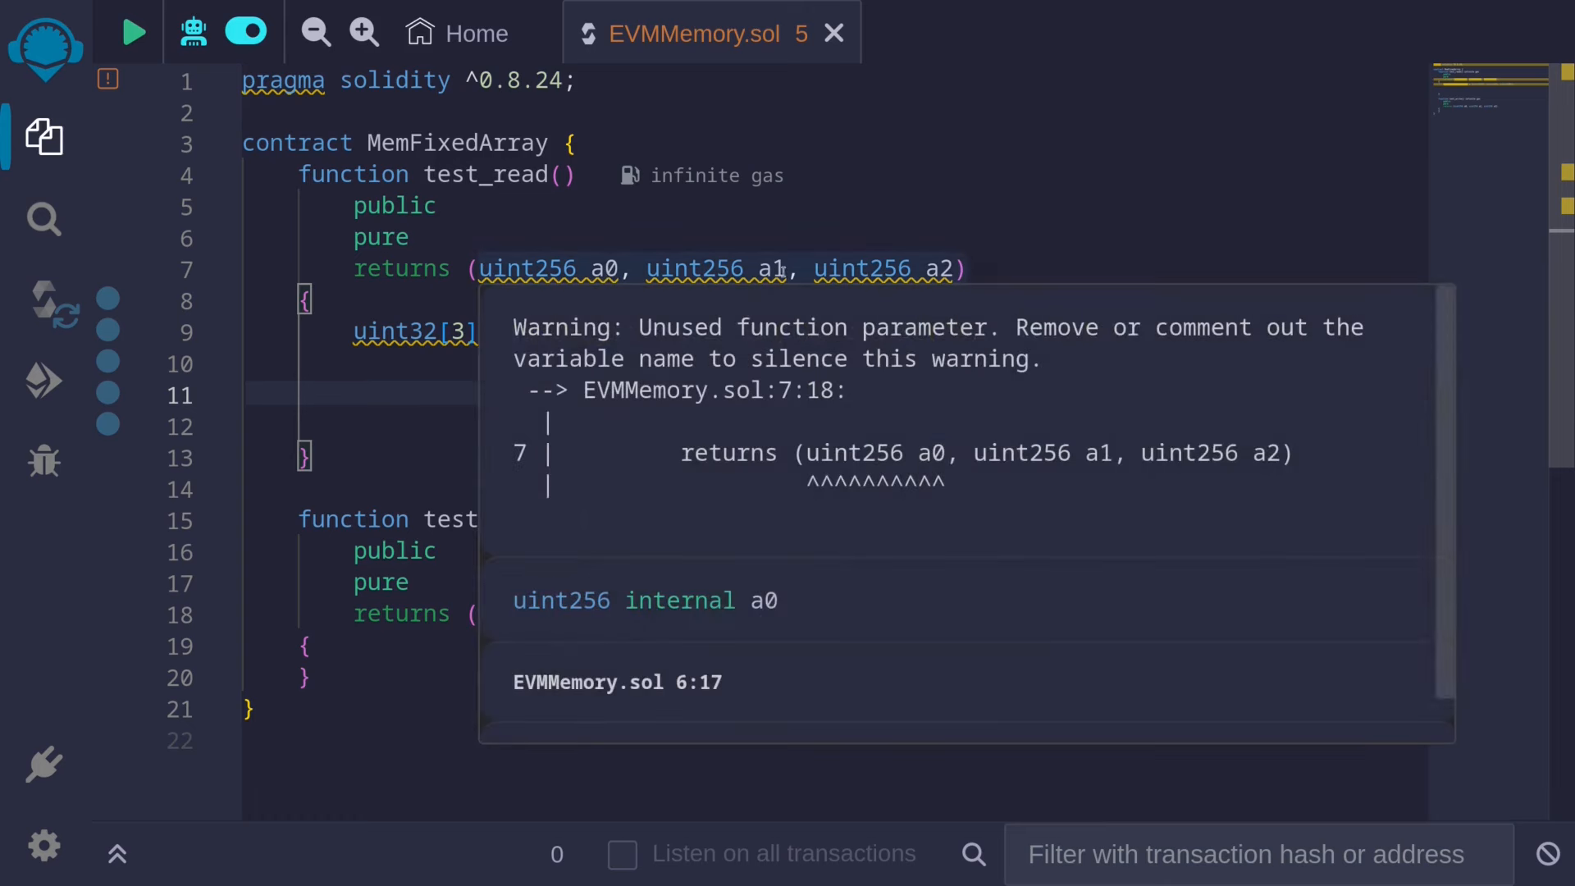
Write an assembly block in test_read loading a0 from mload(0x80) and a1 from mload(0xa0)
{"action": "type", "text": "assembly {"}
{"action": "type", "text": "a0"}
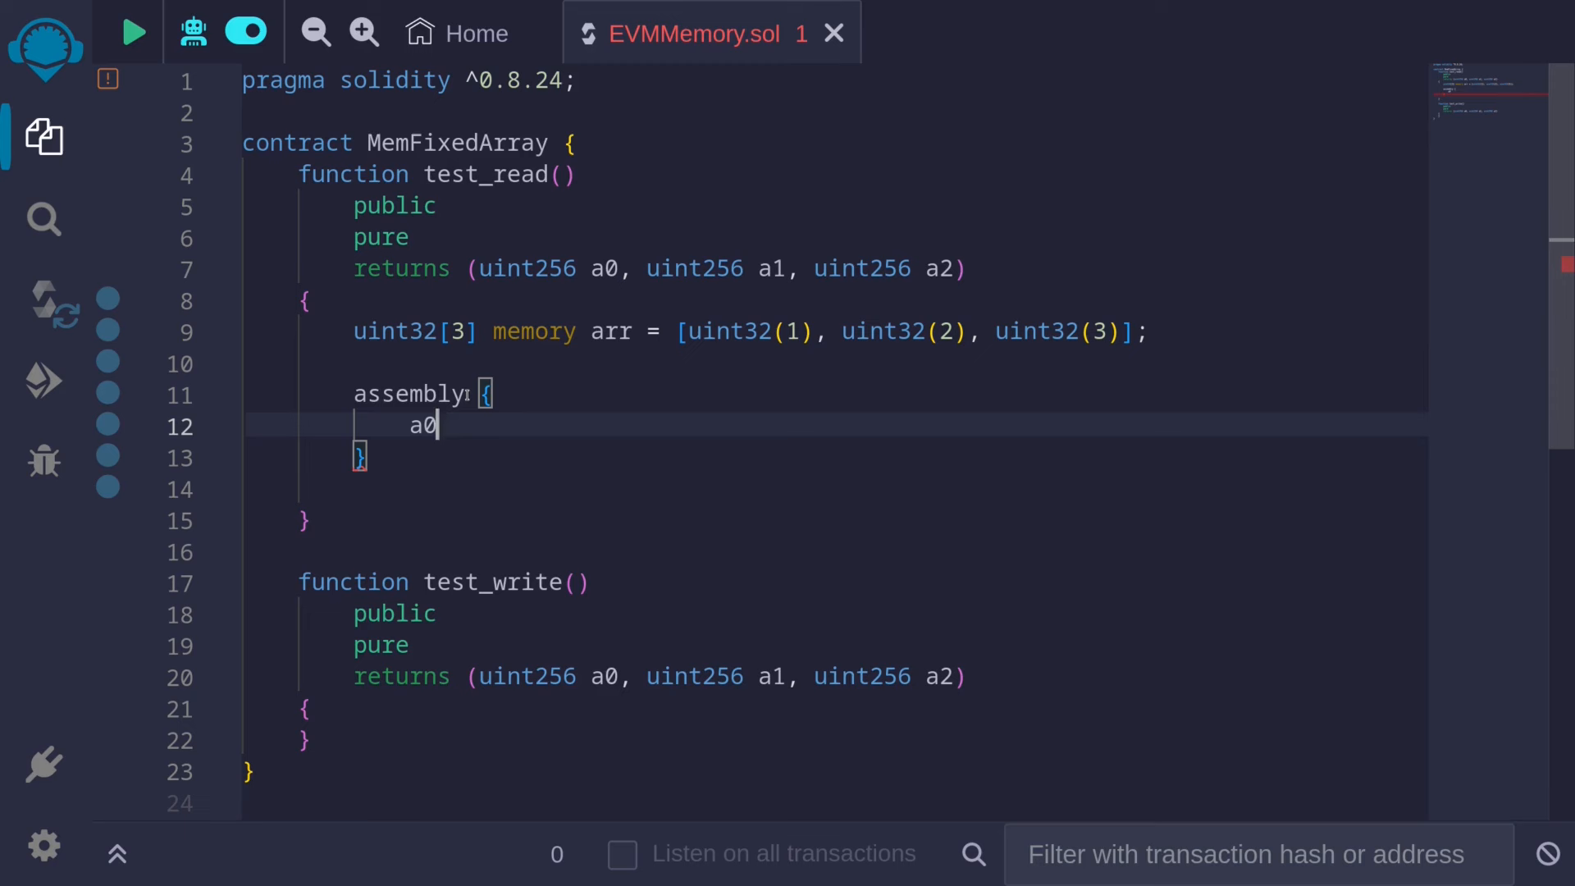
{"action": "type", "text": ":="}
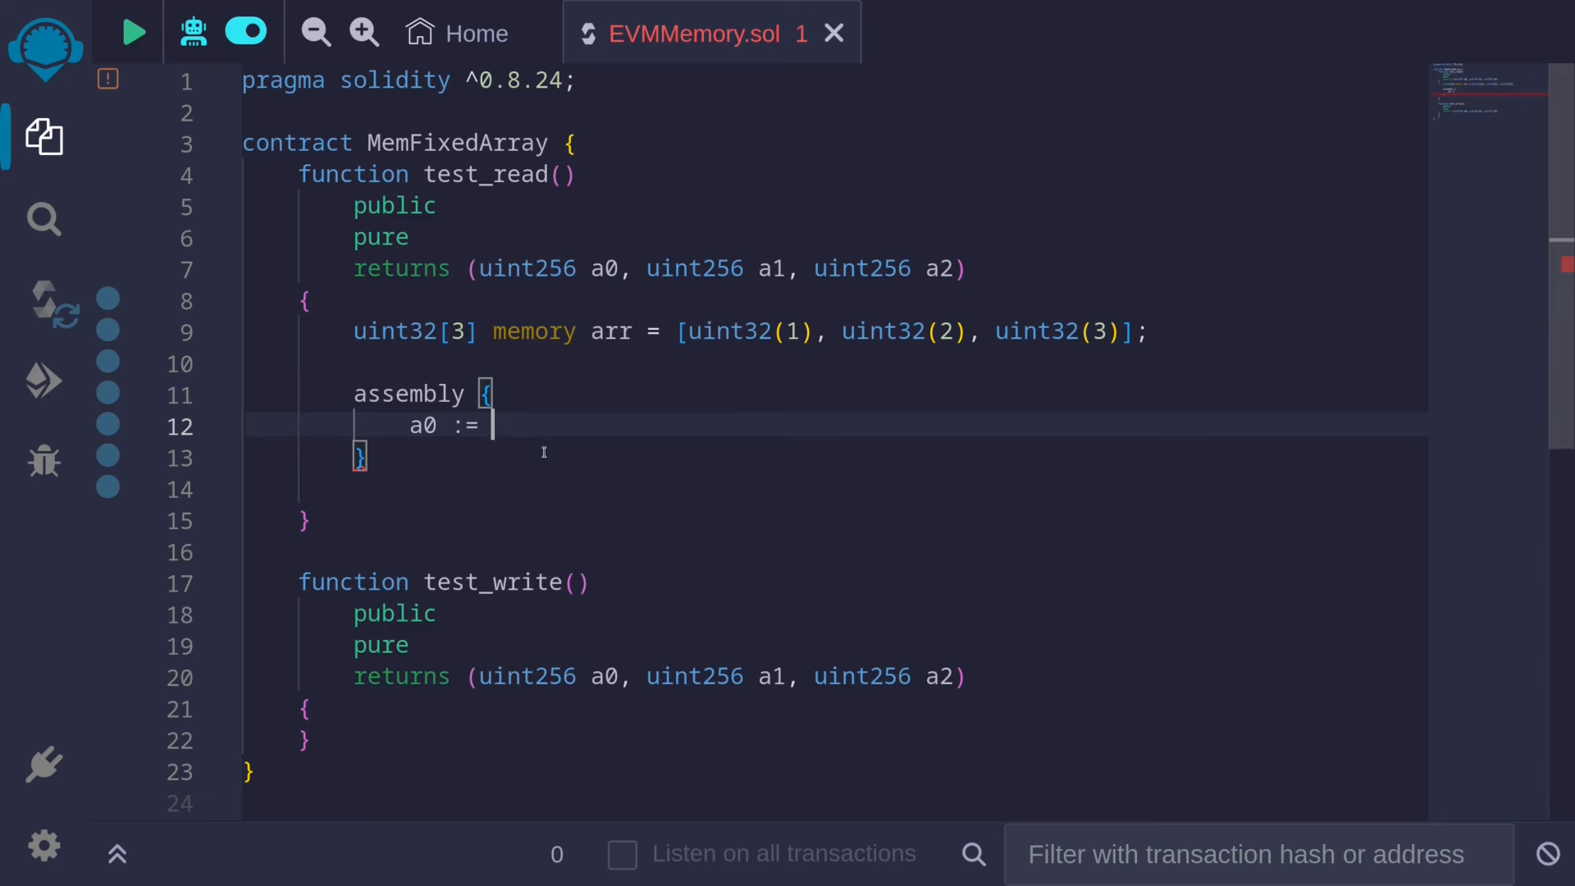
{"action": "type", "text": "mload()"}
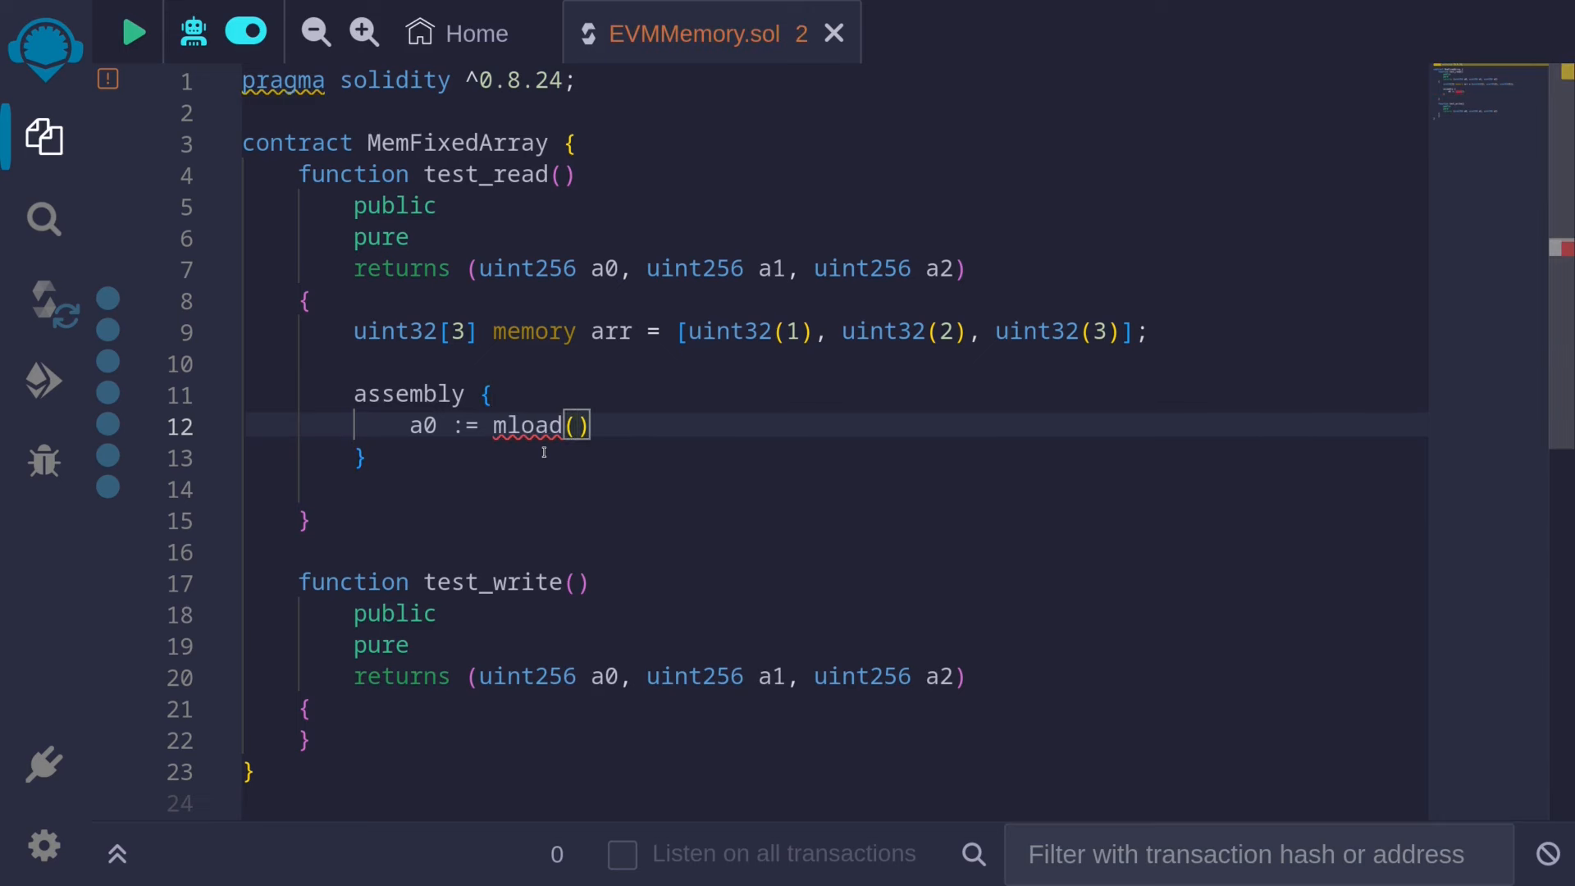
{"action": "type", "text": "0x80"}
{"action": "type", "text": "a1"}
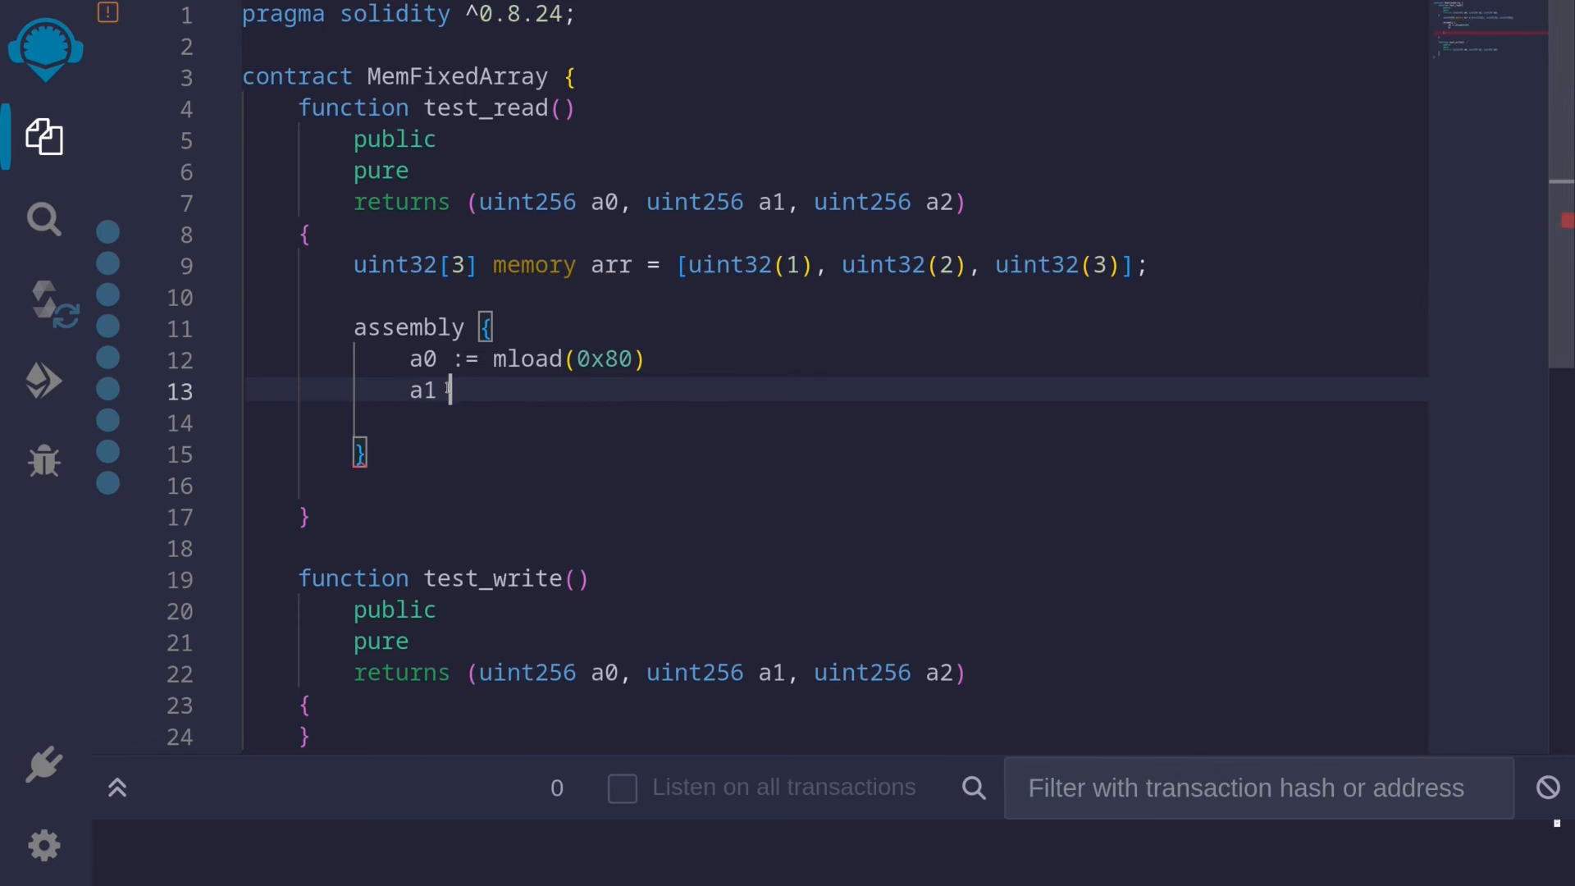
{"action": "type", "text": ":"}
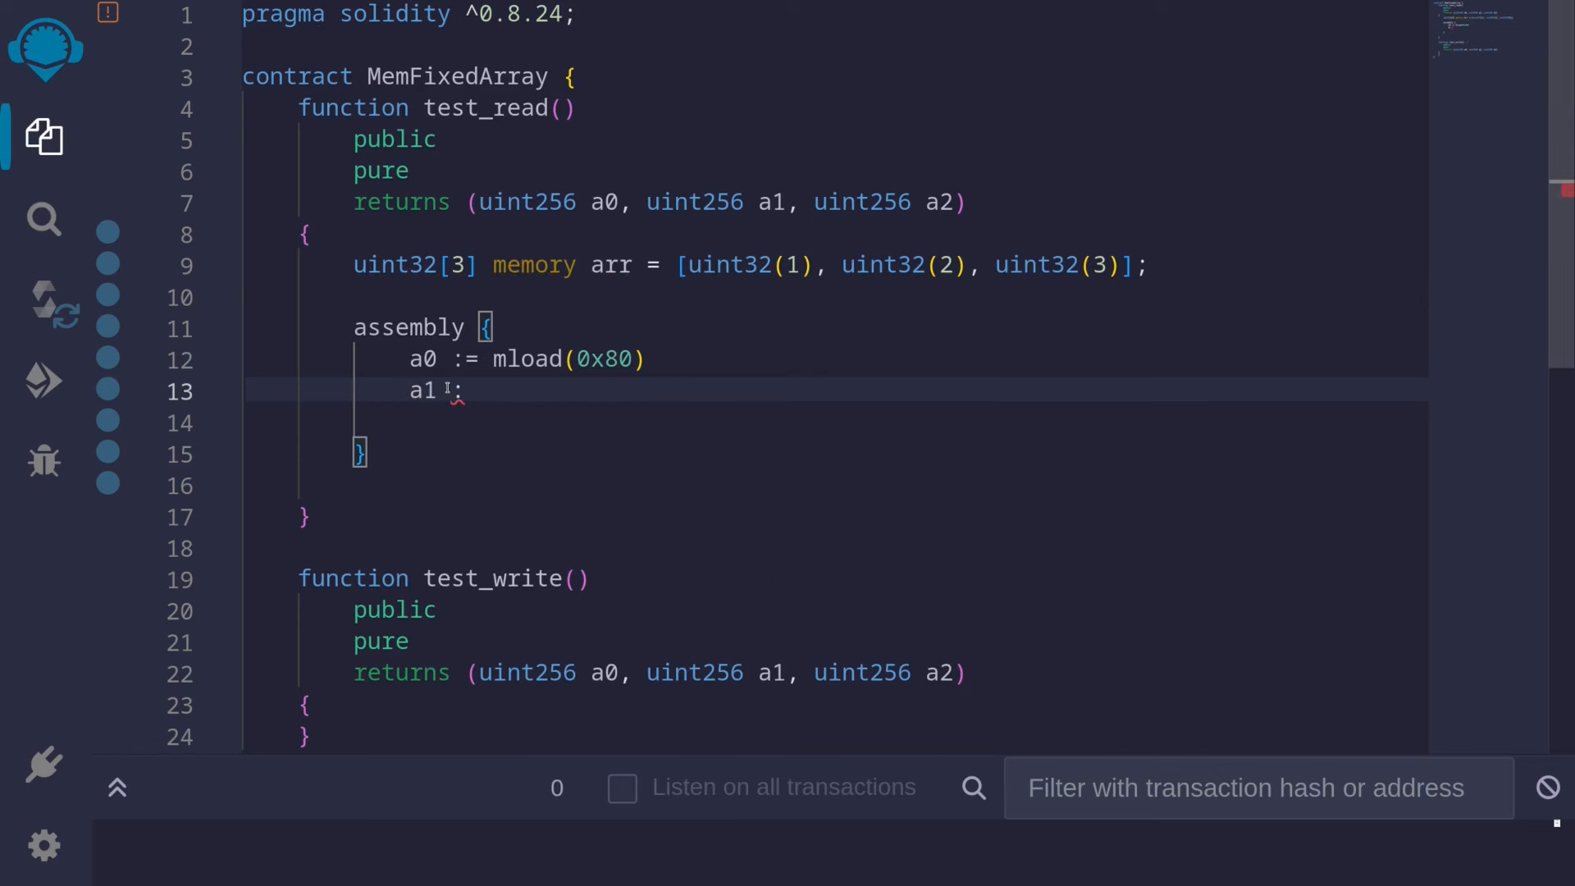
{"action": "type", "text": ":= mload("}
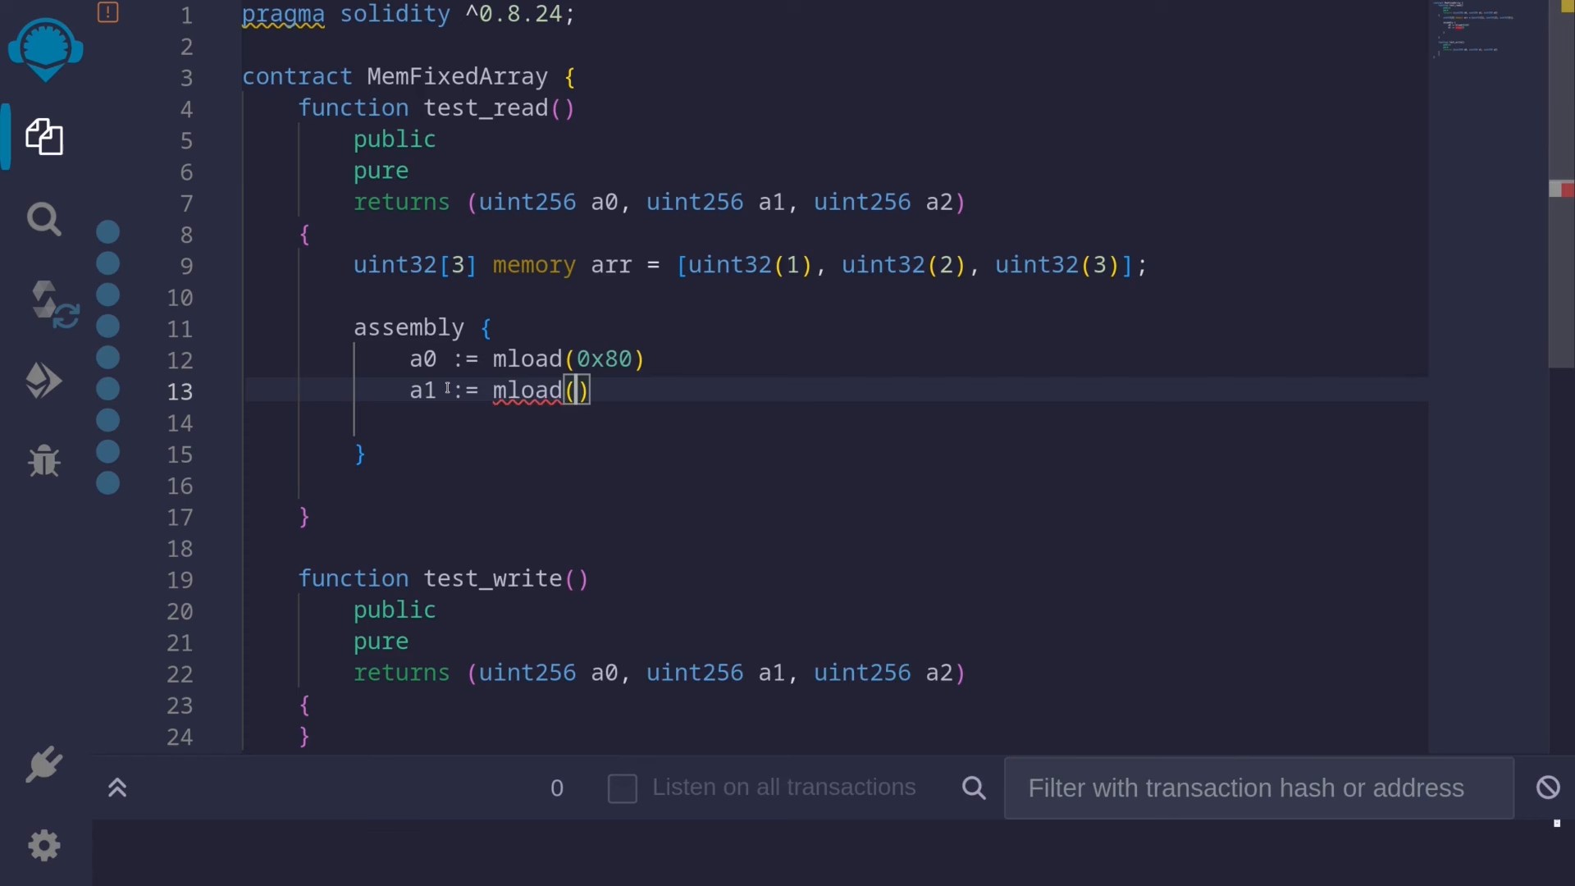
{"action": "type", "text": "add"}
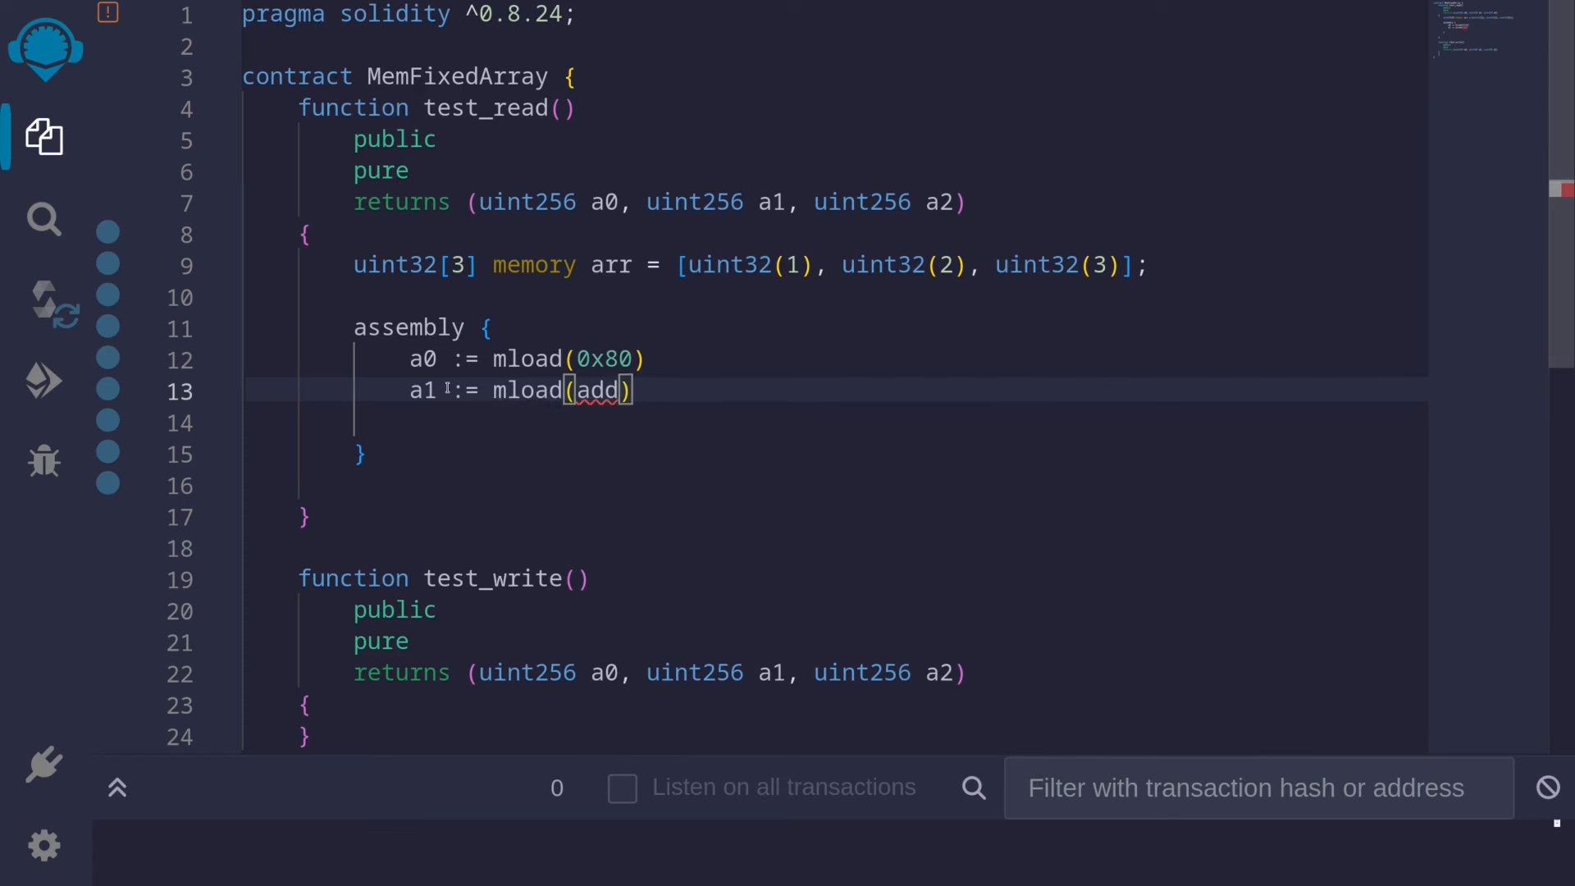
{"action": "type", "text": "(0x80, 0x"}
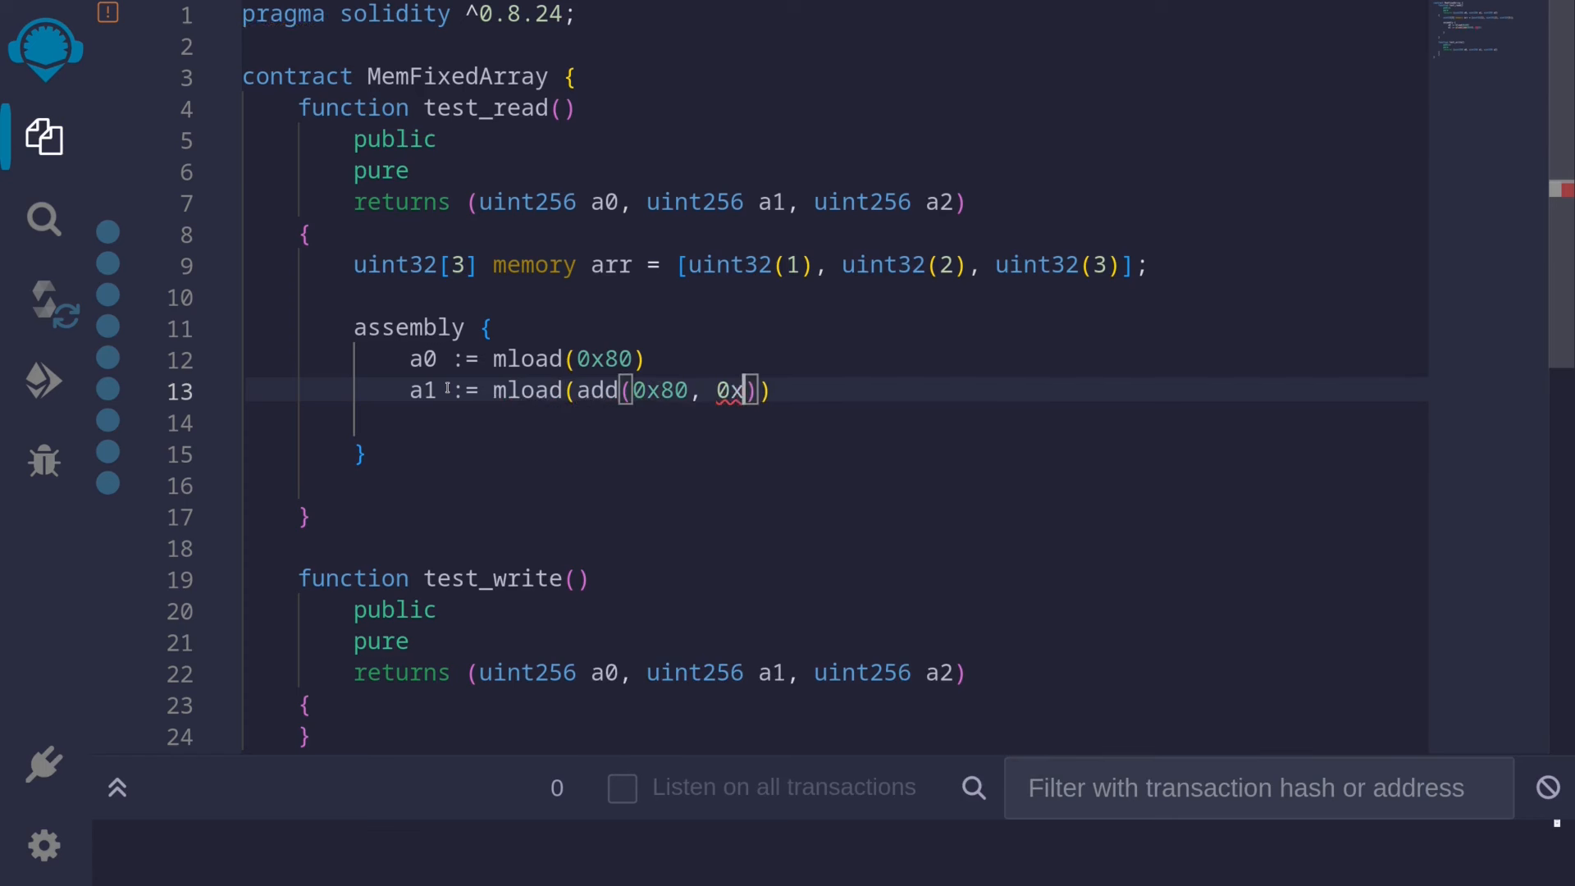
{"action": "type", "text": "20"}
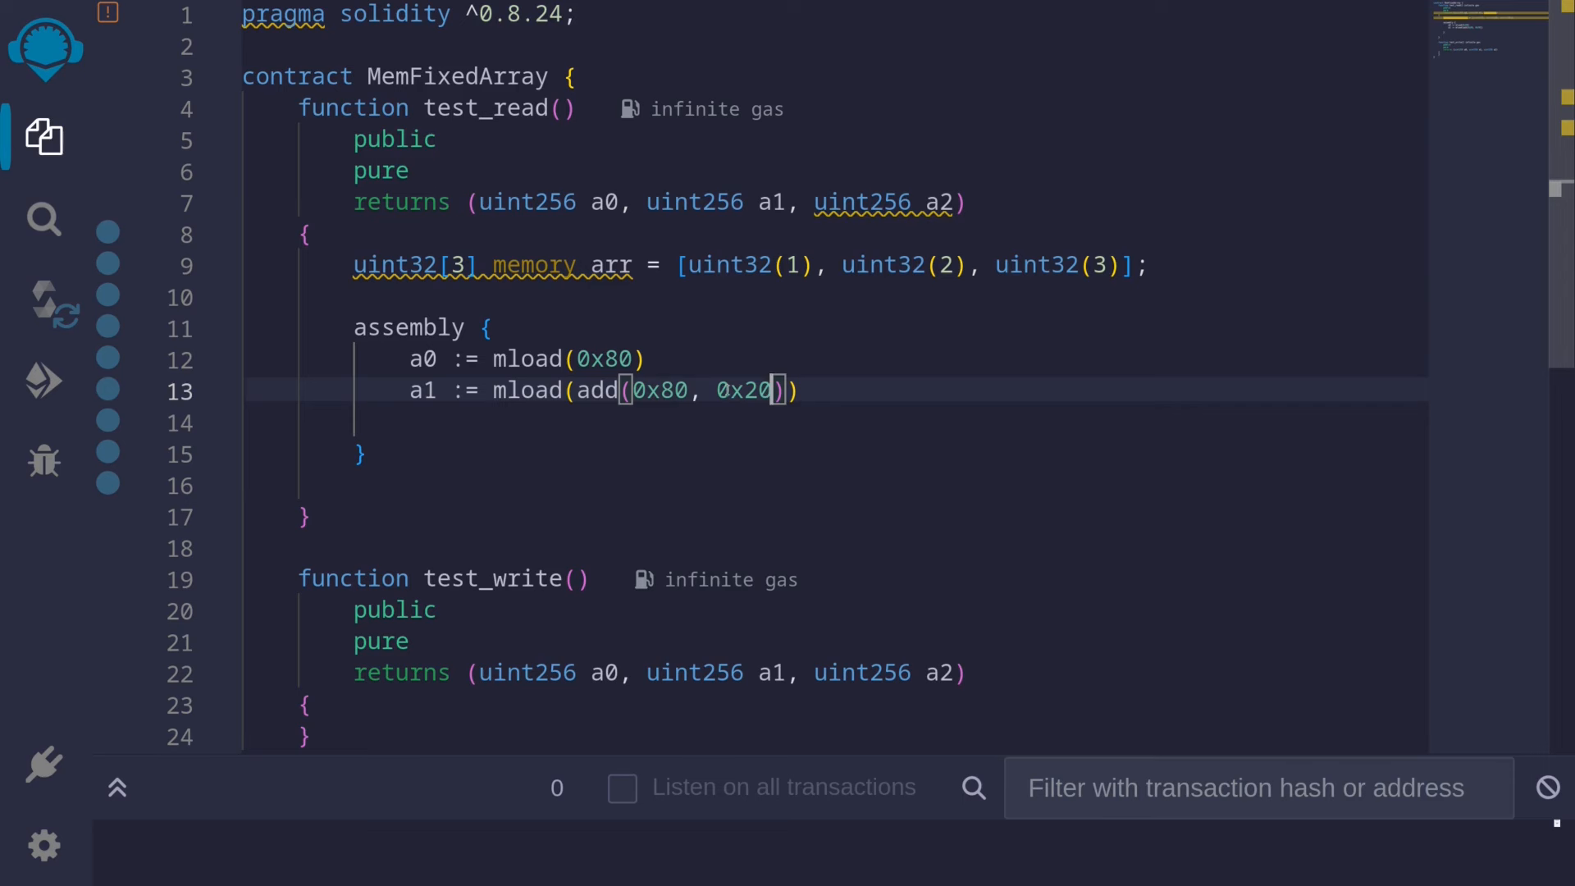
{"action": "mouse_move", "coordinate": [760, 390]}
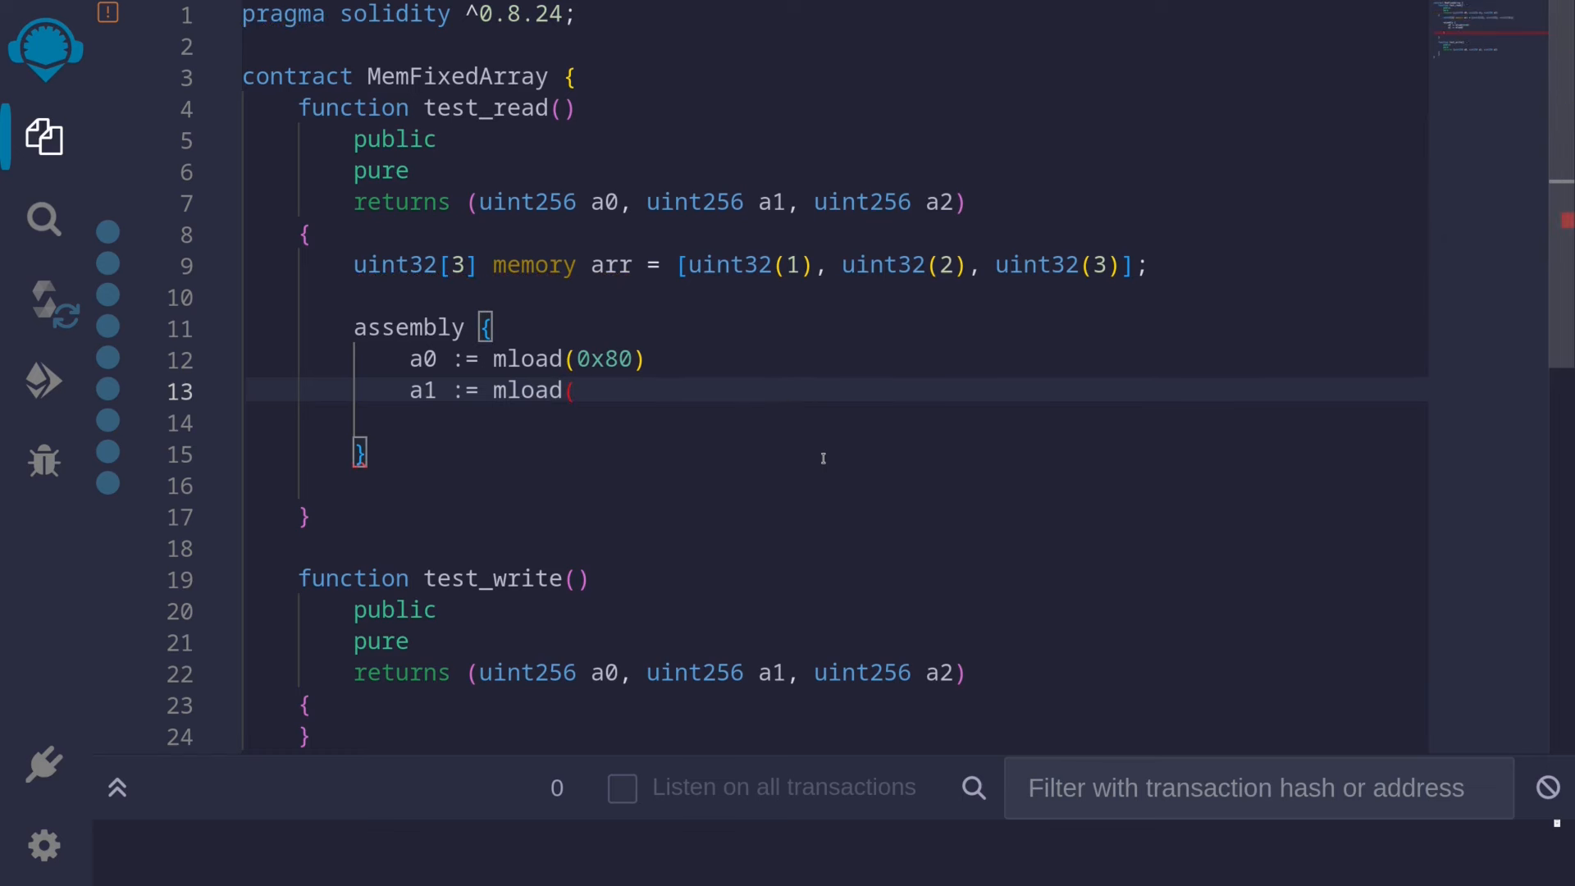
{"action": "type", "text": "0x"}
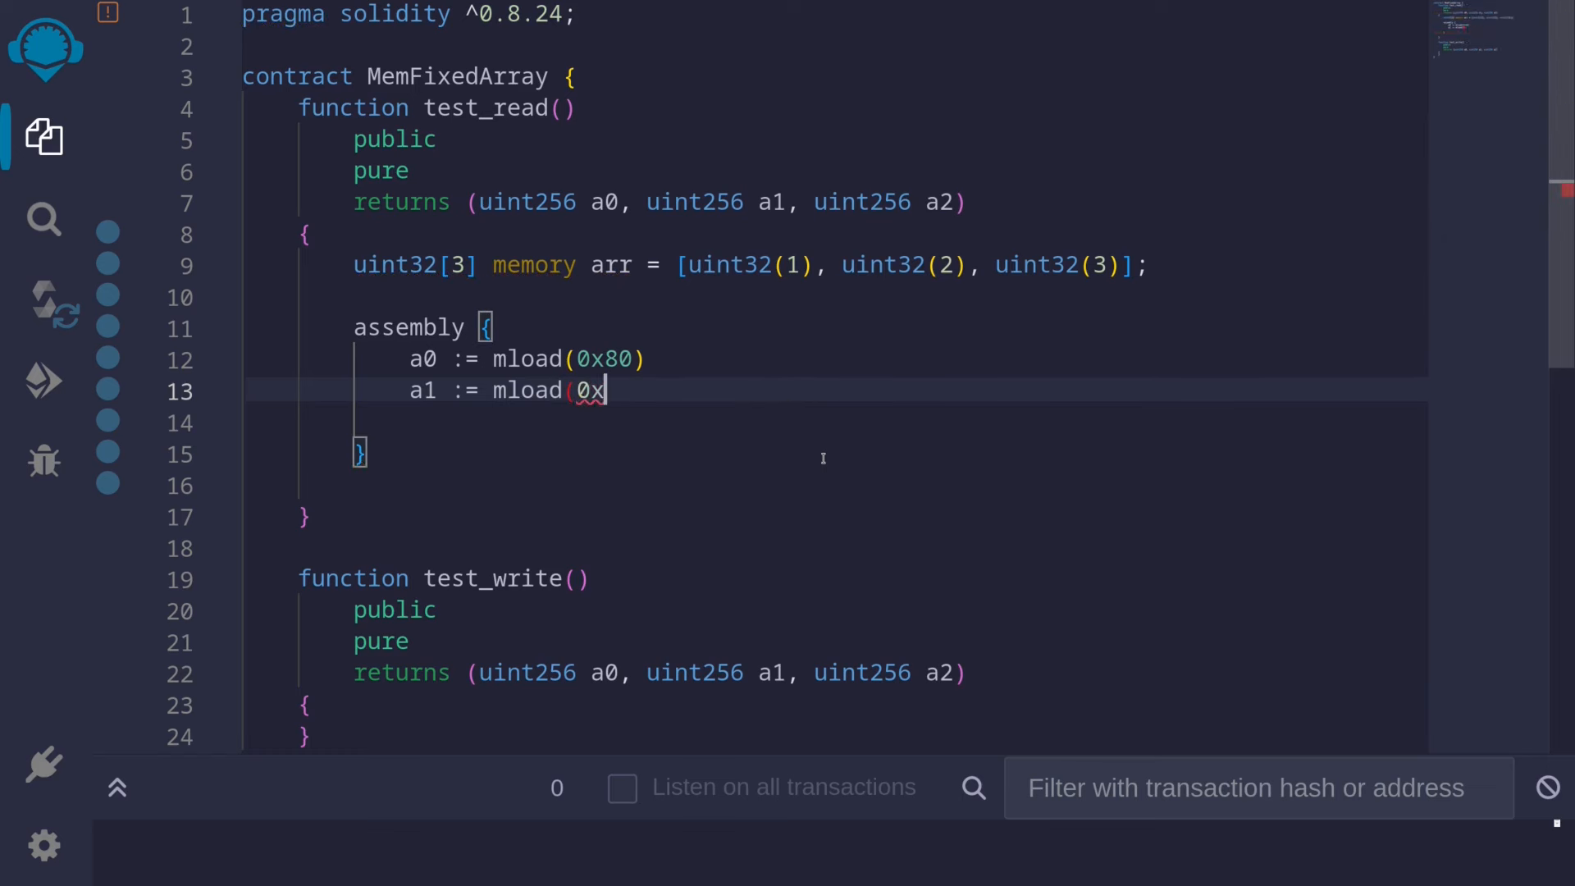
{"action": "type", "text": "a0)"}
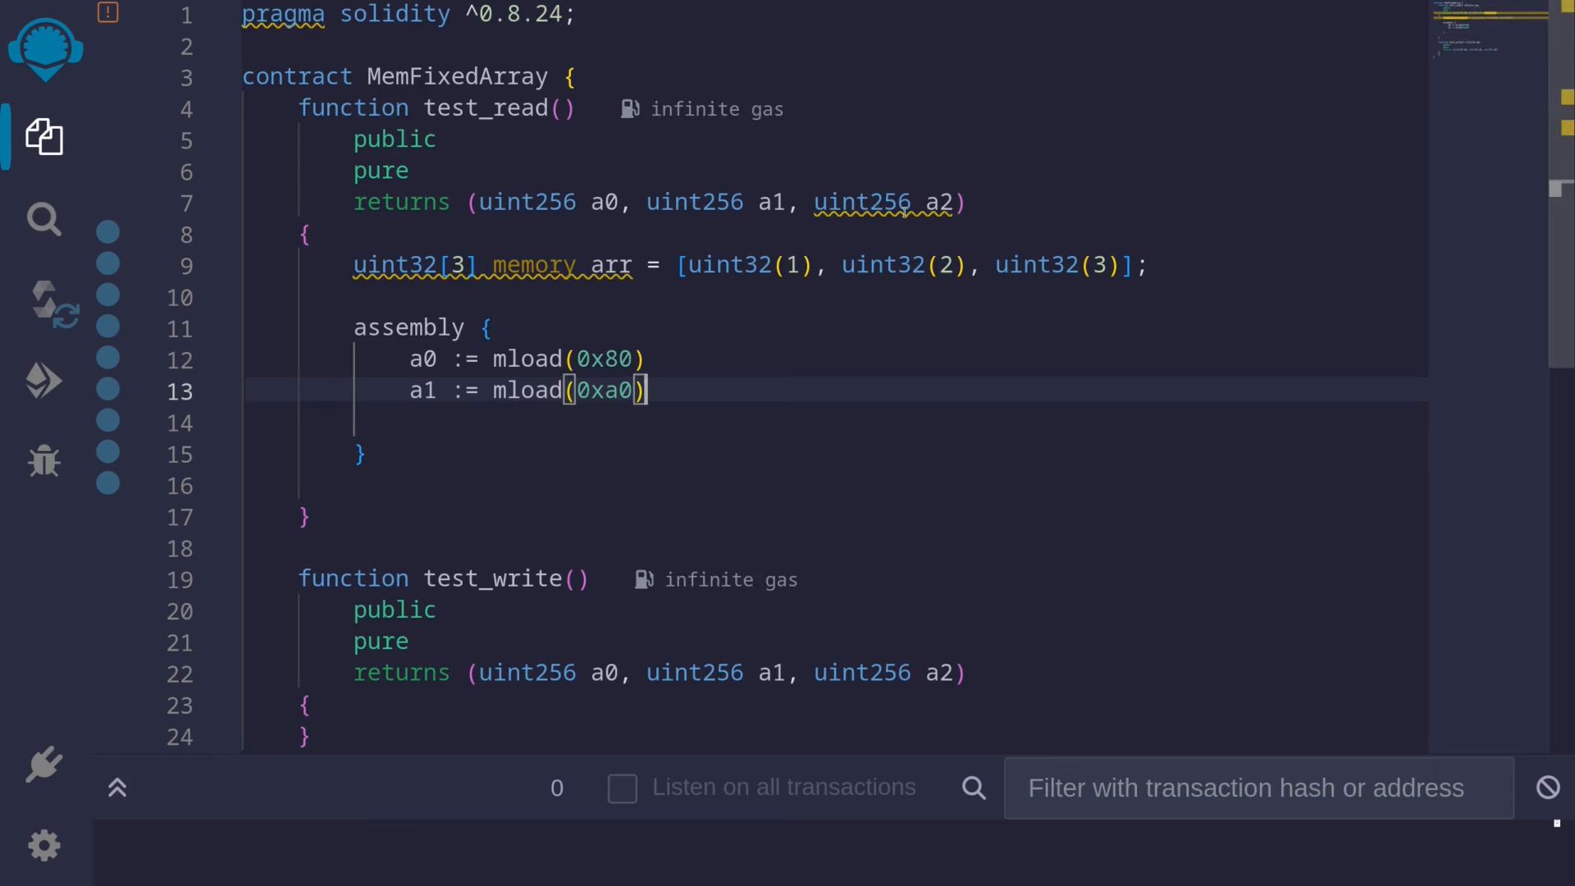
Add an assembly line a2 := mload(0xc0) below the a1 line in test_read
{"action": "type", "text": "a  := mload(0xa0)"}
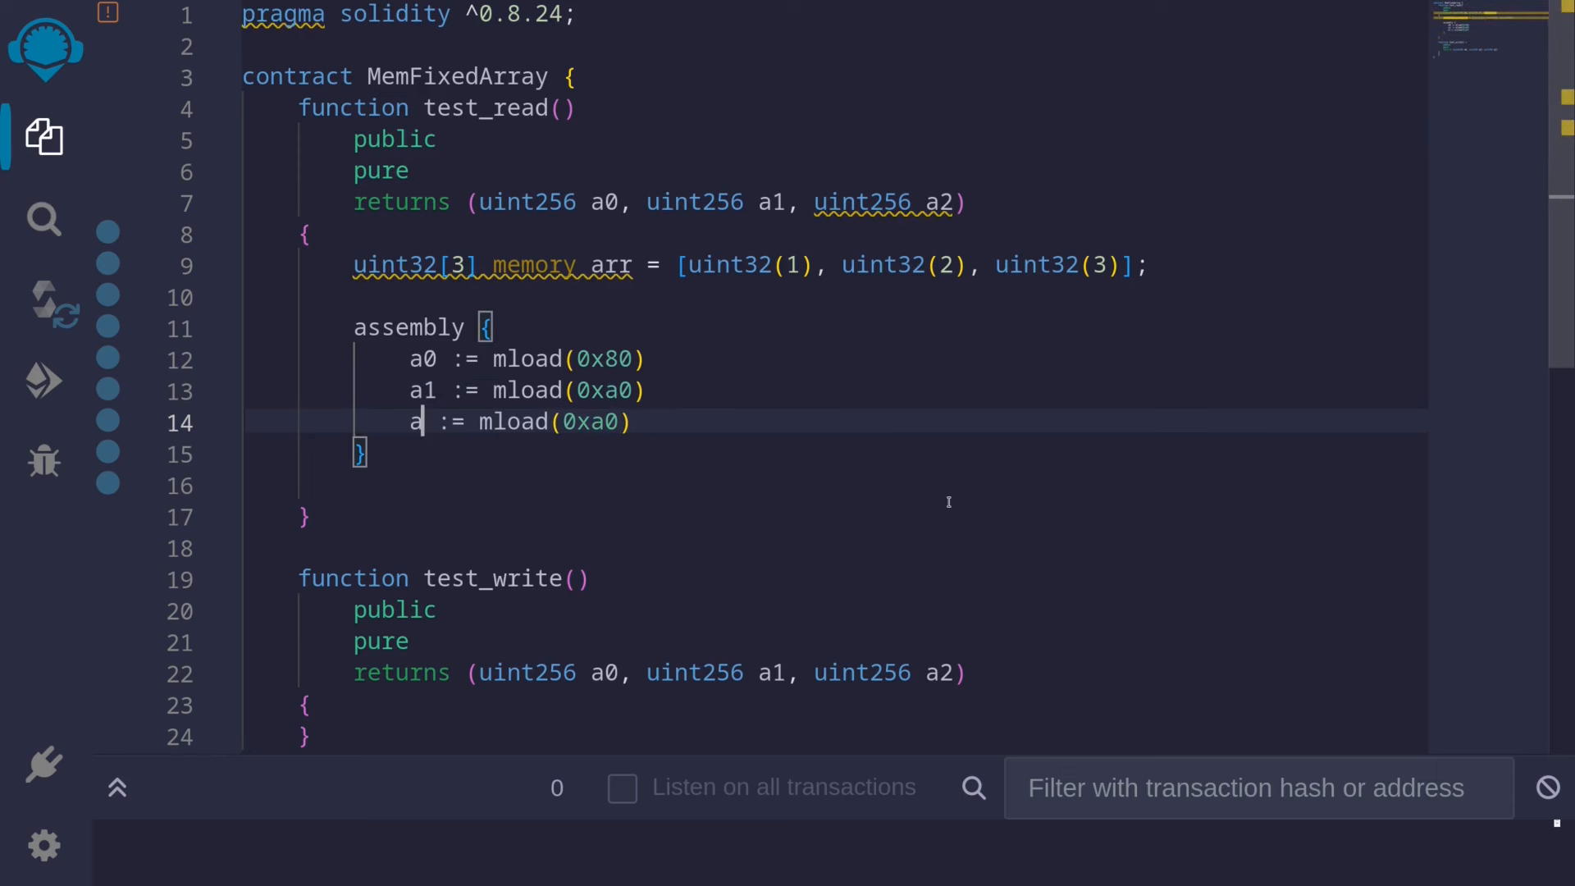
{"action": "type", "text": "2"}
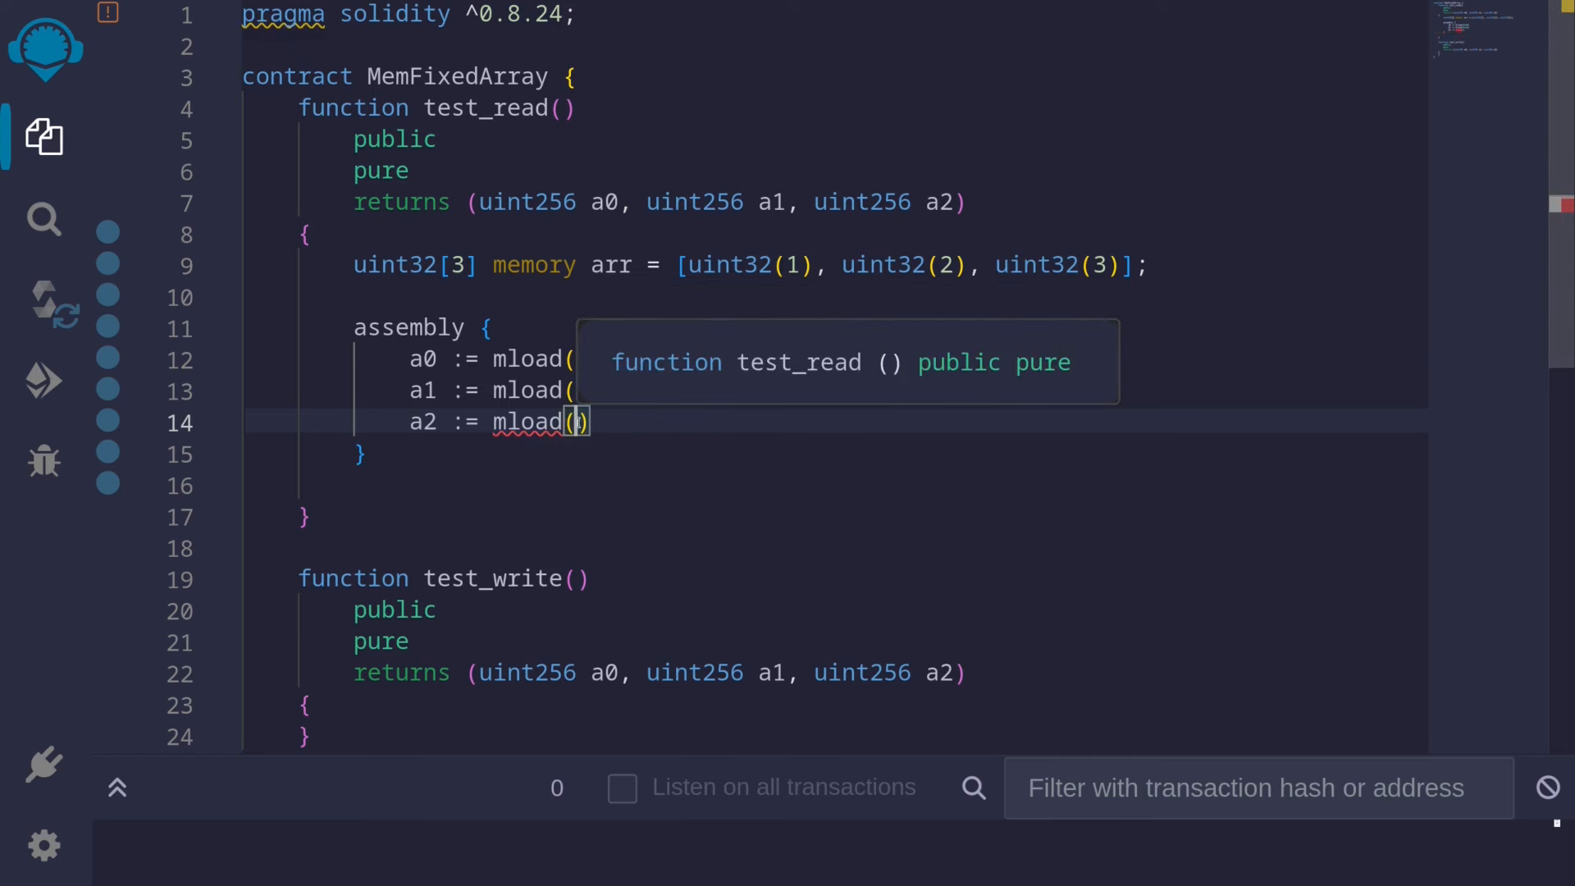
{"action": "type", "text": "0x80)"}
{"action": "type", "text": "0xc0"}
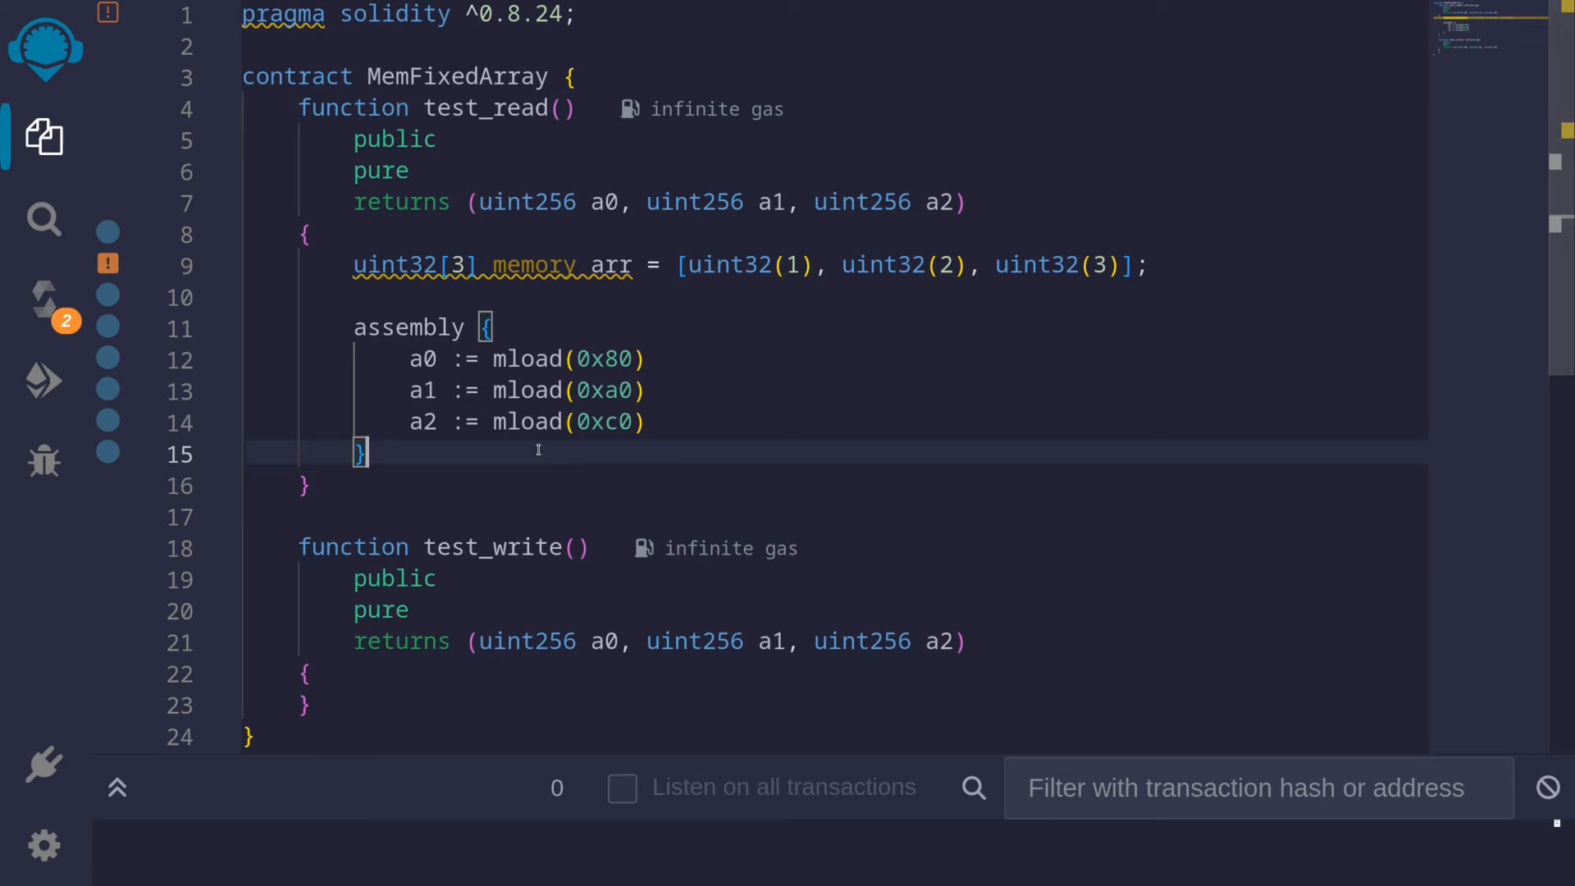
Scroll to test_write and declare uint32[3] memory arr on a new line in its body
{"action": "scroll", "scroll_direction": "down", "scroll_amount": 3}
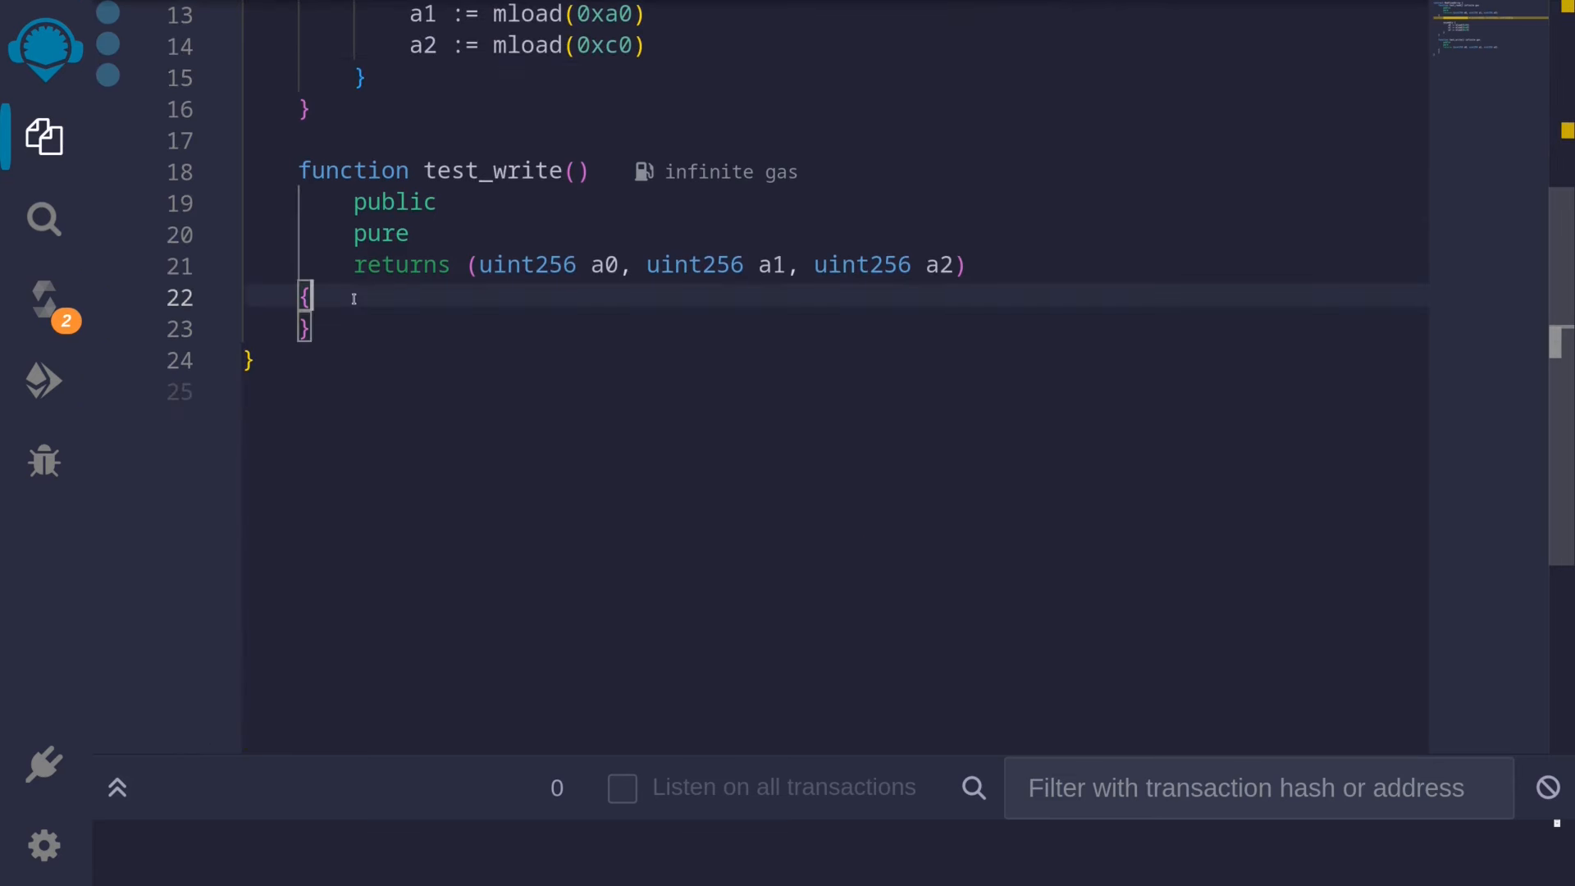
{"action": "key", "text": "Enter"}
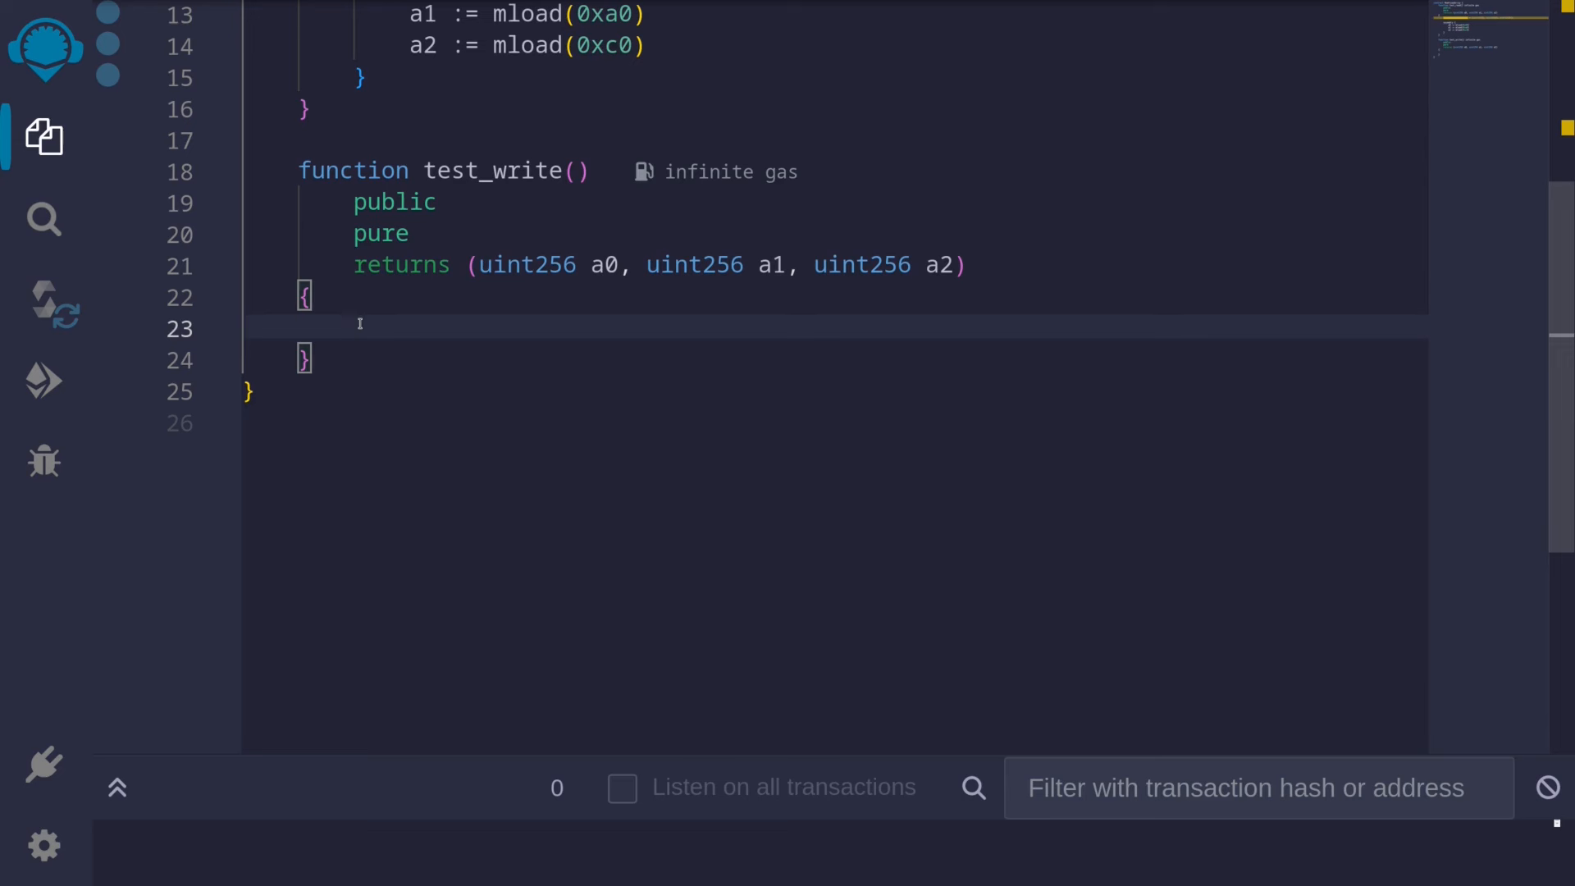
{"action": "type", "text": "uint32["}
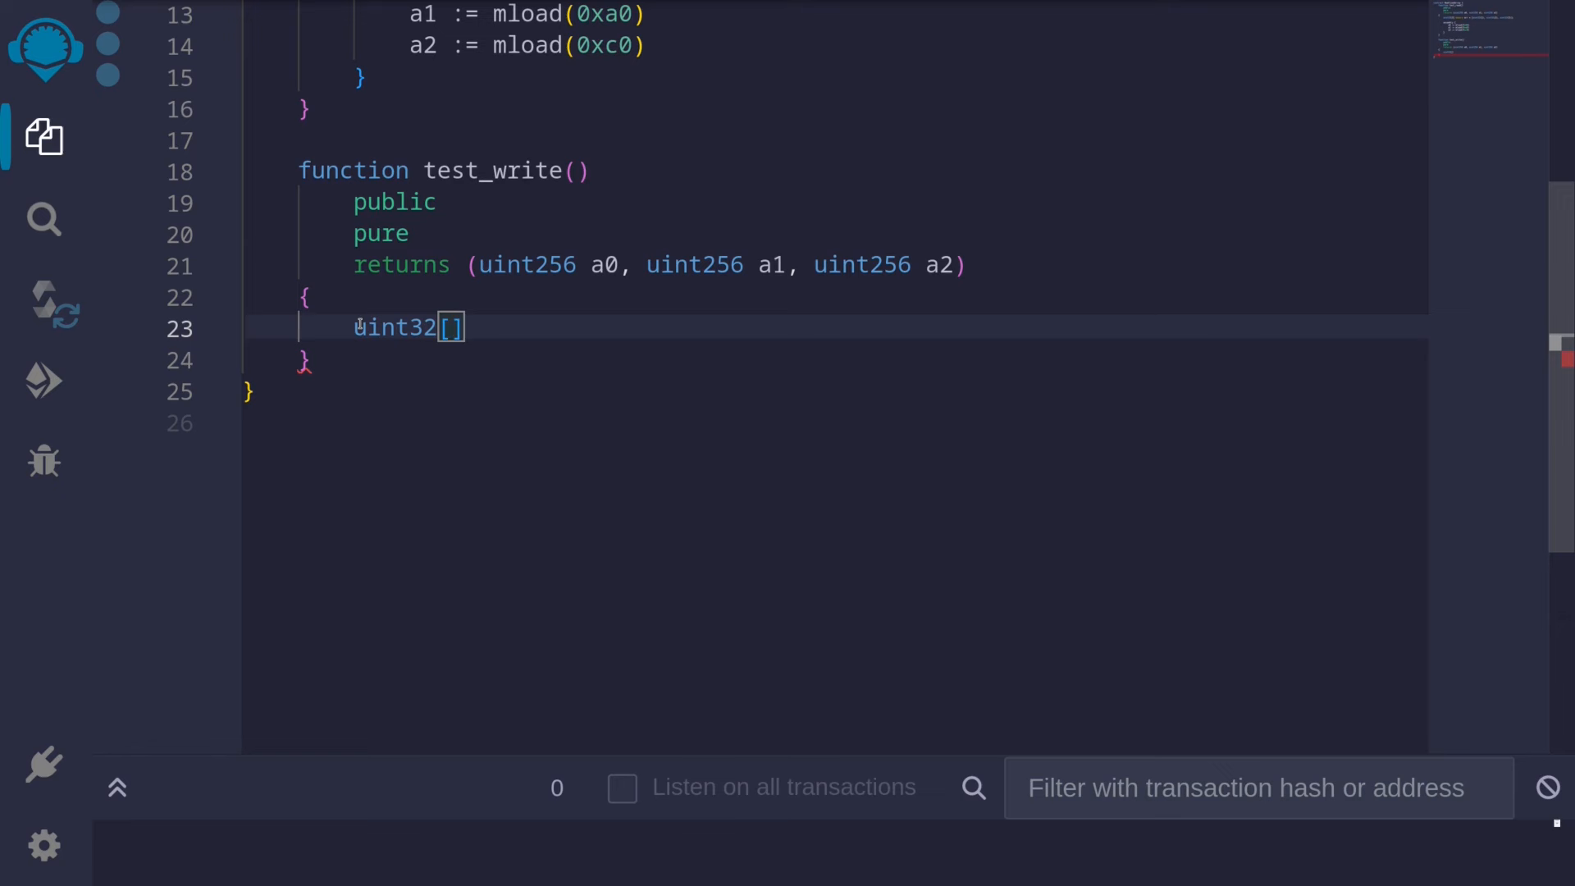
{"action": "type", "text": "3] m"}
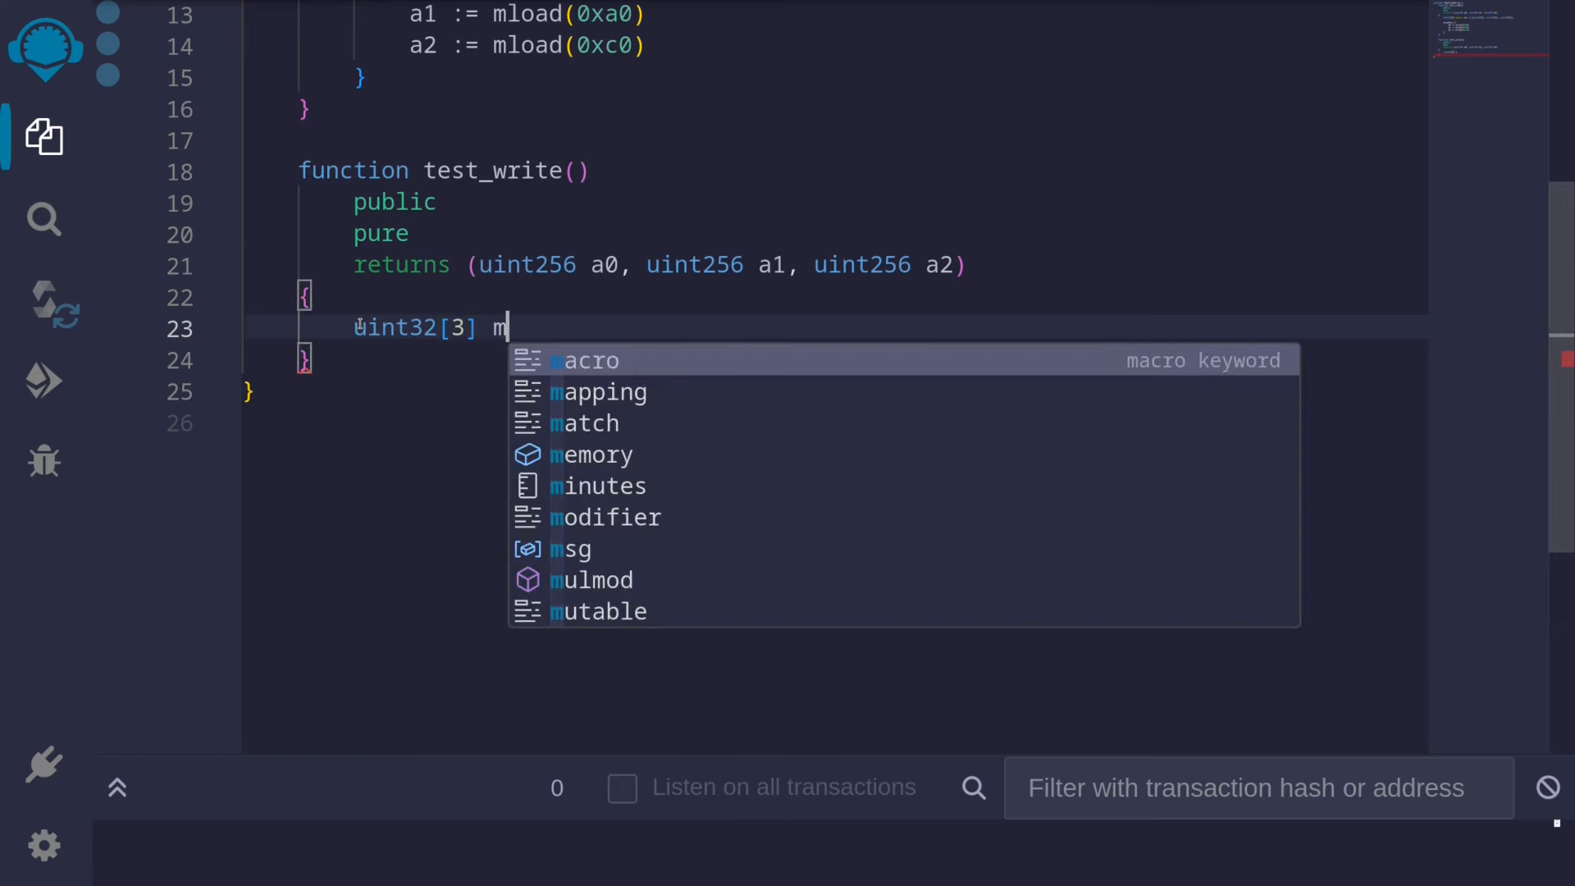
{"action": "left_click", "coordinate": [590, 454]}
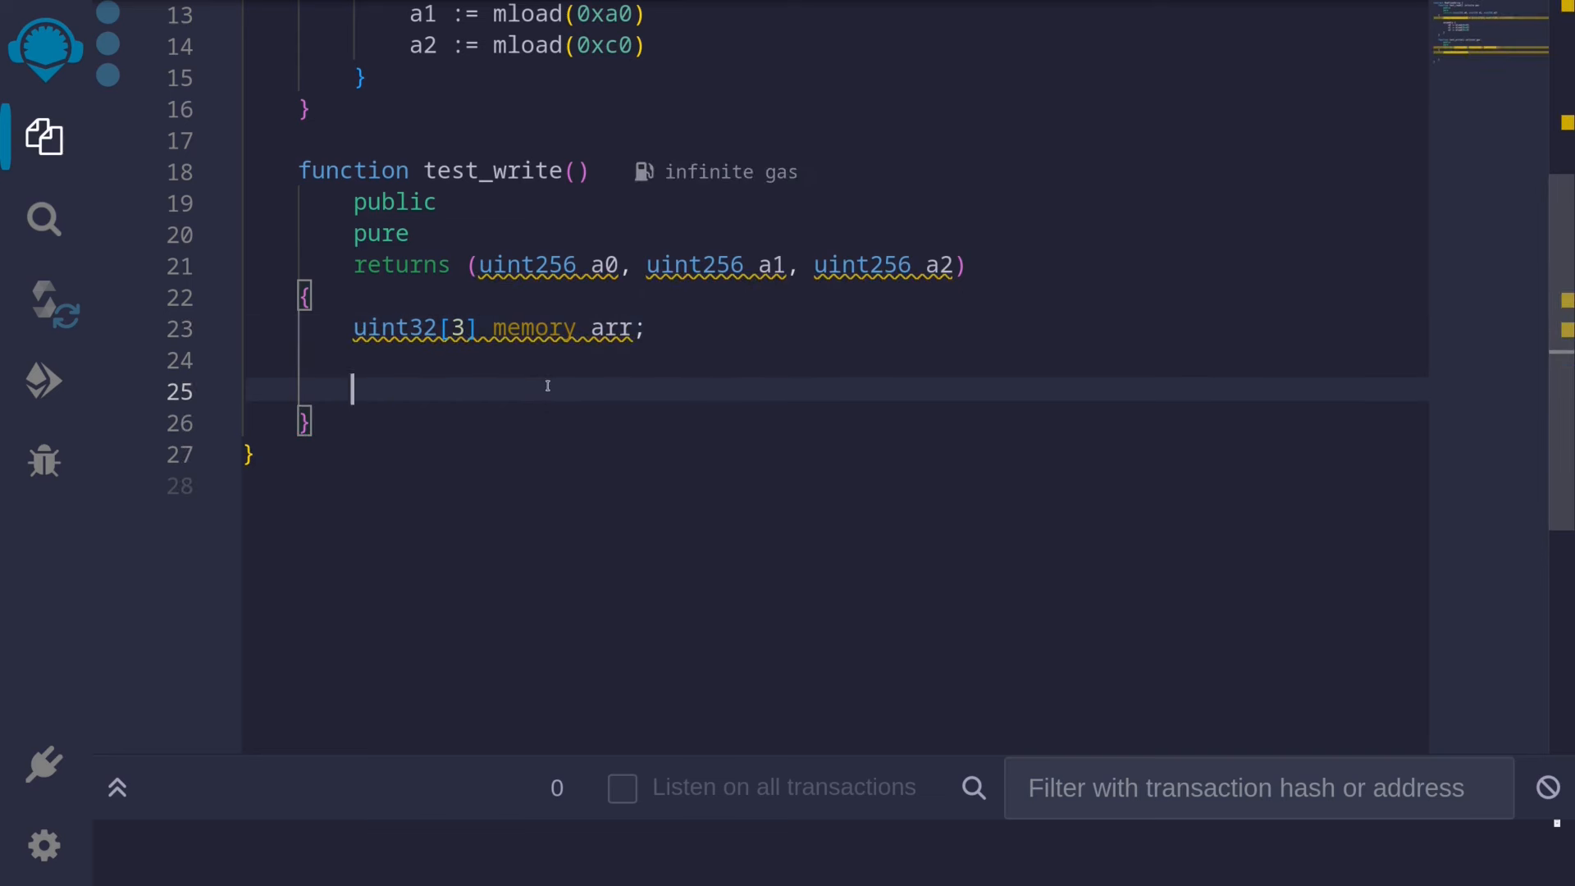
{"action": "mouse_move", "coordinate": [517, 390]}
{"action": "type", "text": "assembly {"}
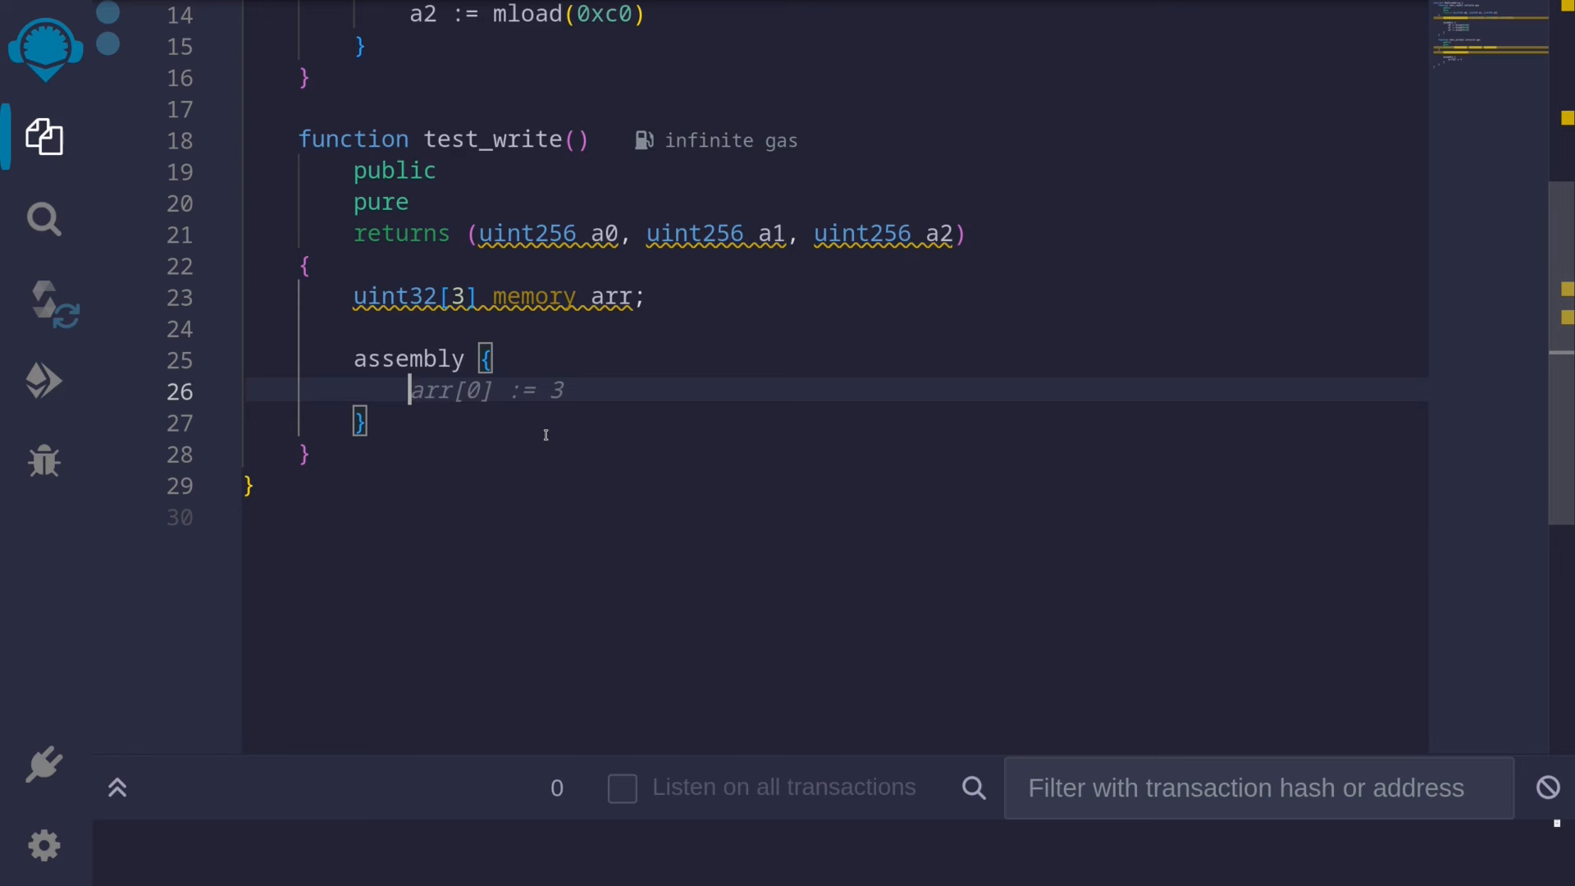
In test_write's assembly block, add an mstore writing 11 at offset 0x80
{"action": "type", "text": "mstore(arr,"}
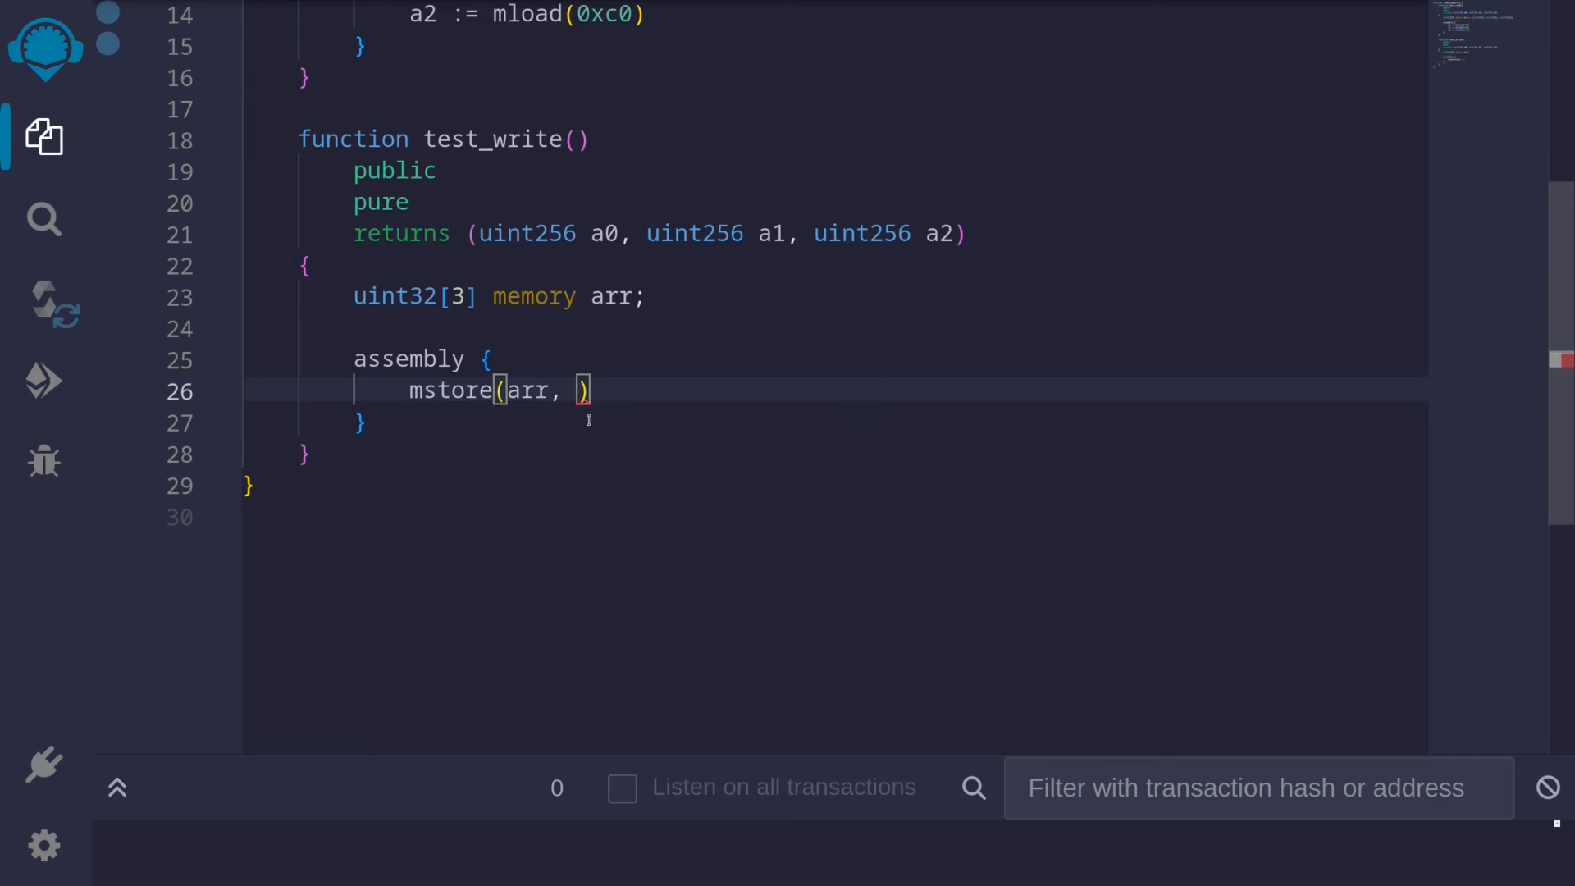
{"action": "type", "text": "11"}
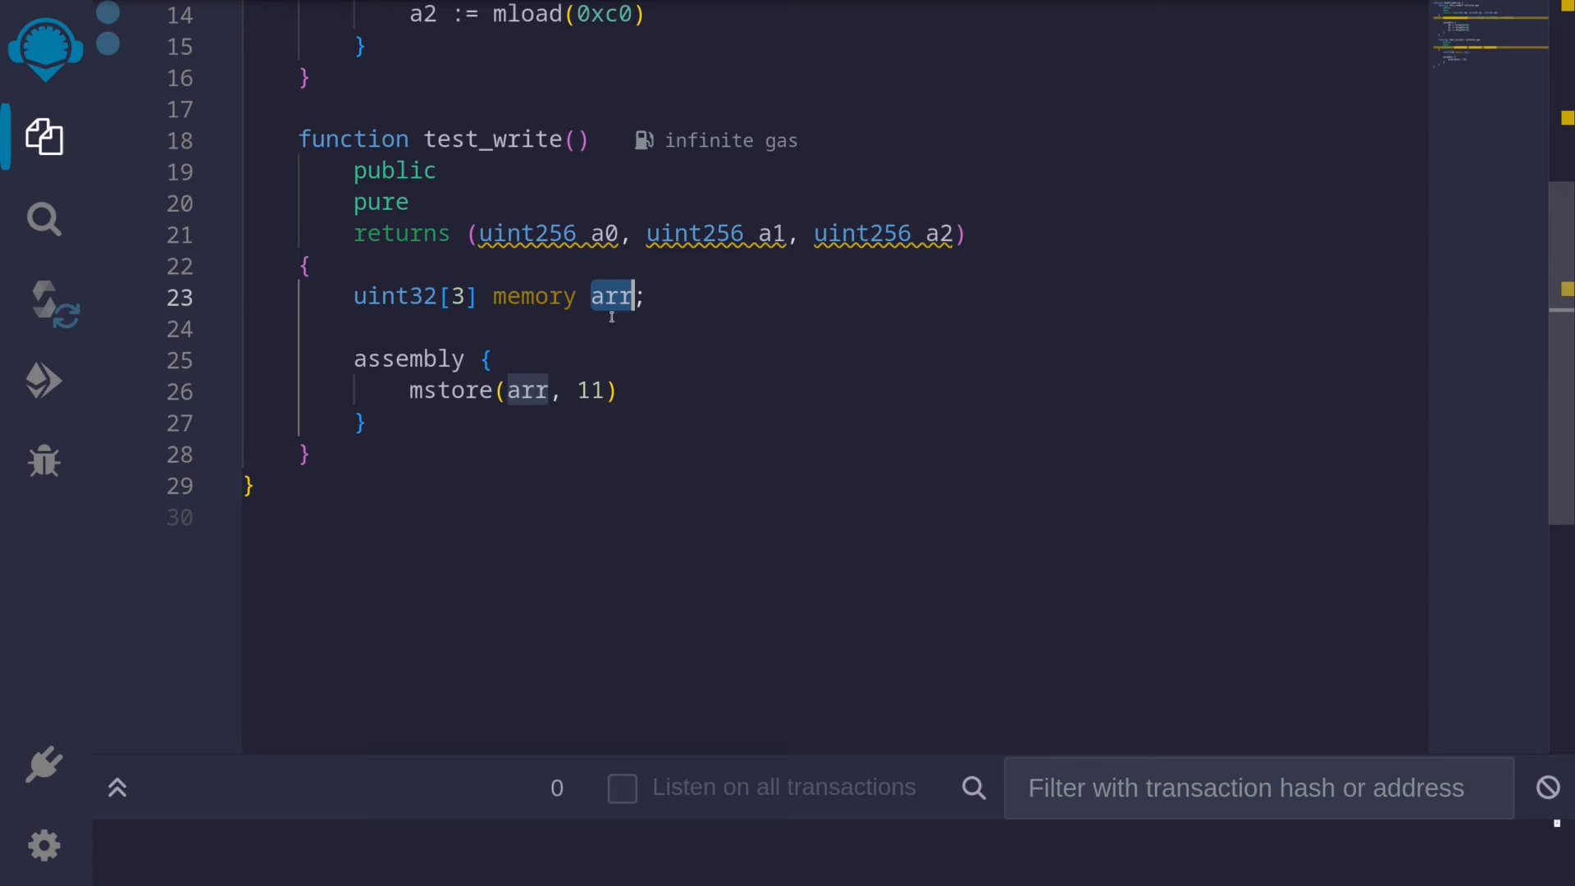
{"action": "left_click_drag", "start_coordinate": [367, 296], "coordinate": [645, 296]}
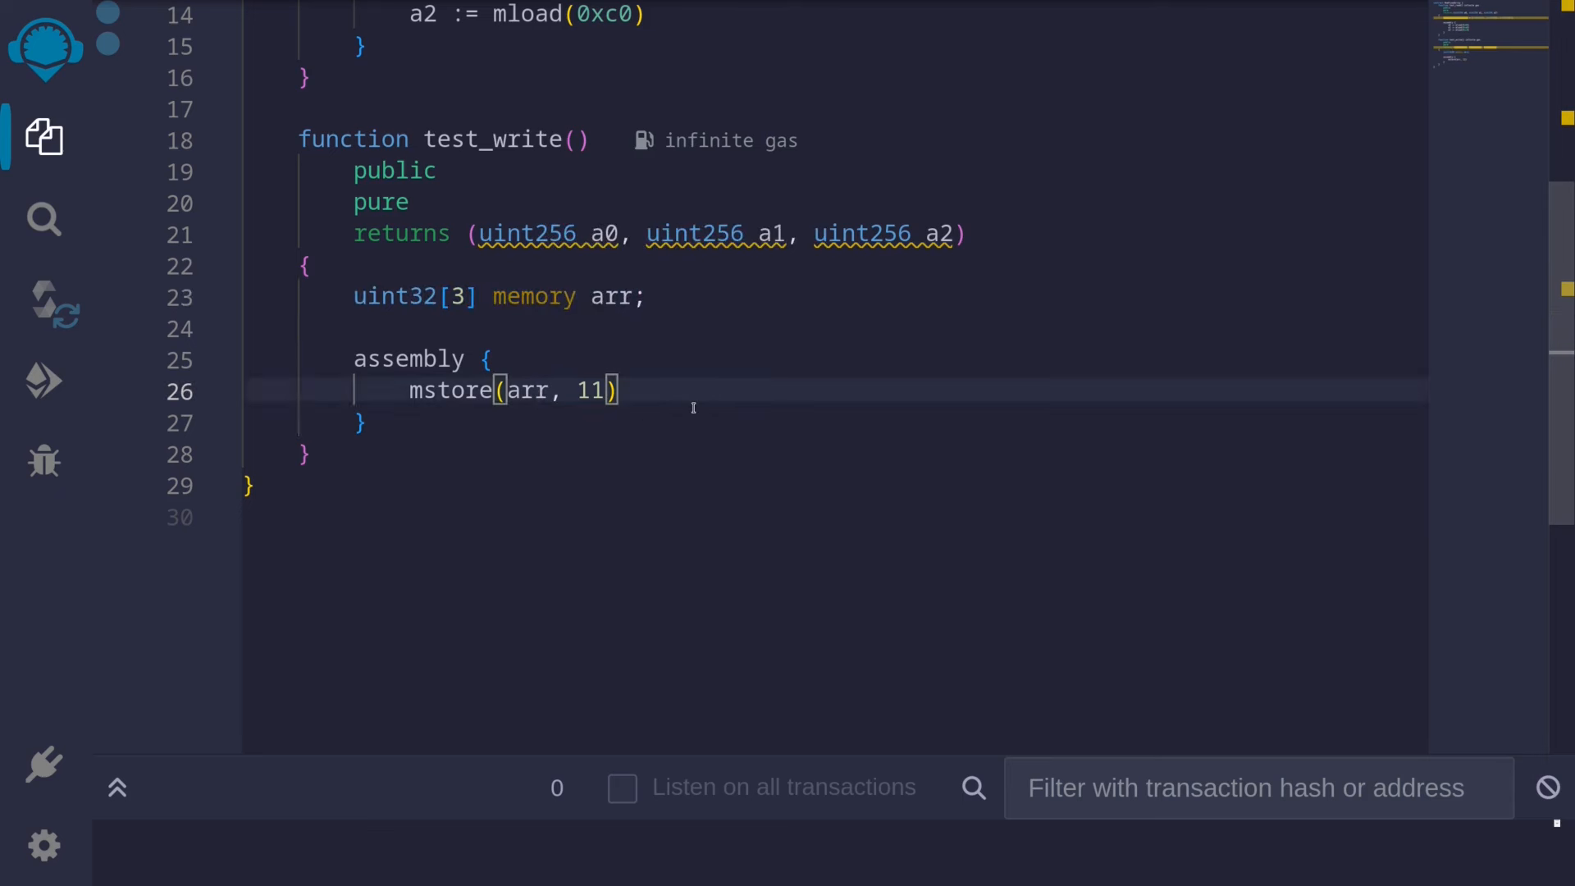
{"action": "type", "text": "0x80"}
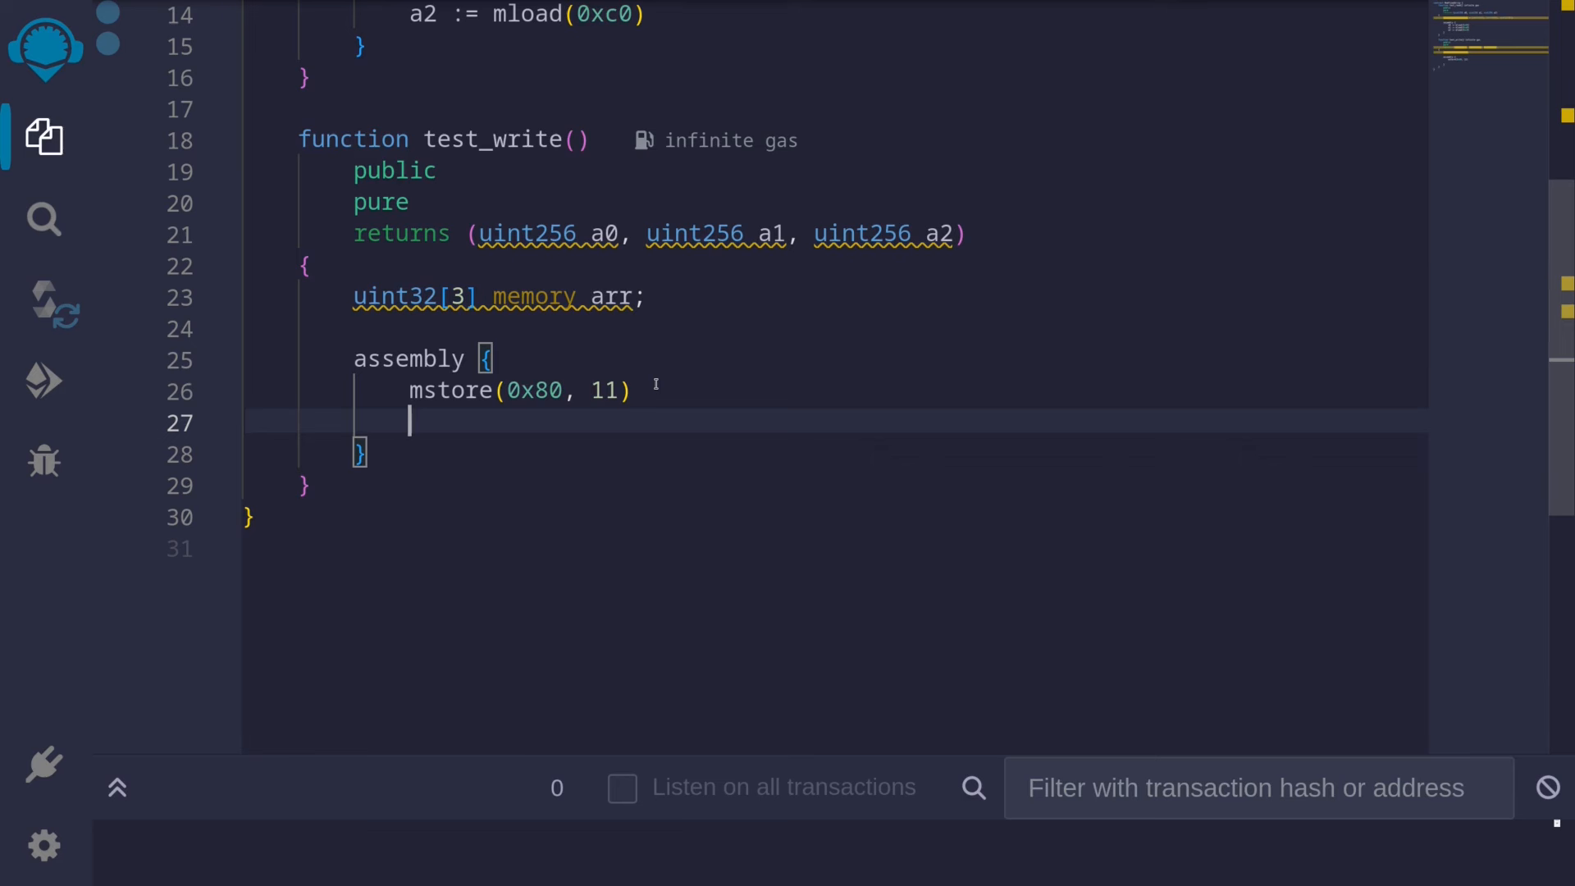
Add a second mstore writing 22 at add(0x80, 0x20)
{"action": "type", "text": "mstore("}
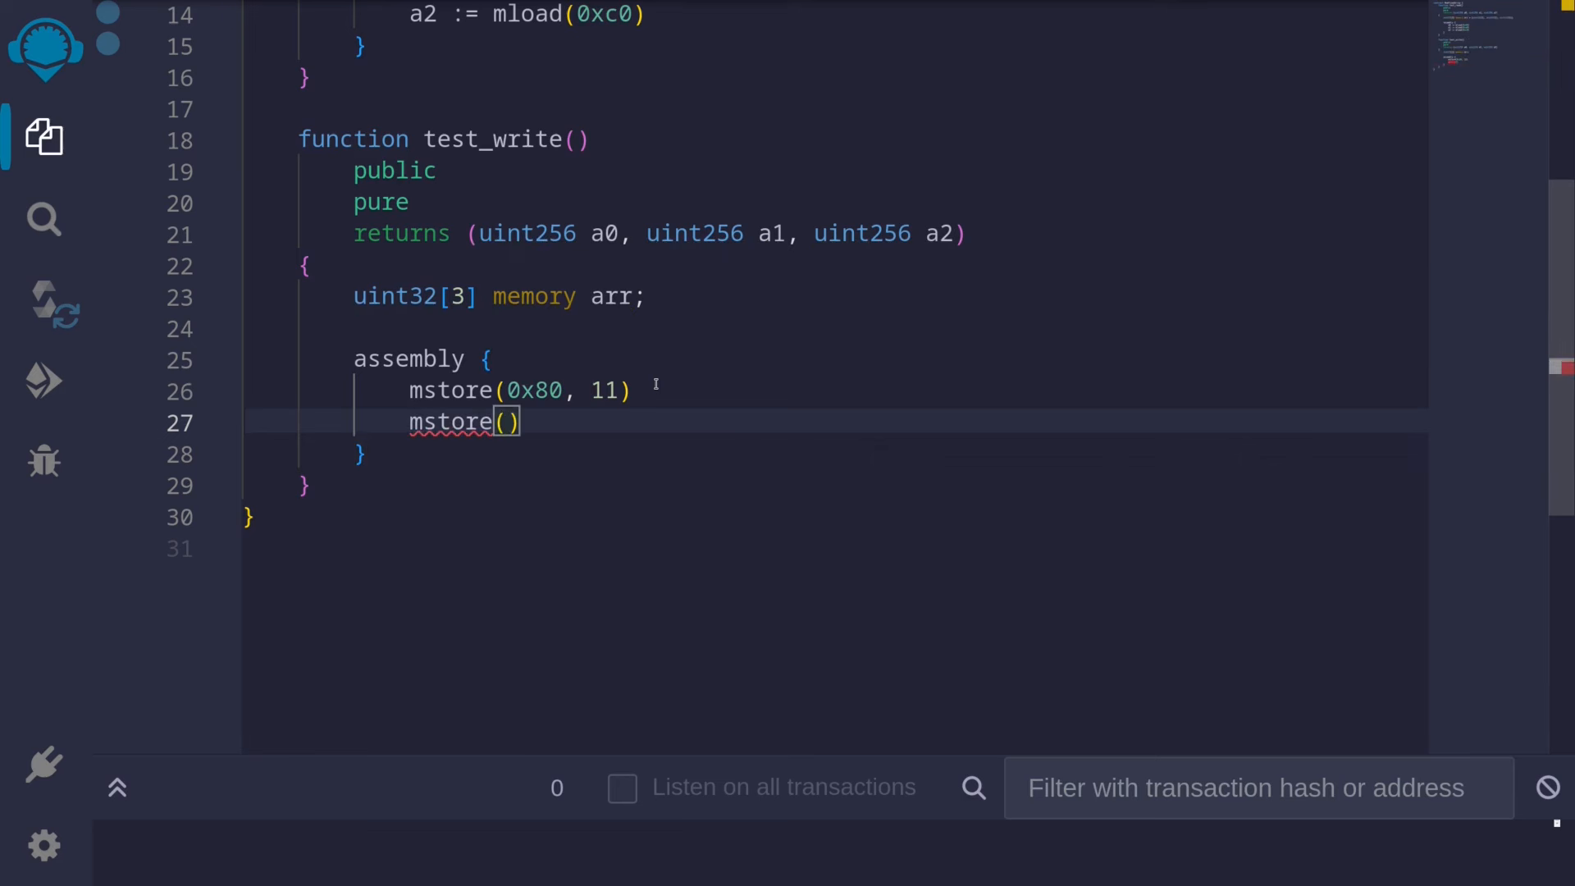
{"action": "type", "text": "addarr"}
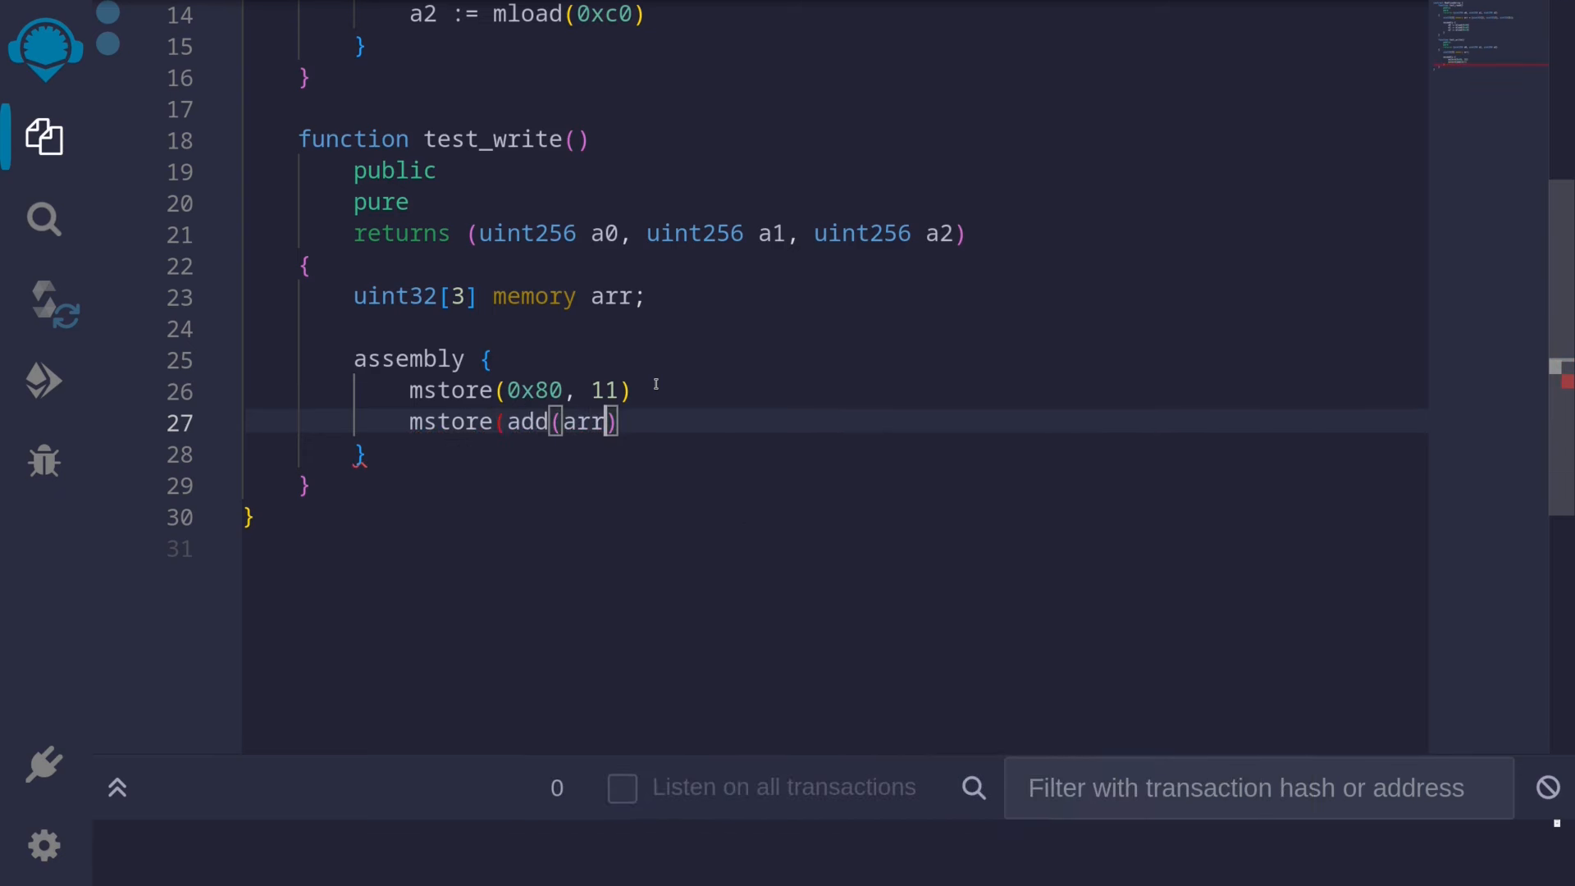
{"action": "type", "text": ", 0x20),"}
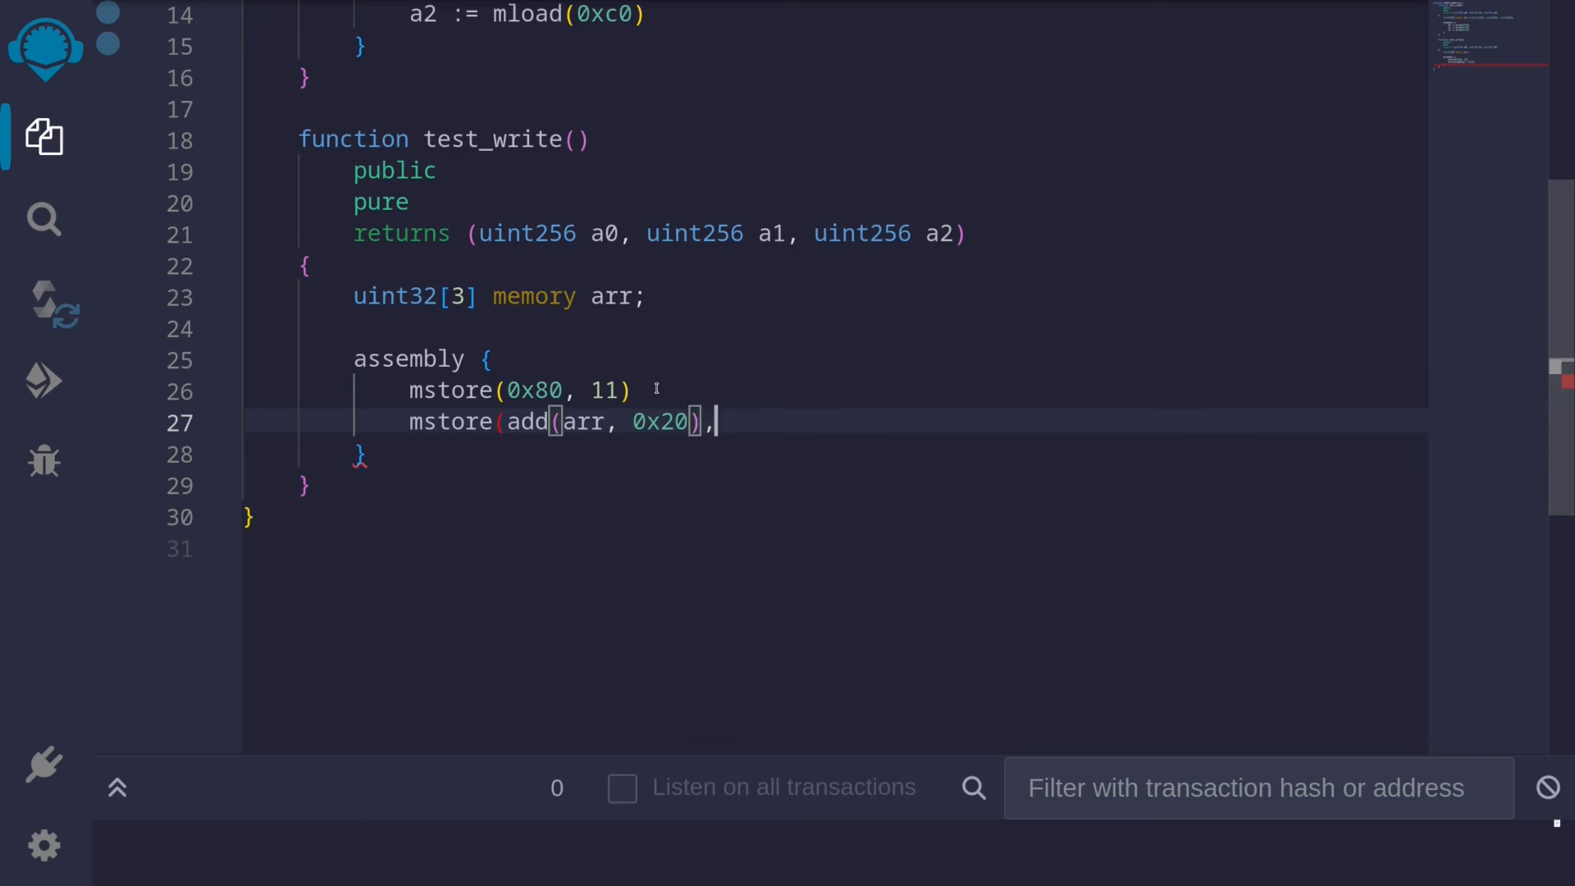
{"action": "type", "text": "22)"}
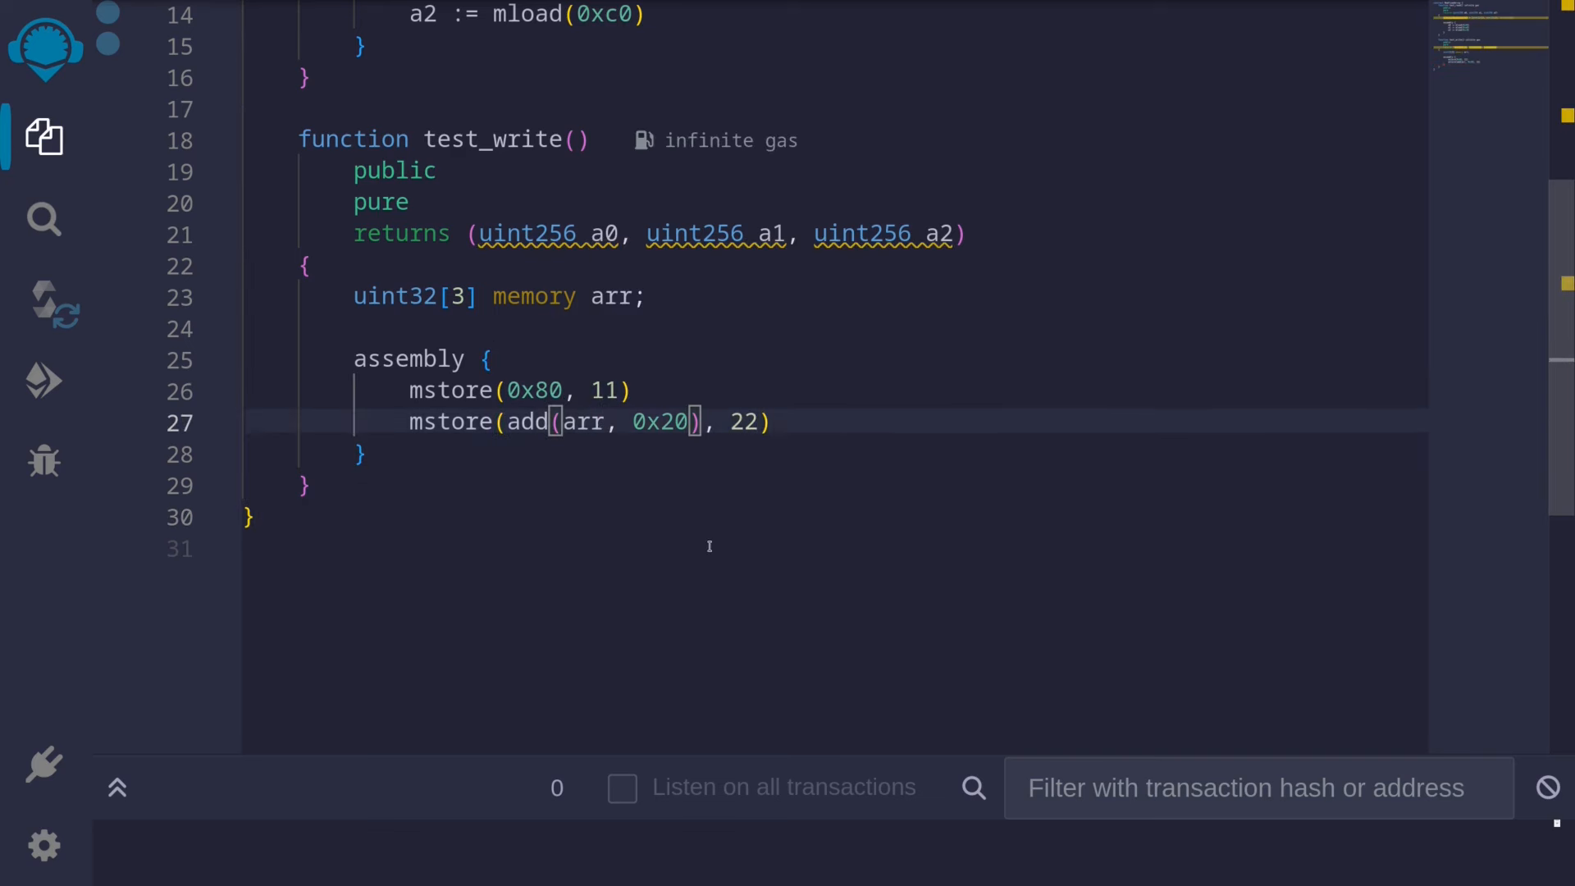
{"action": "type", "text": "0x80"}
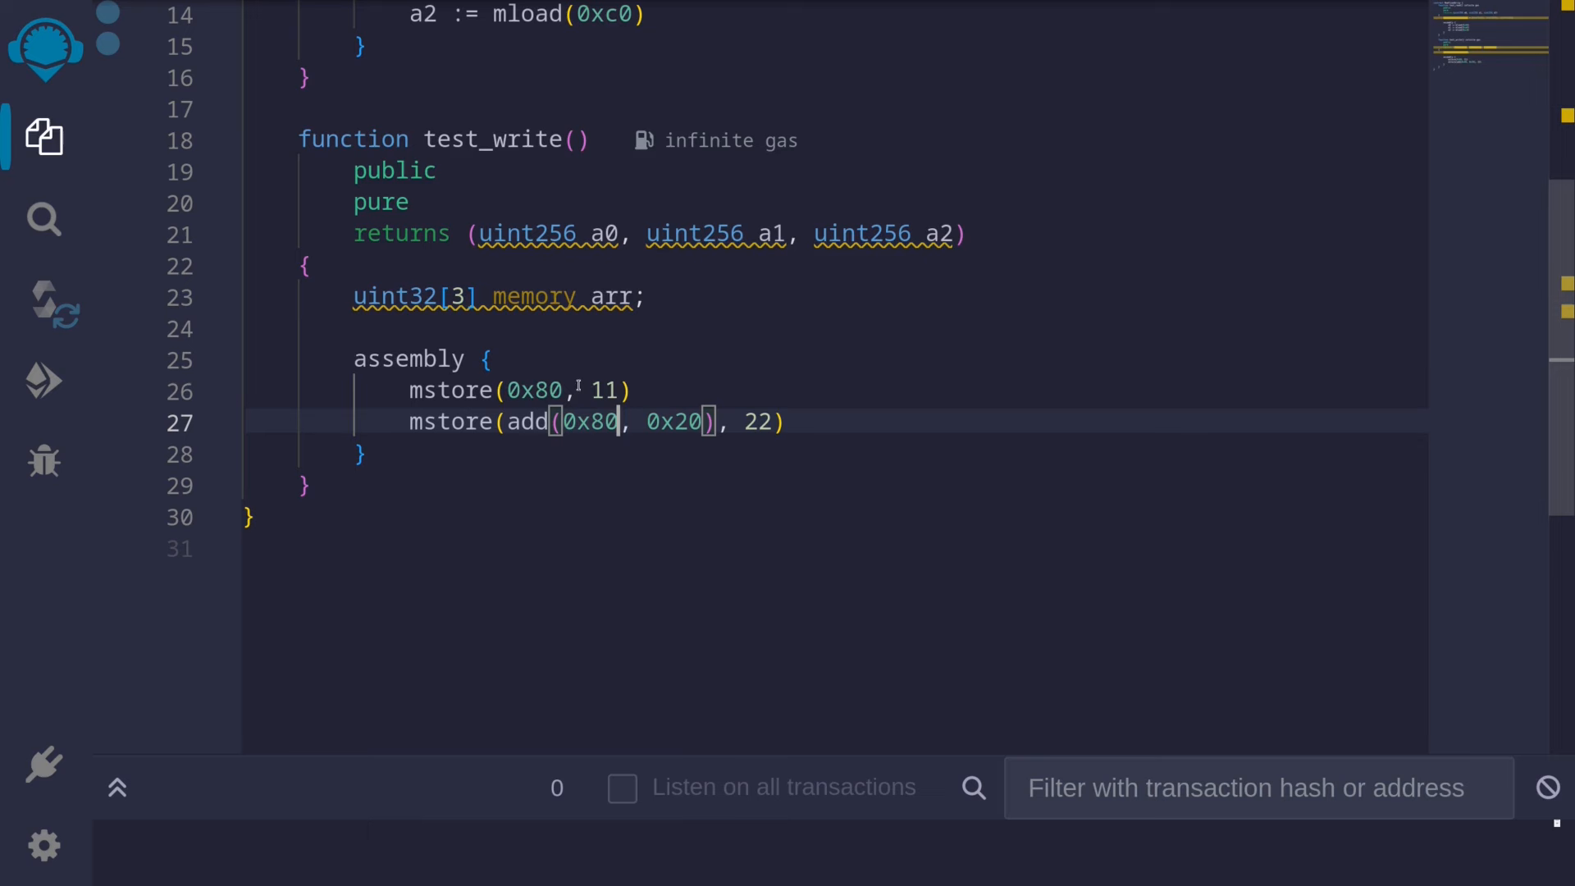
{"action": "mouse_move", "coordinate": [534, 391]}
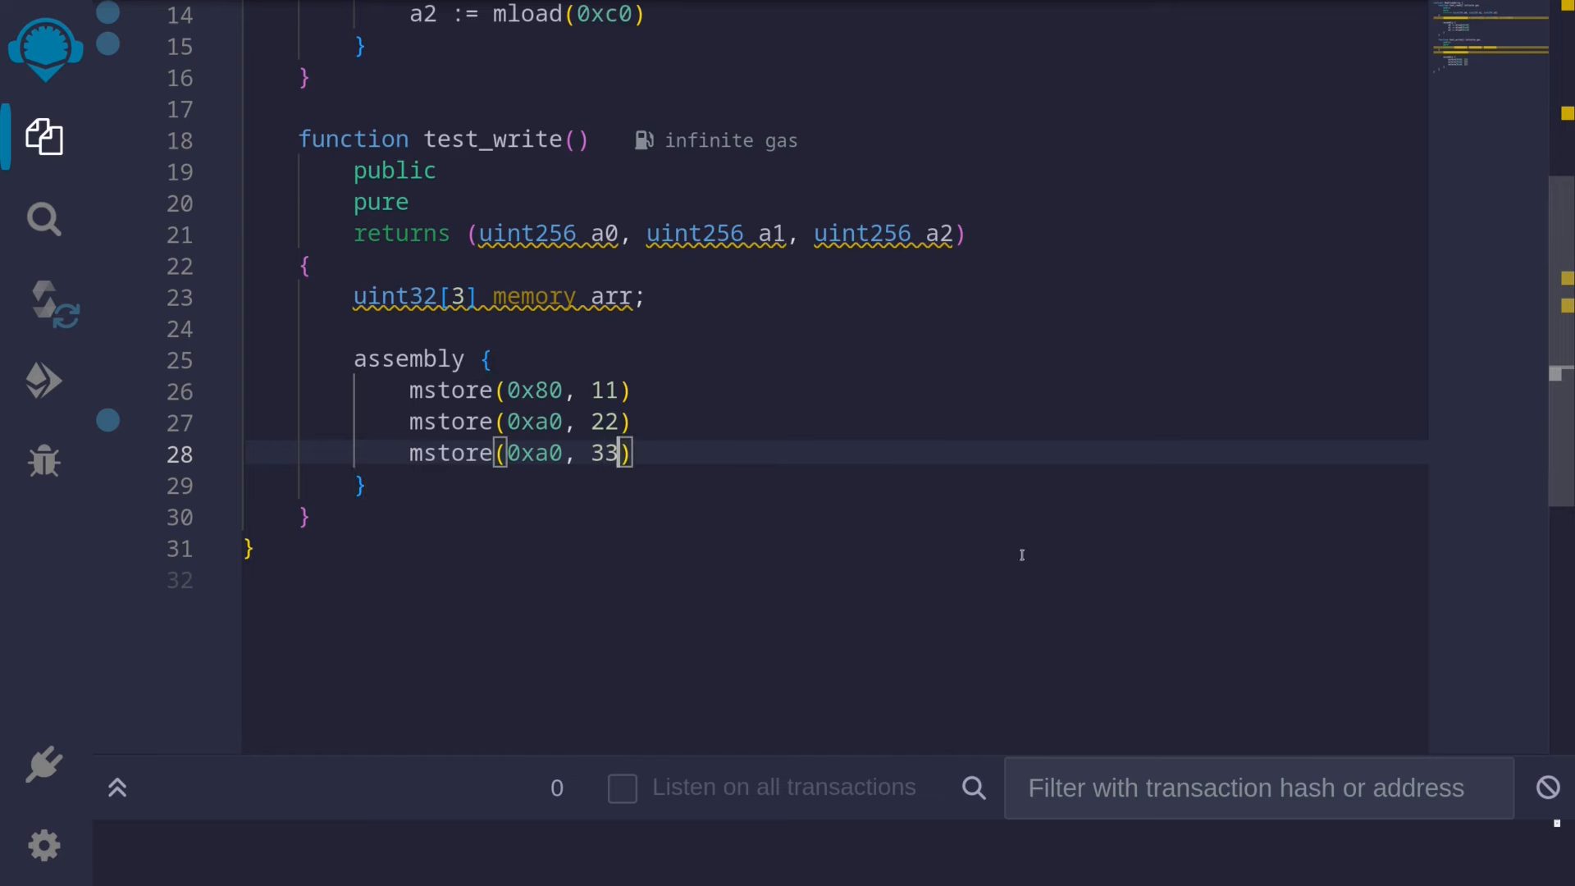
Rework the third mstore so it writes 33 at offset 0xc0
{"action": "key", "text": "Backspace"}
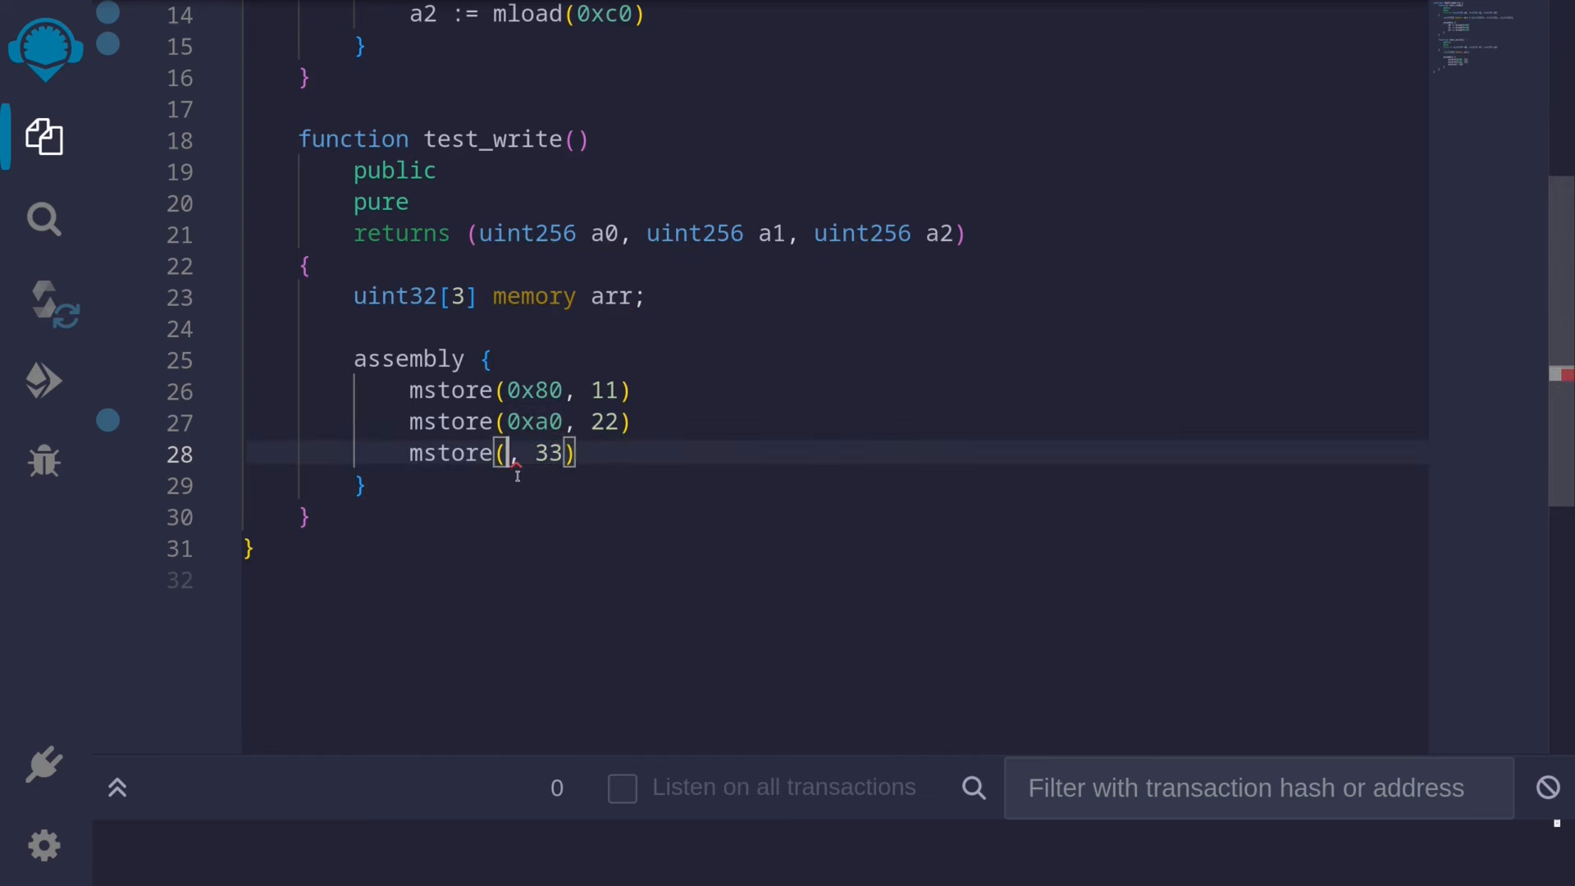
{"action": "type", "text": "add(ad"}
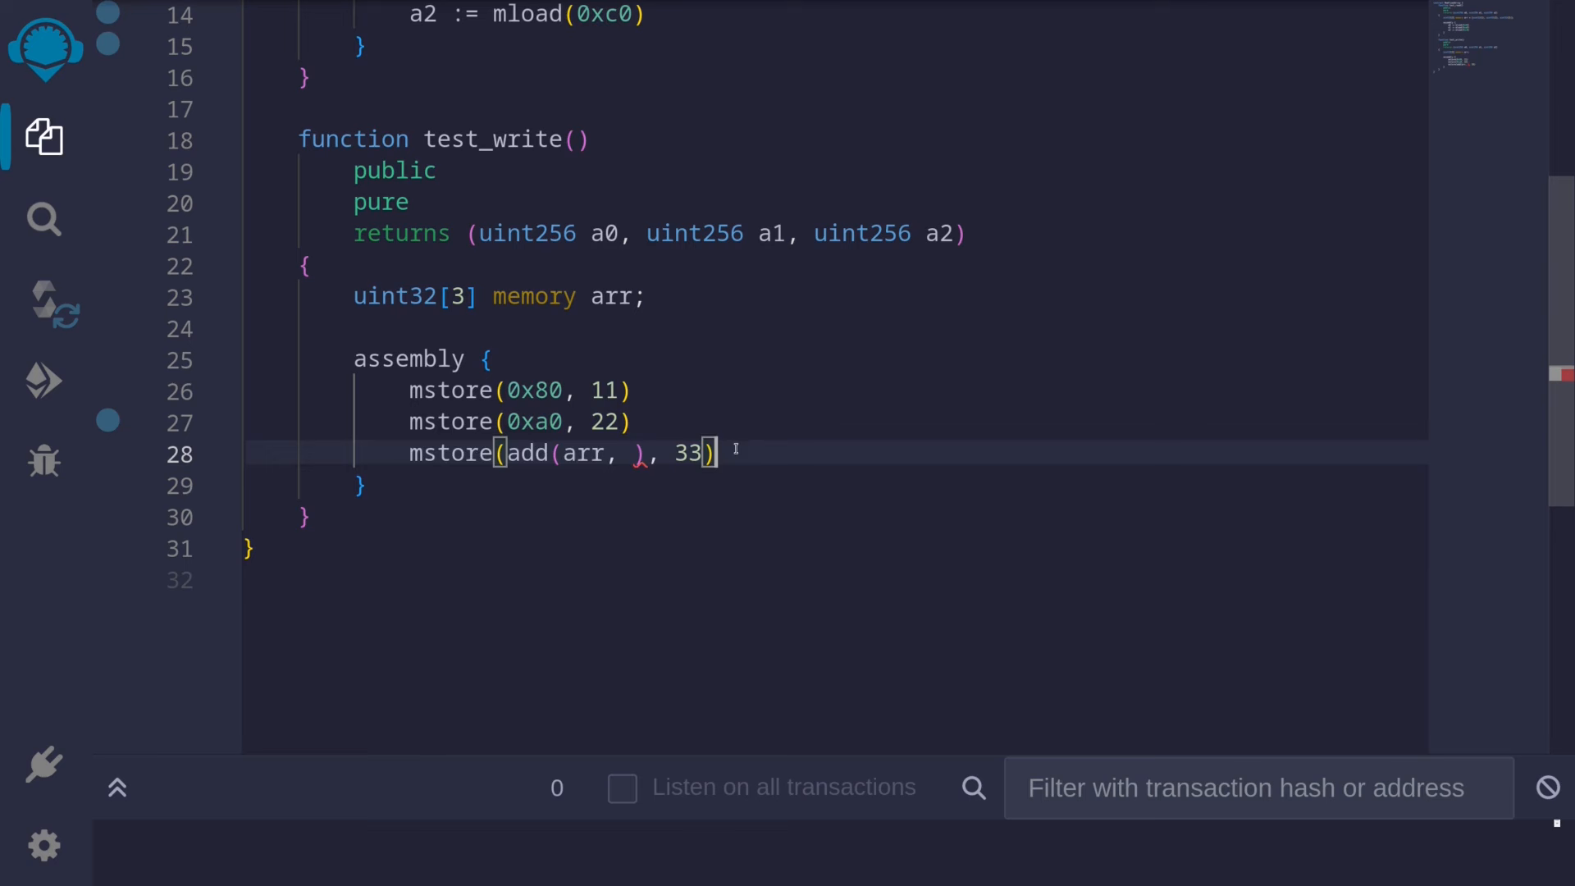
{"action": "triple_click", "coordinate": [560, 453]}
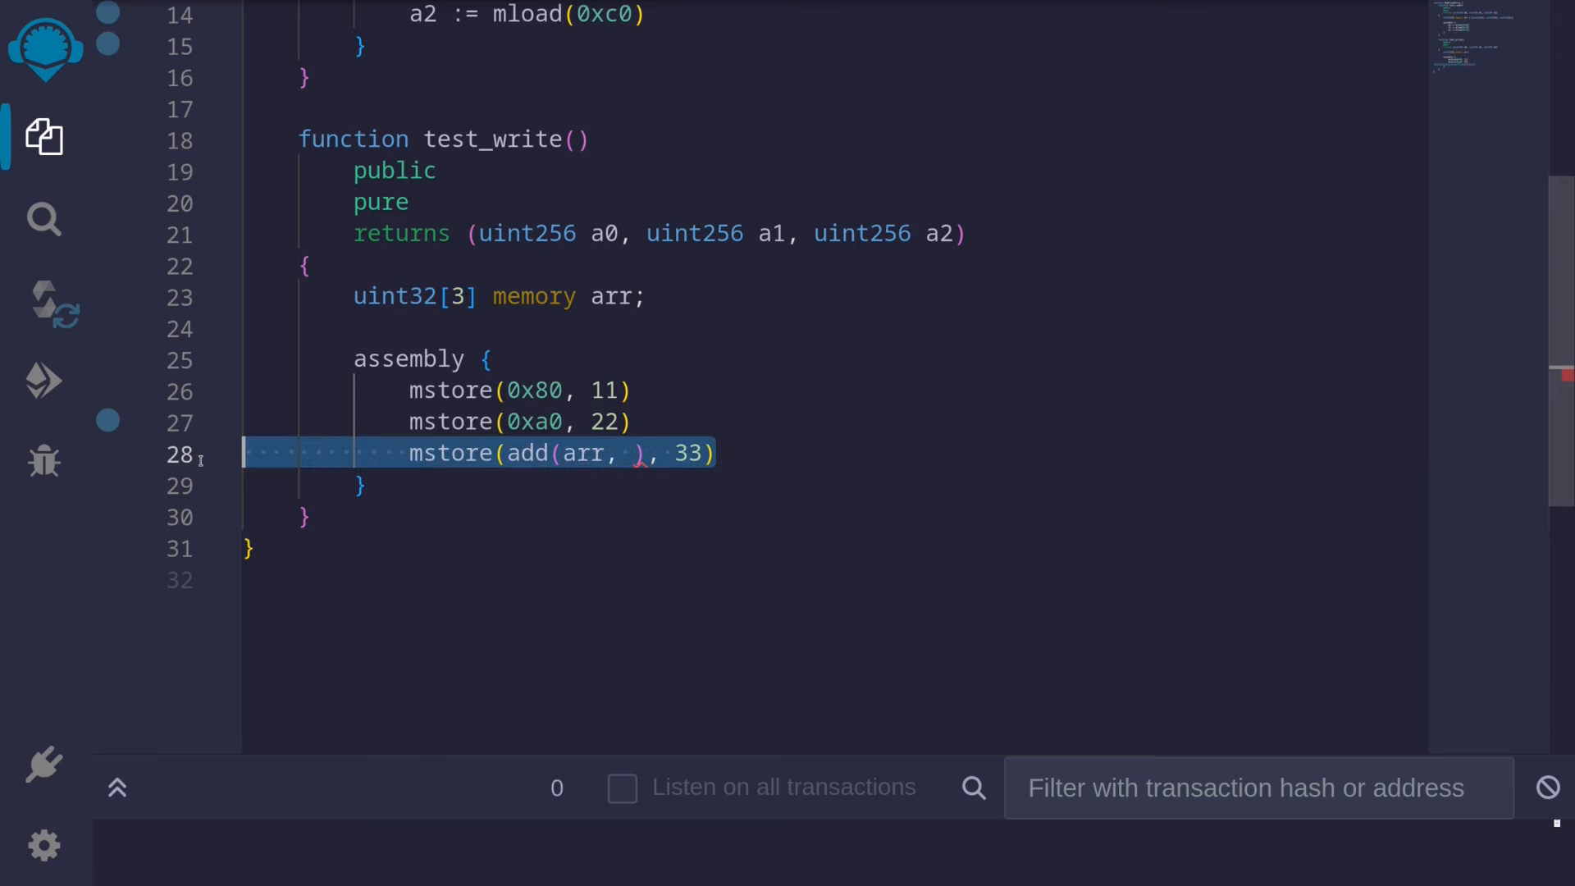
{"action": "left_click", "coordinate": [639, 523]}
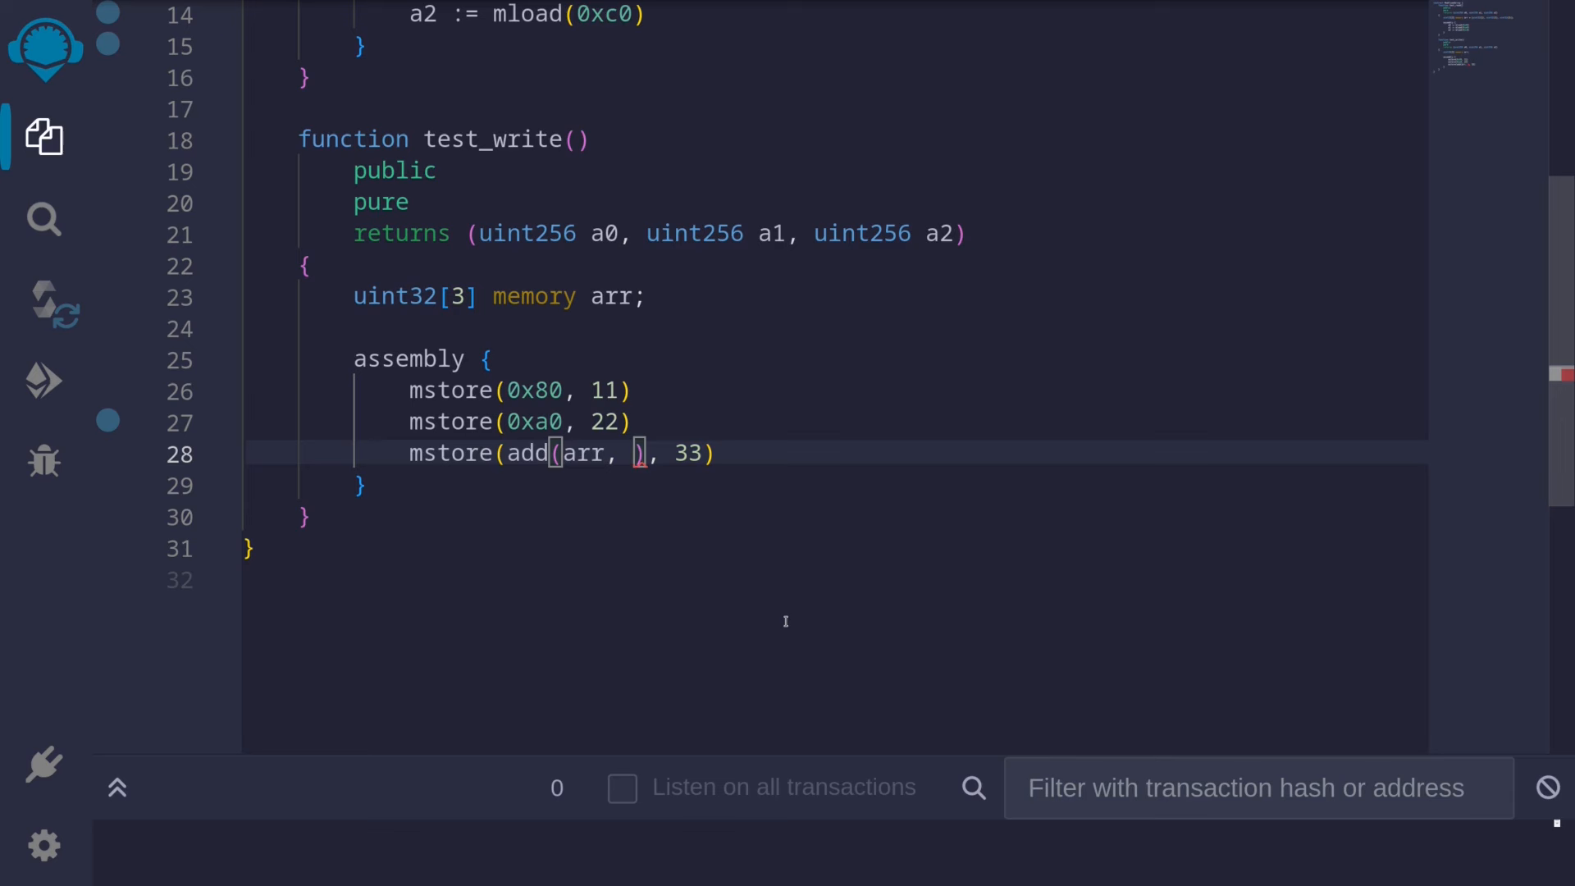
{"action": "type", "text": "0x40"}
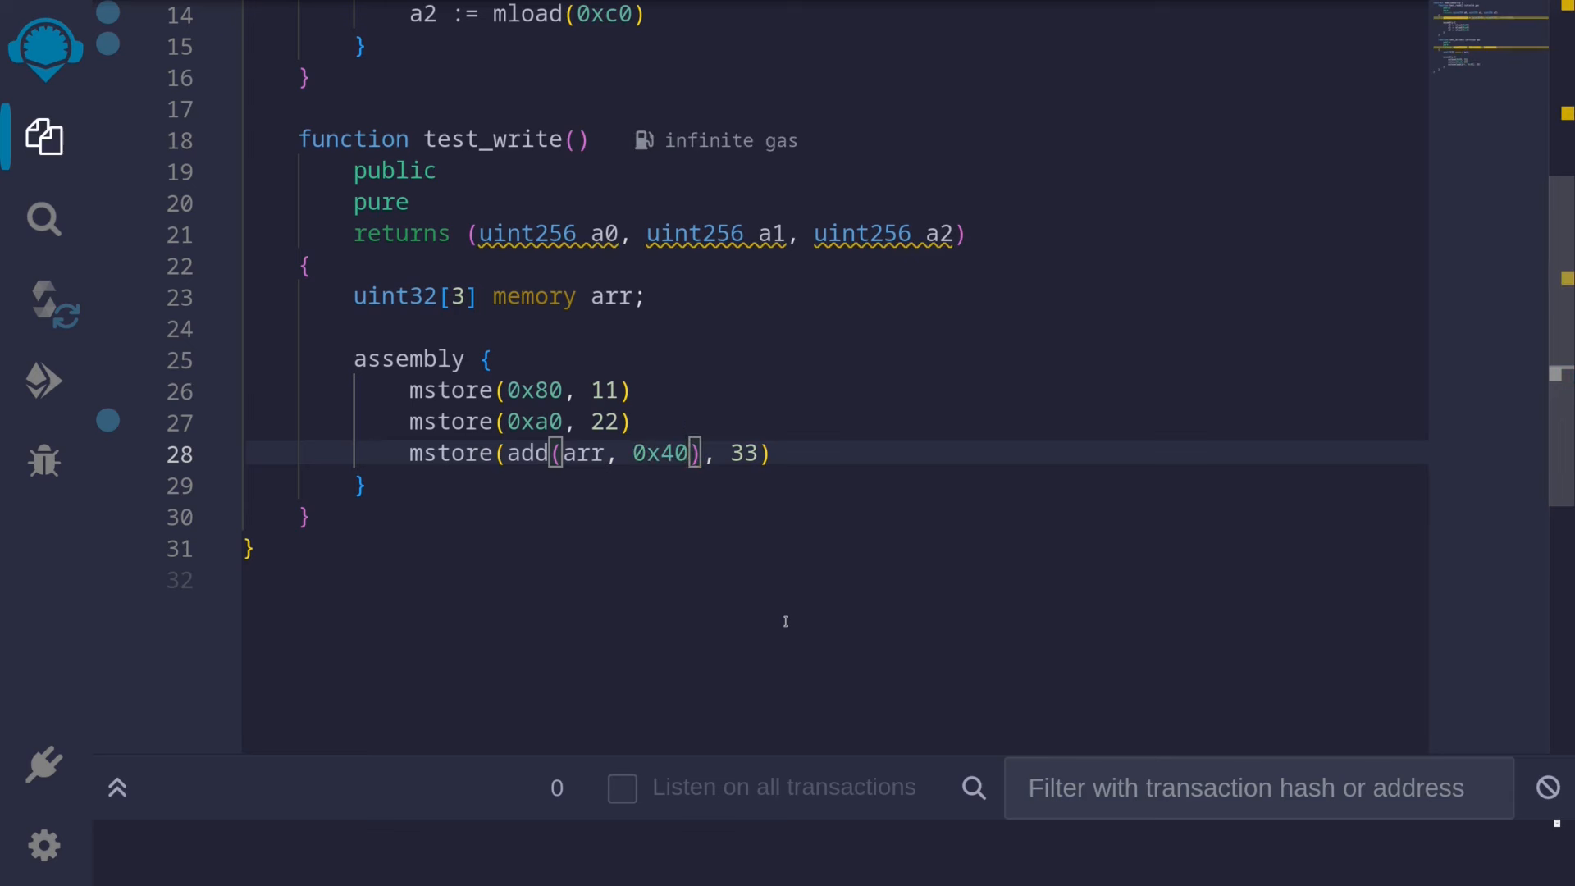
{"action": "double_click", "coordinate": [586, 453]}
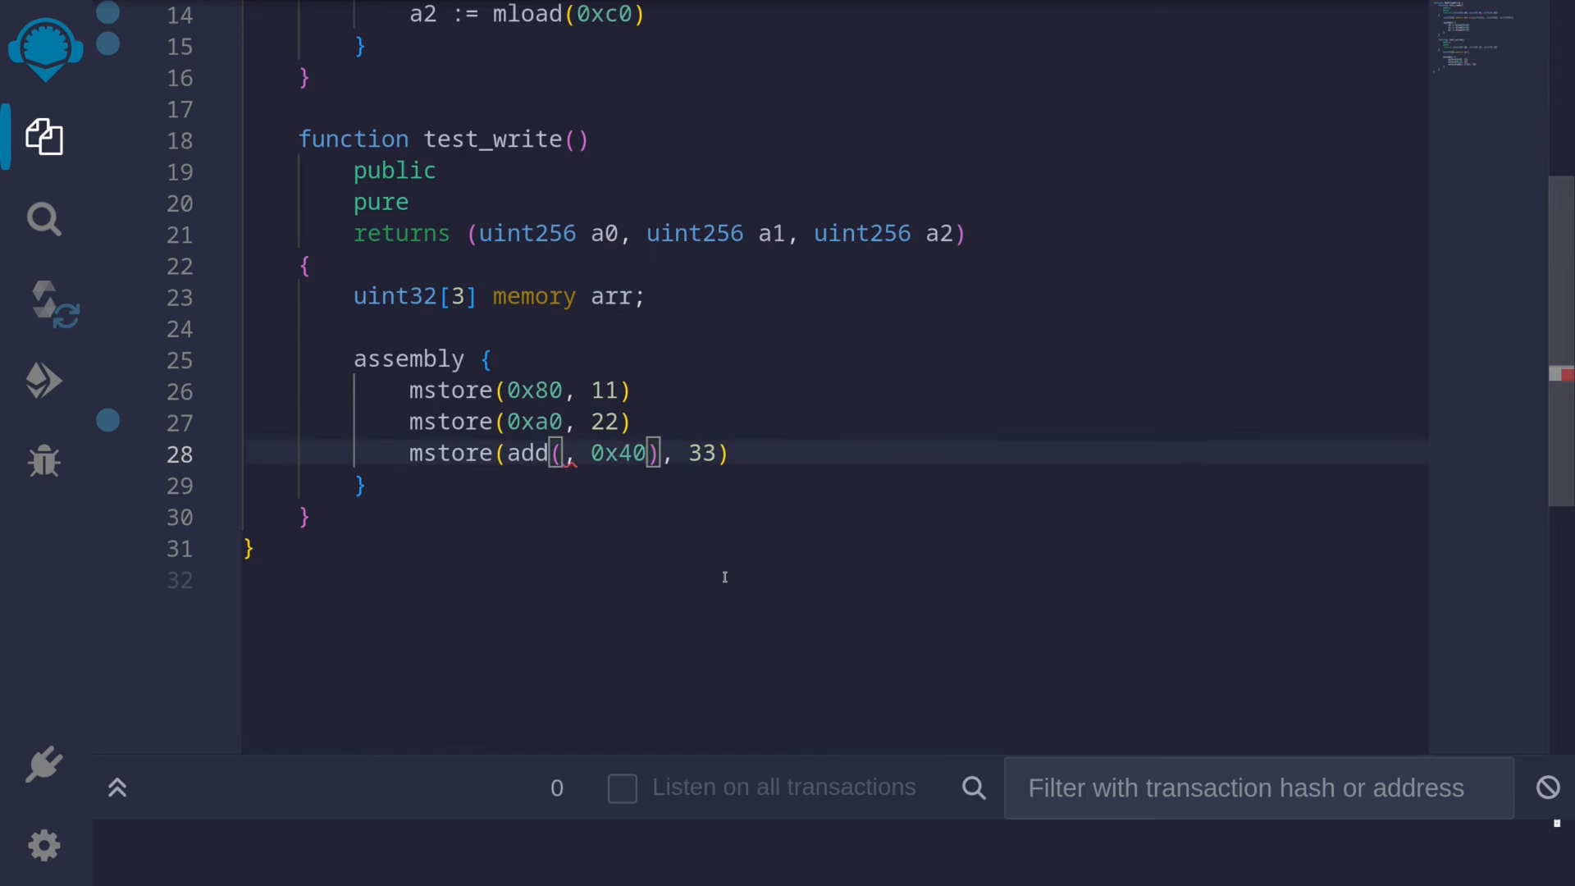
{"action": "type", "text": "0x80"}
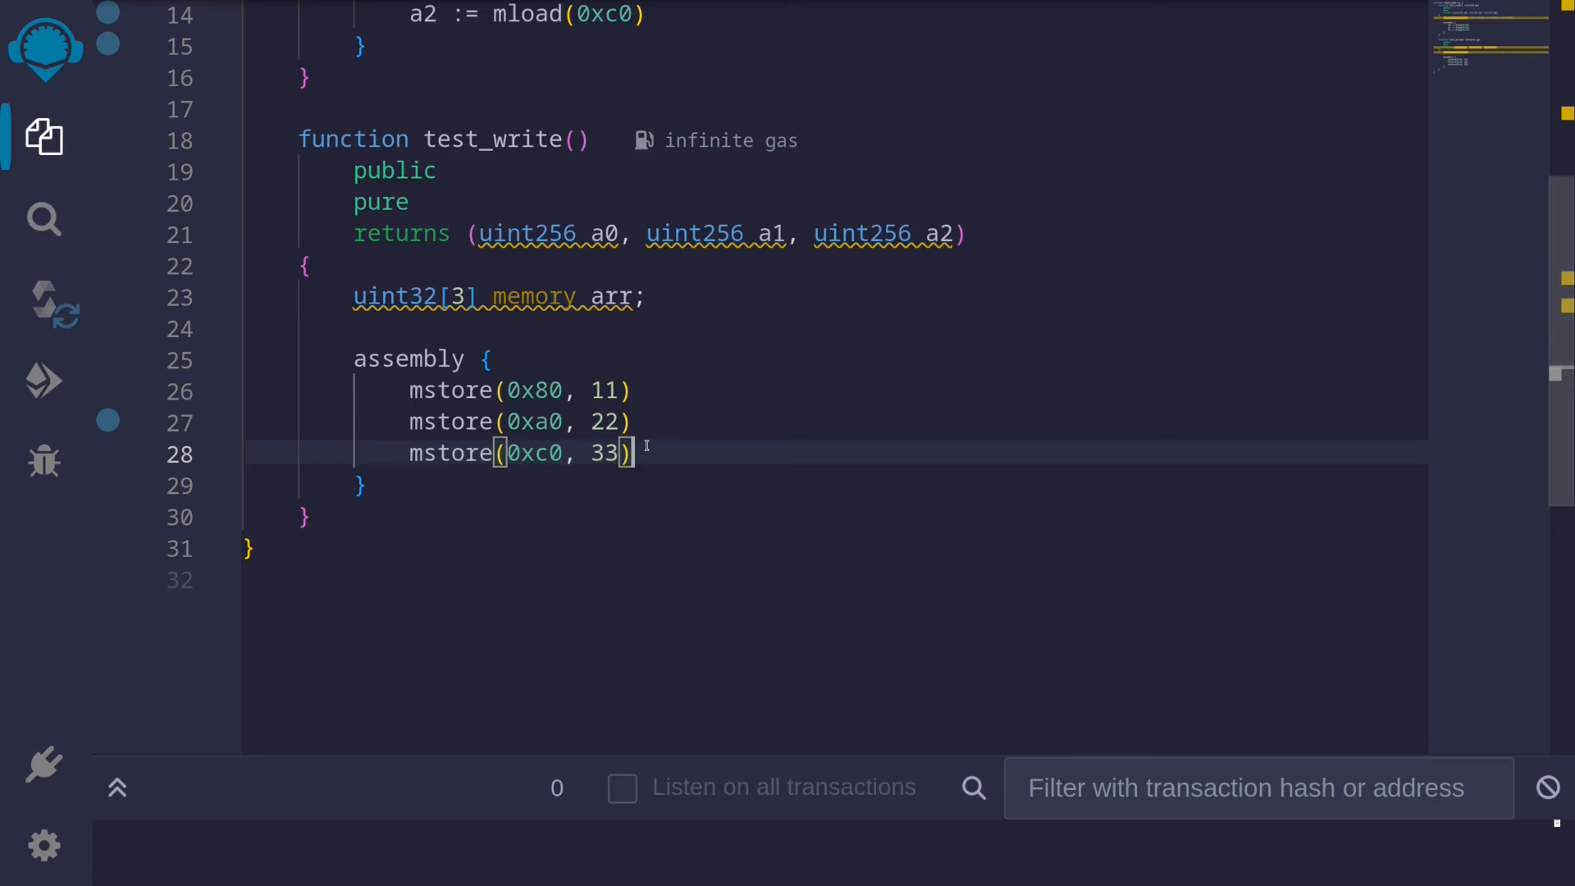
{"action": "left_click", "coordinate": [610, 422]}
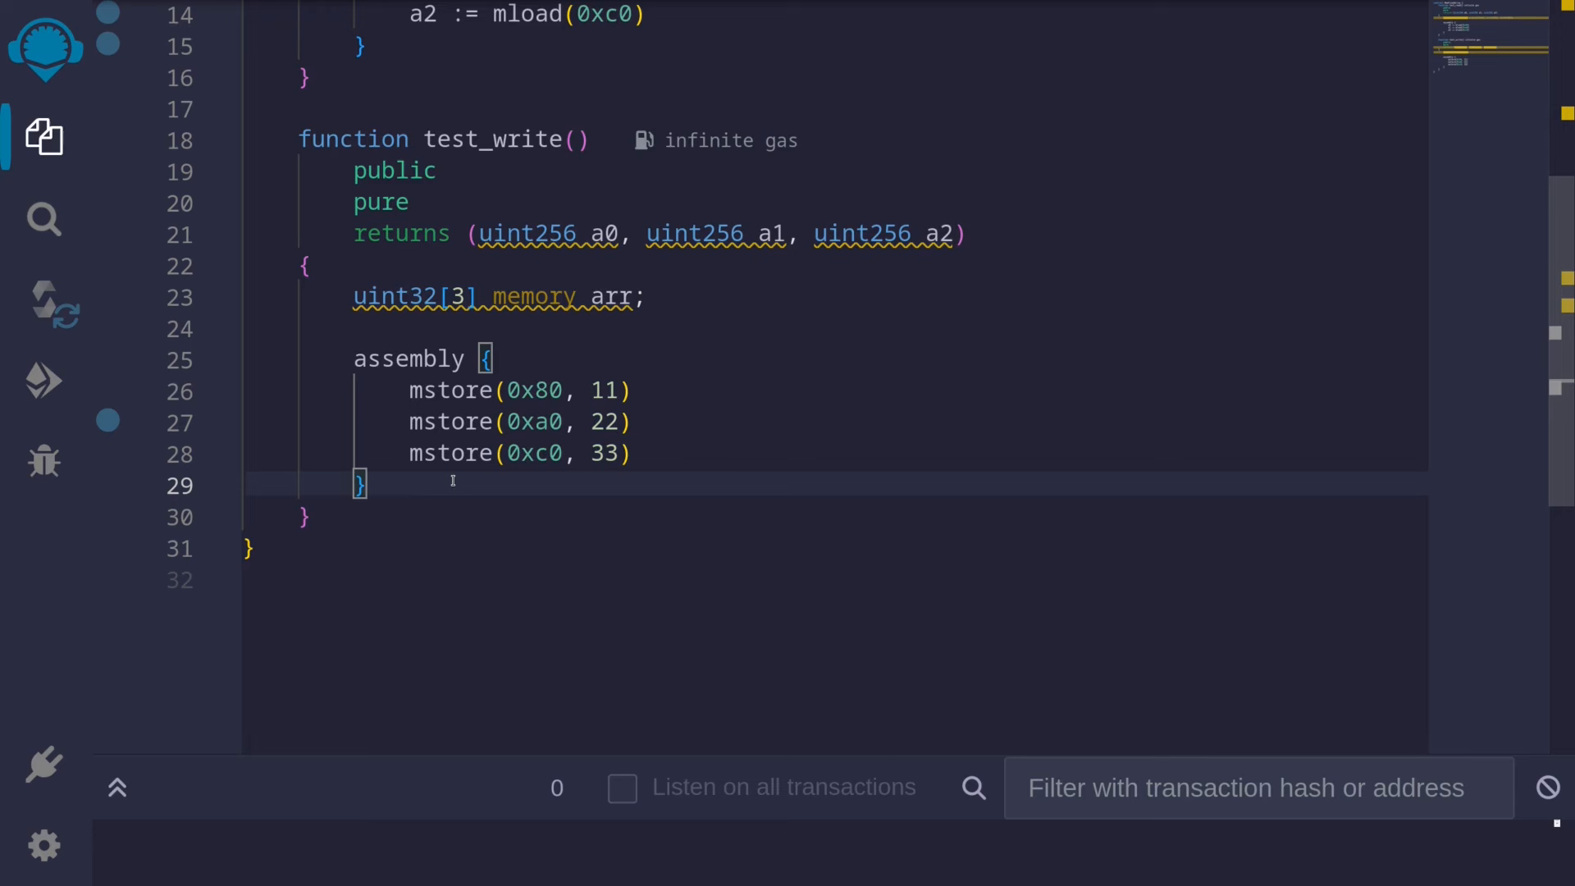
Below test_write's assembly block, assign a0 = arr[0], a1 = arr[1] and a2 = arr[2]
{"action": "type", "text": "arr"}
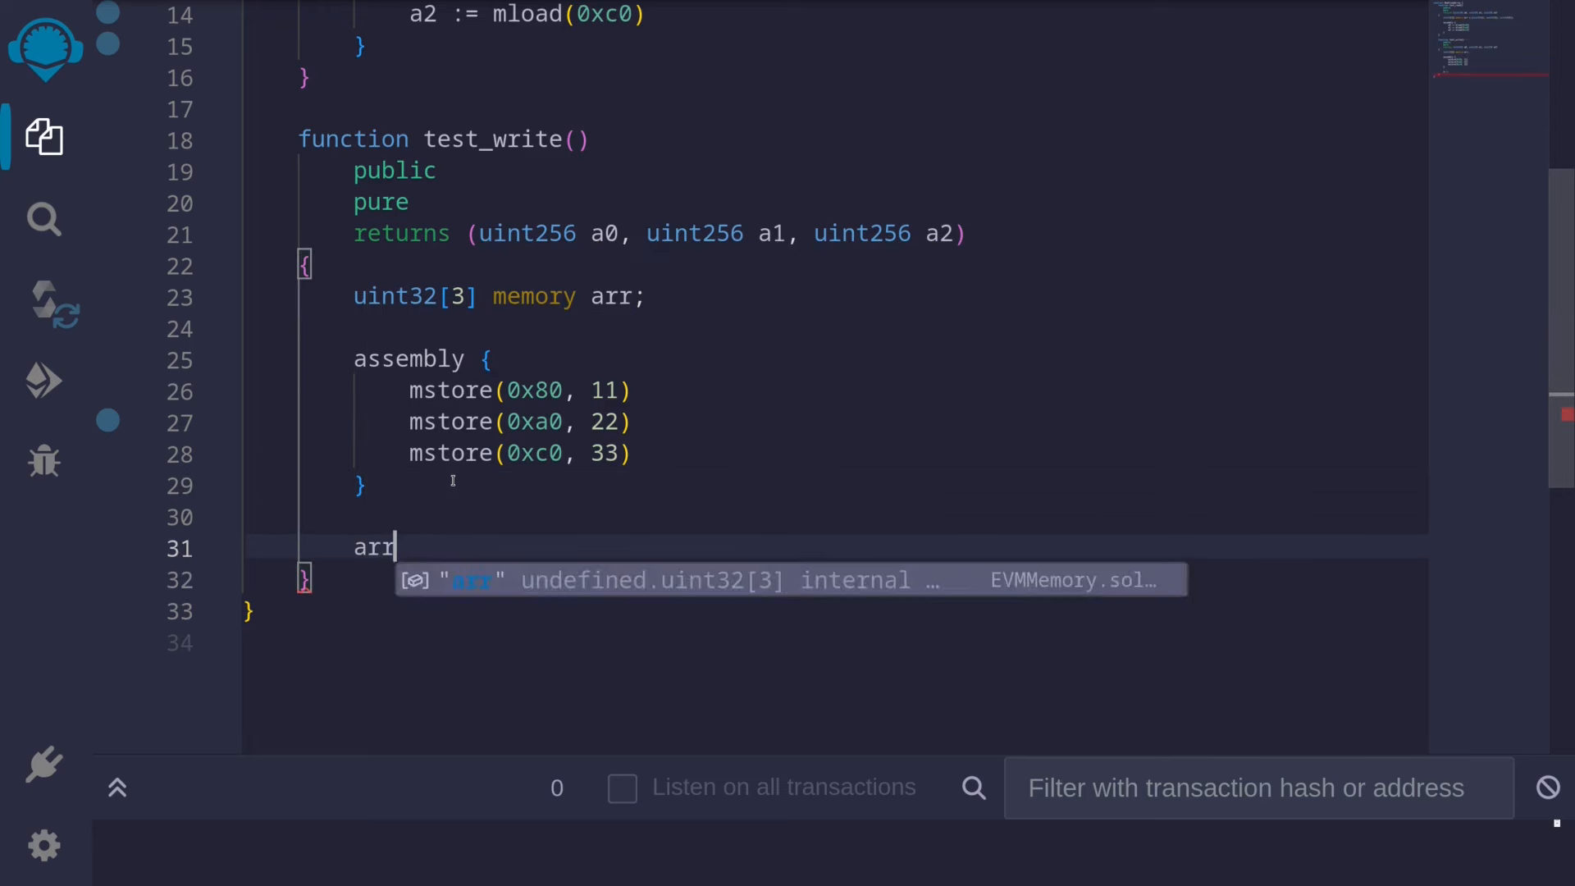
{"action": "type", "text": "[0]"}
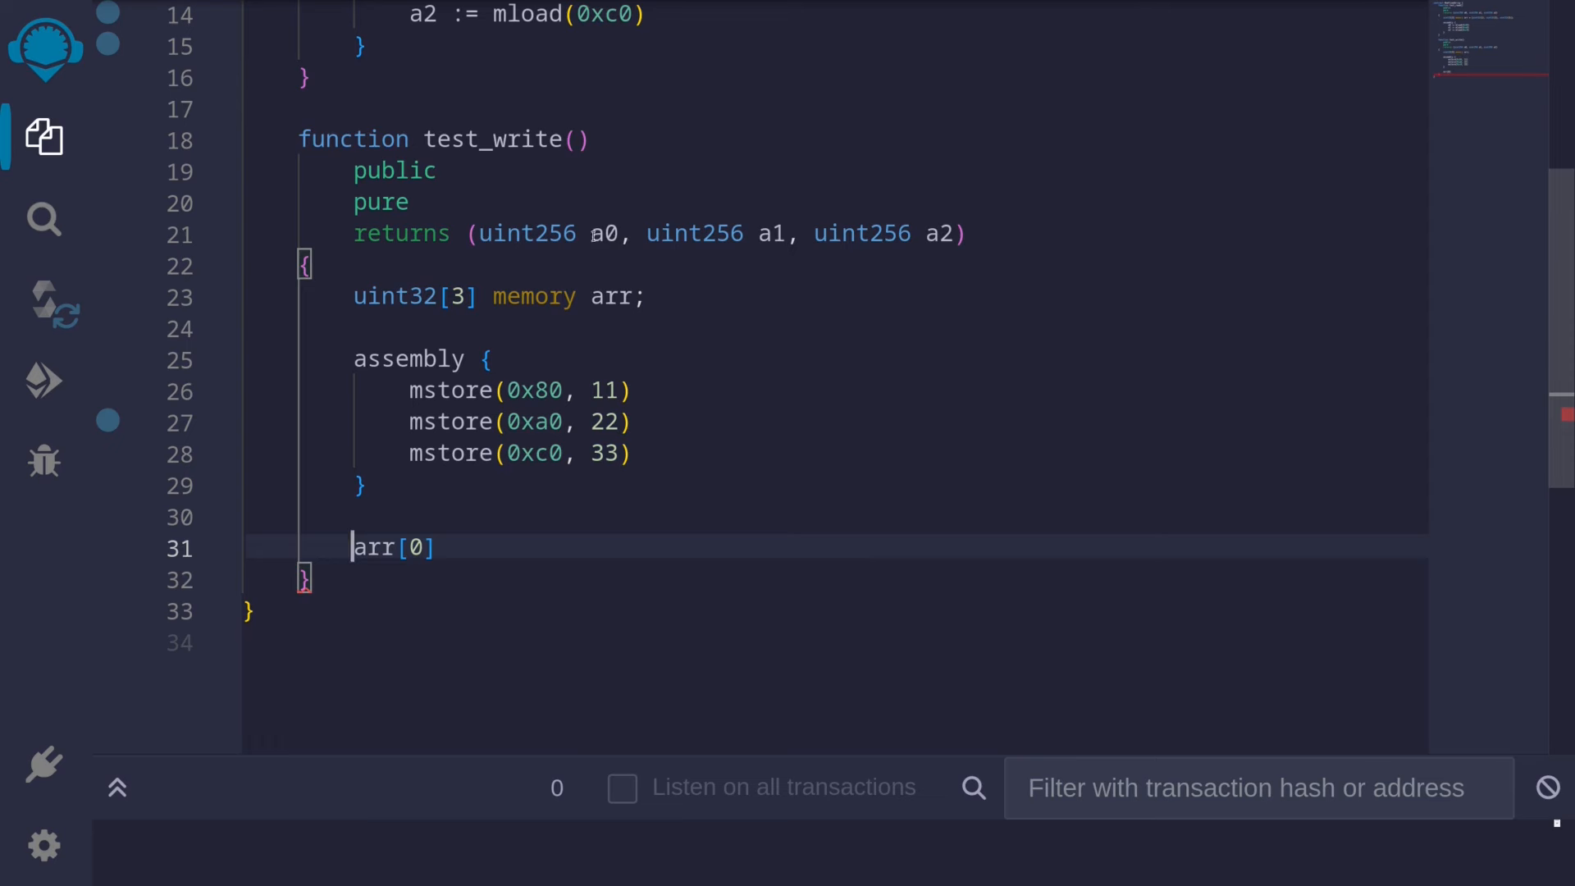
{"action": "type", "text": "a0 ="}
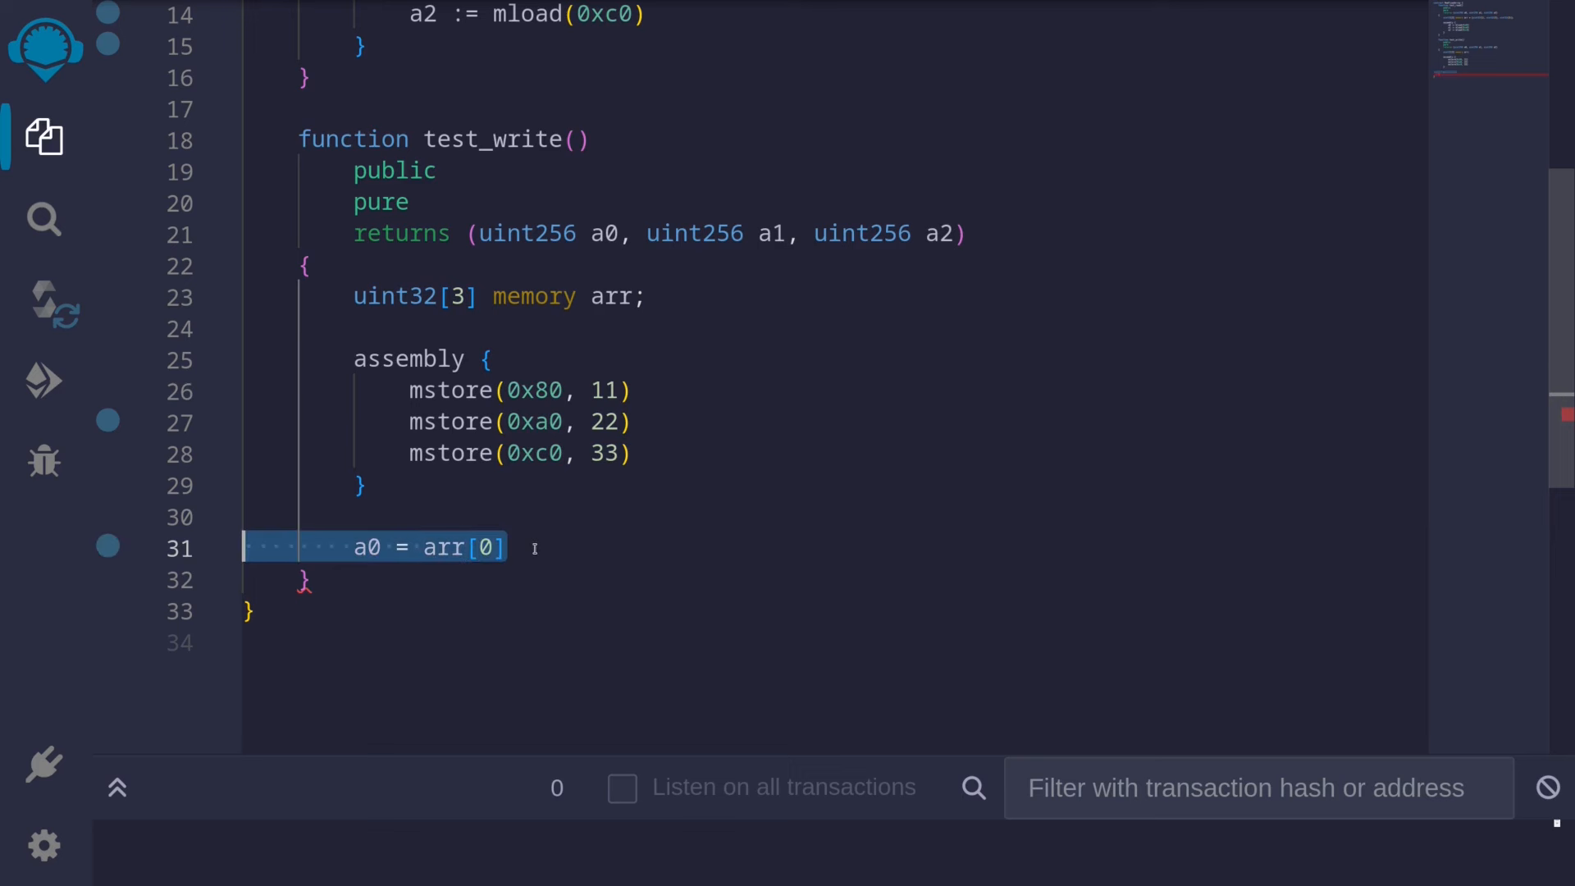
{"action": "type", "text": "a1 = arr[1]"}
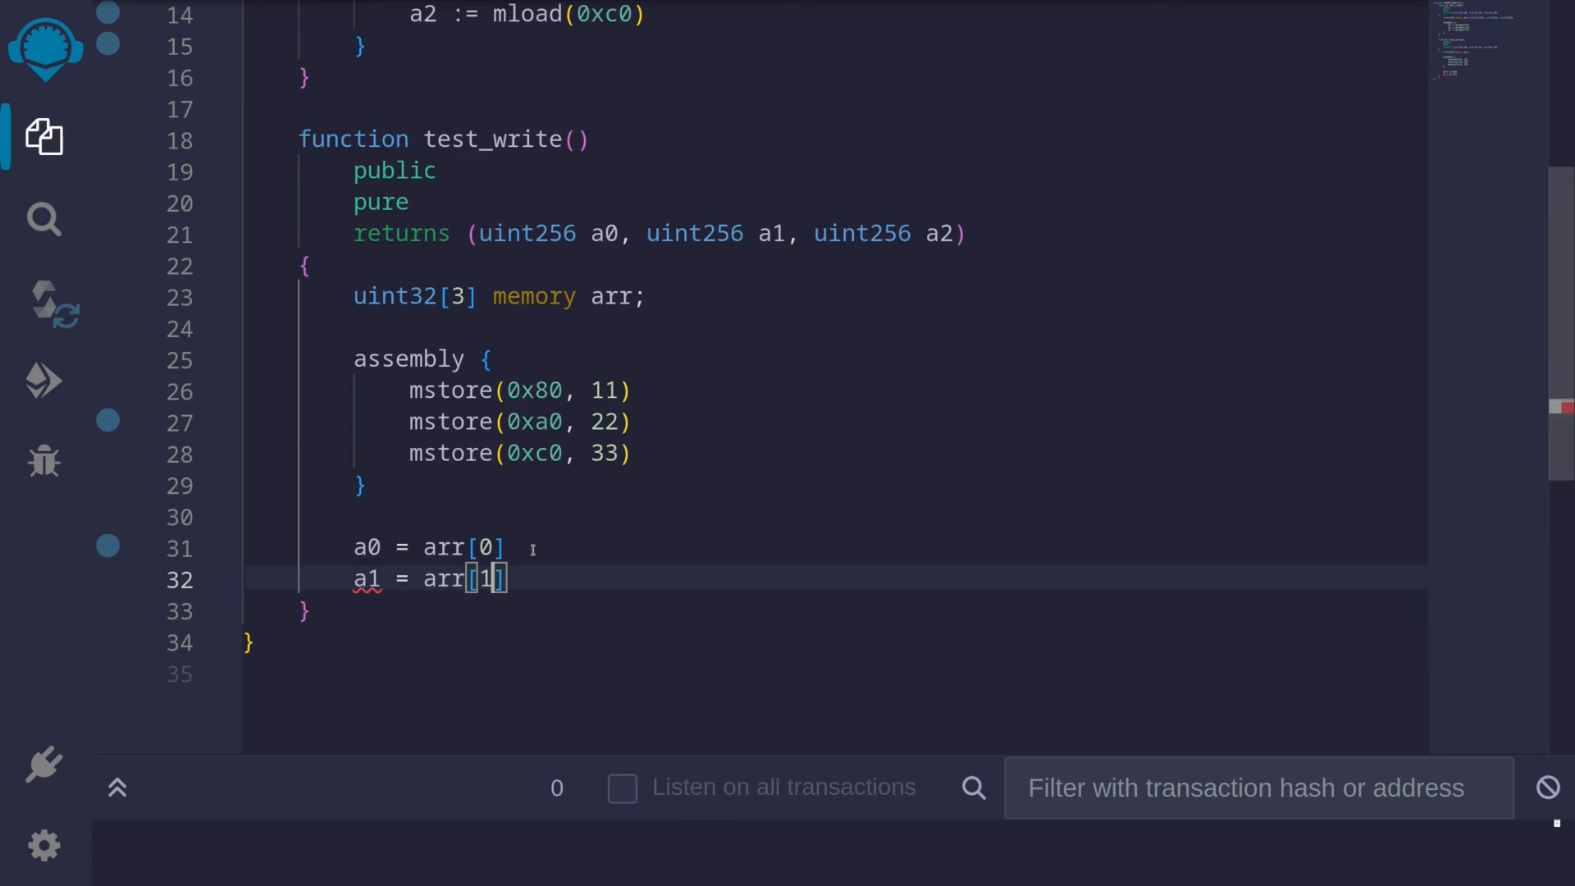
{"action": "type", "text": "a2 = arr[1]"}
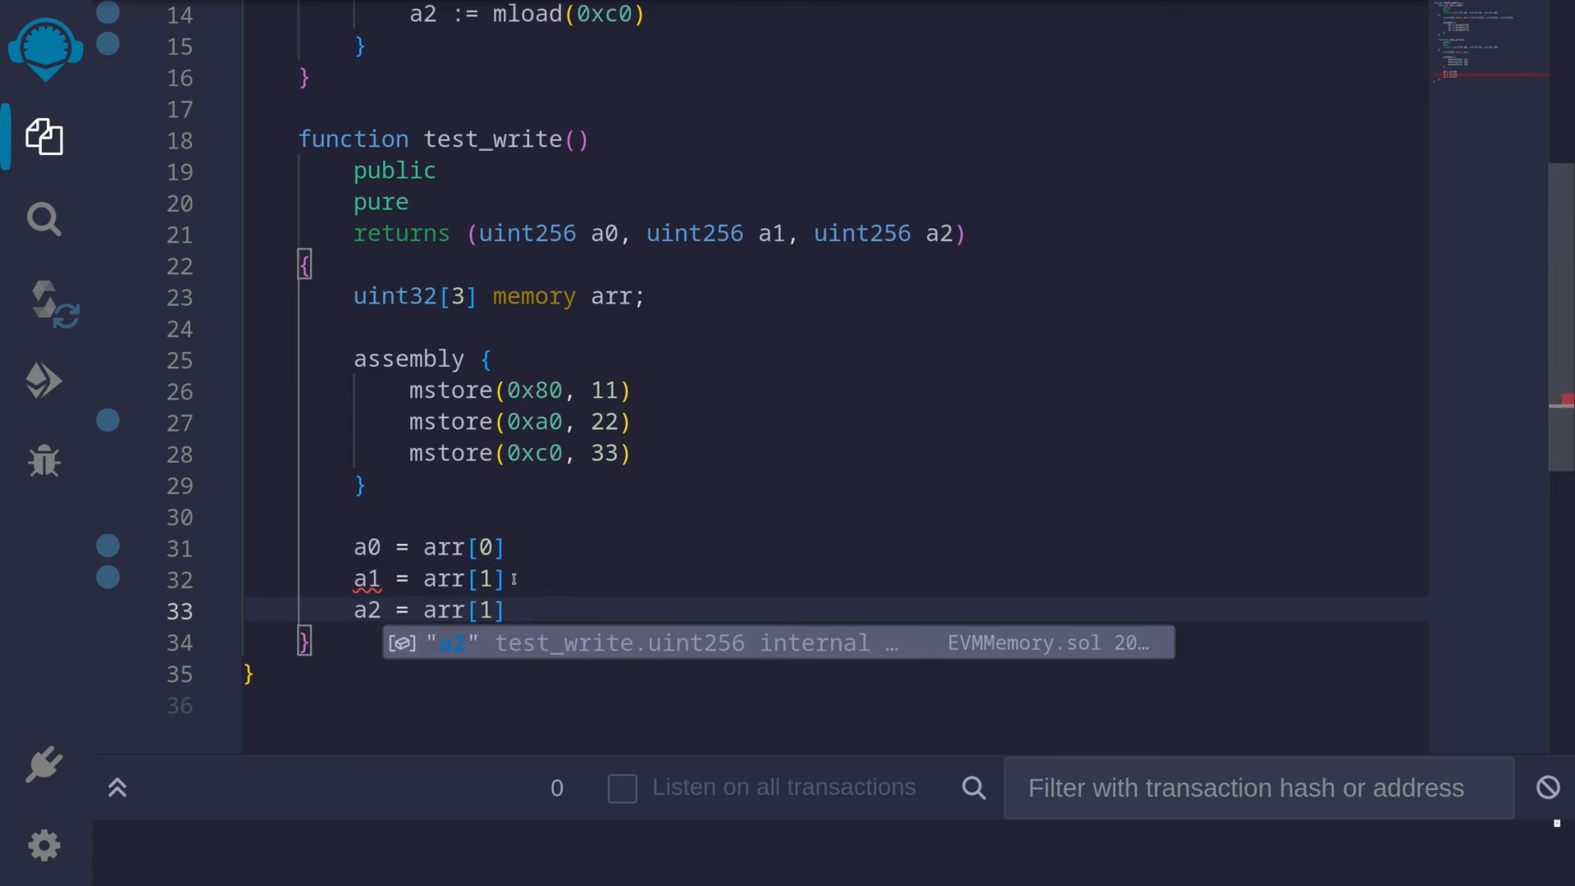
{"action": "type", "text": "2"}
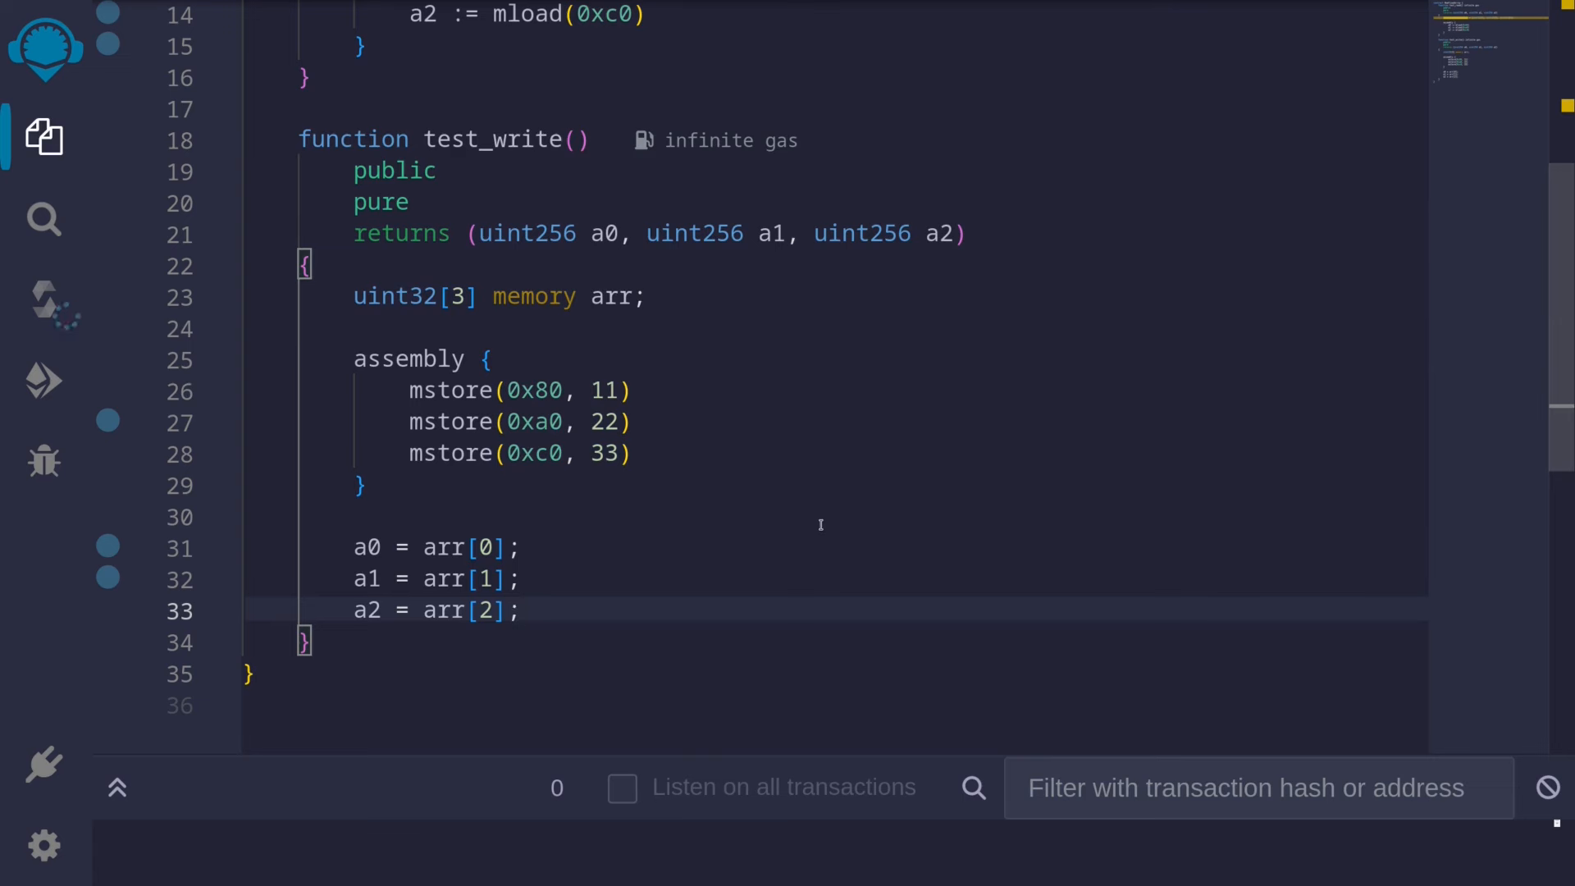
{"action": "mouse_move", "coordinate": [46, 379]}
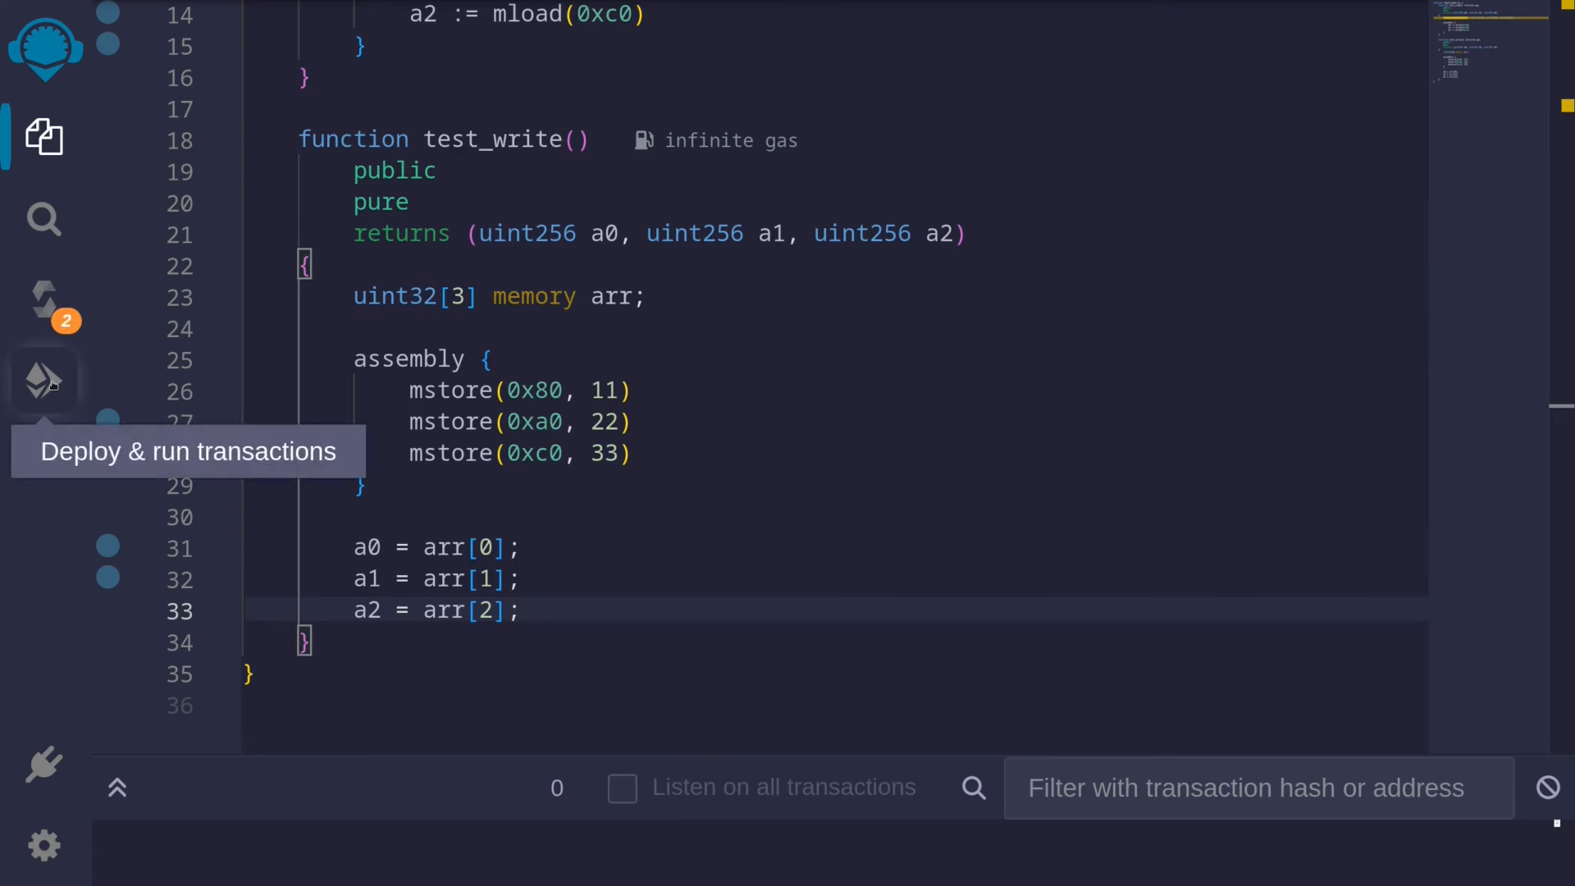
In Deploy & Run Transactions, call test_read (1, 2, 3) and test_write (11, 22, 33)
{"action": "left_click", "coordinate": [44, 379]}
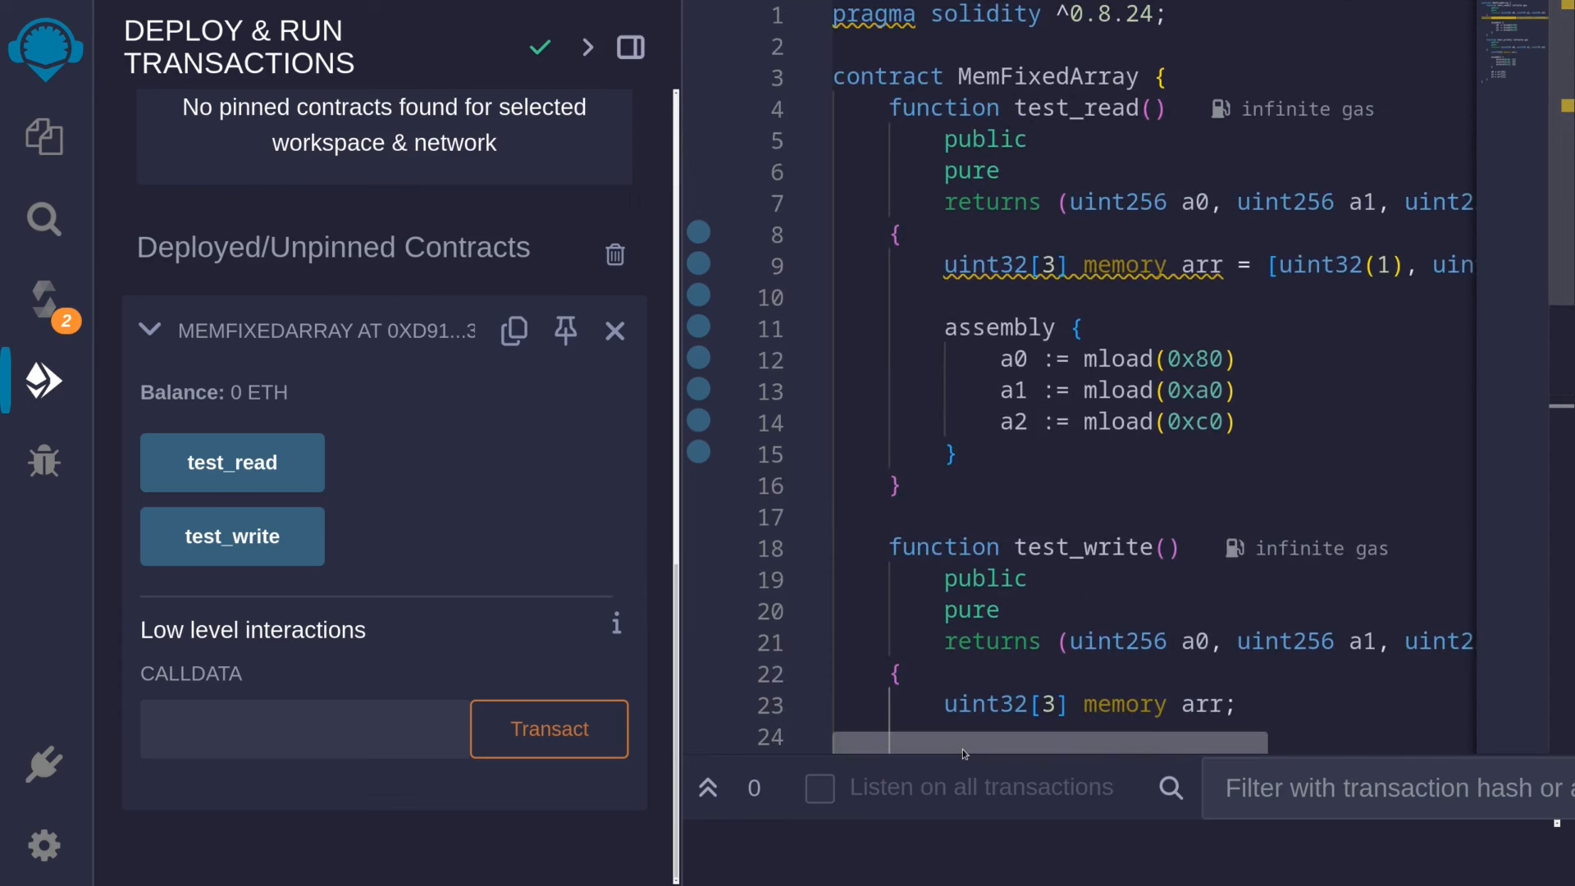
{"action": "scroll", "scroll_direction": "right", "scroll_amount": 3}
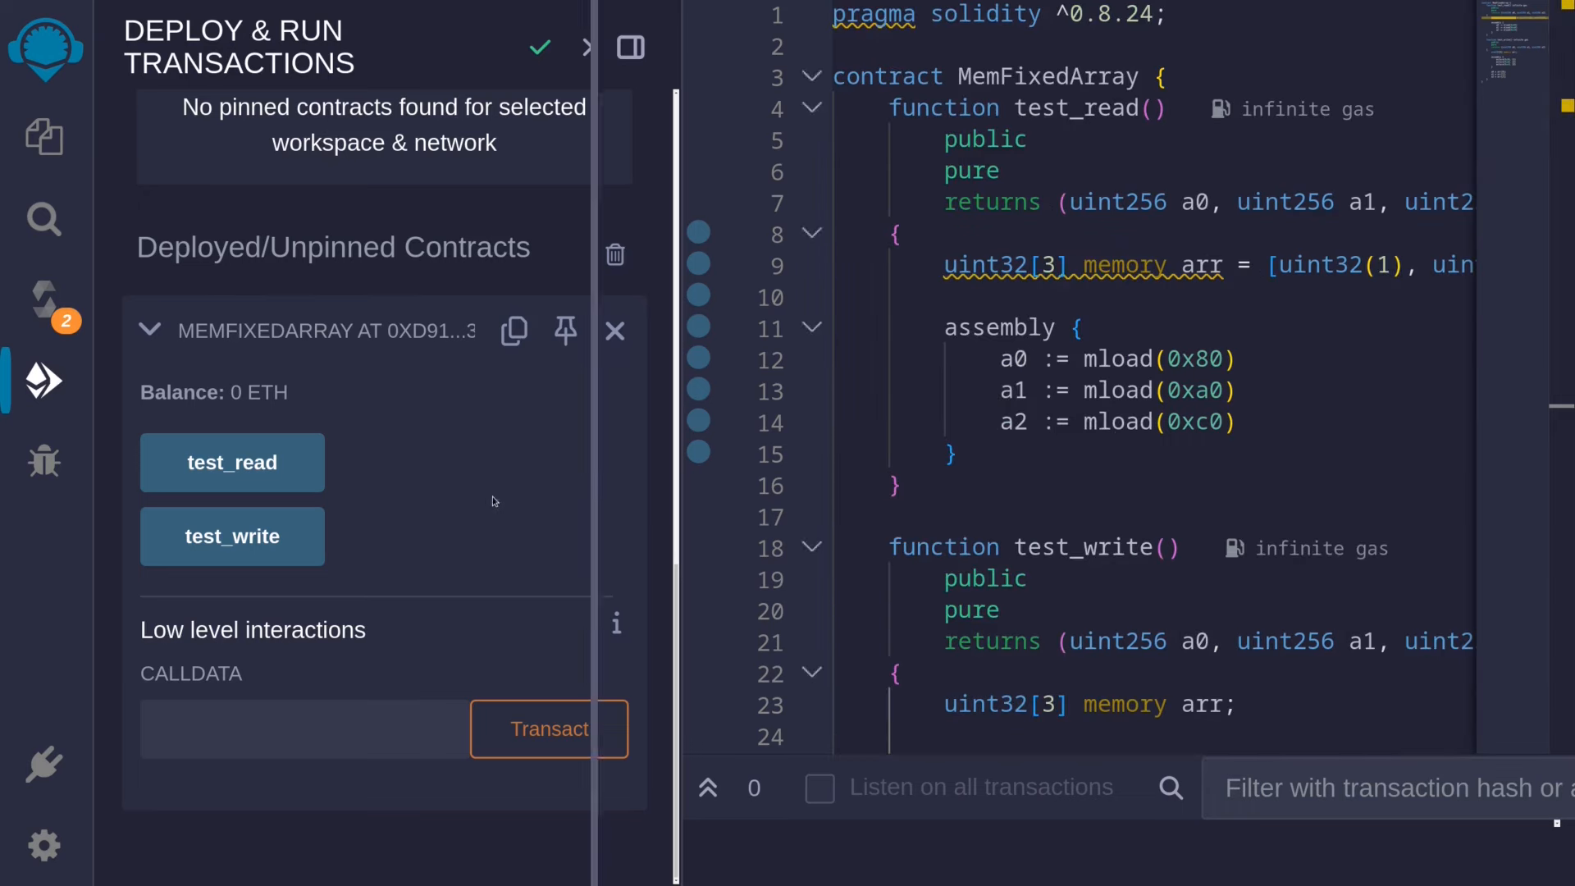
{"action": "left_click", "coordinate": [232, 463]}
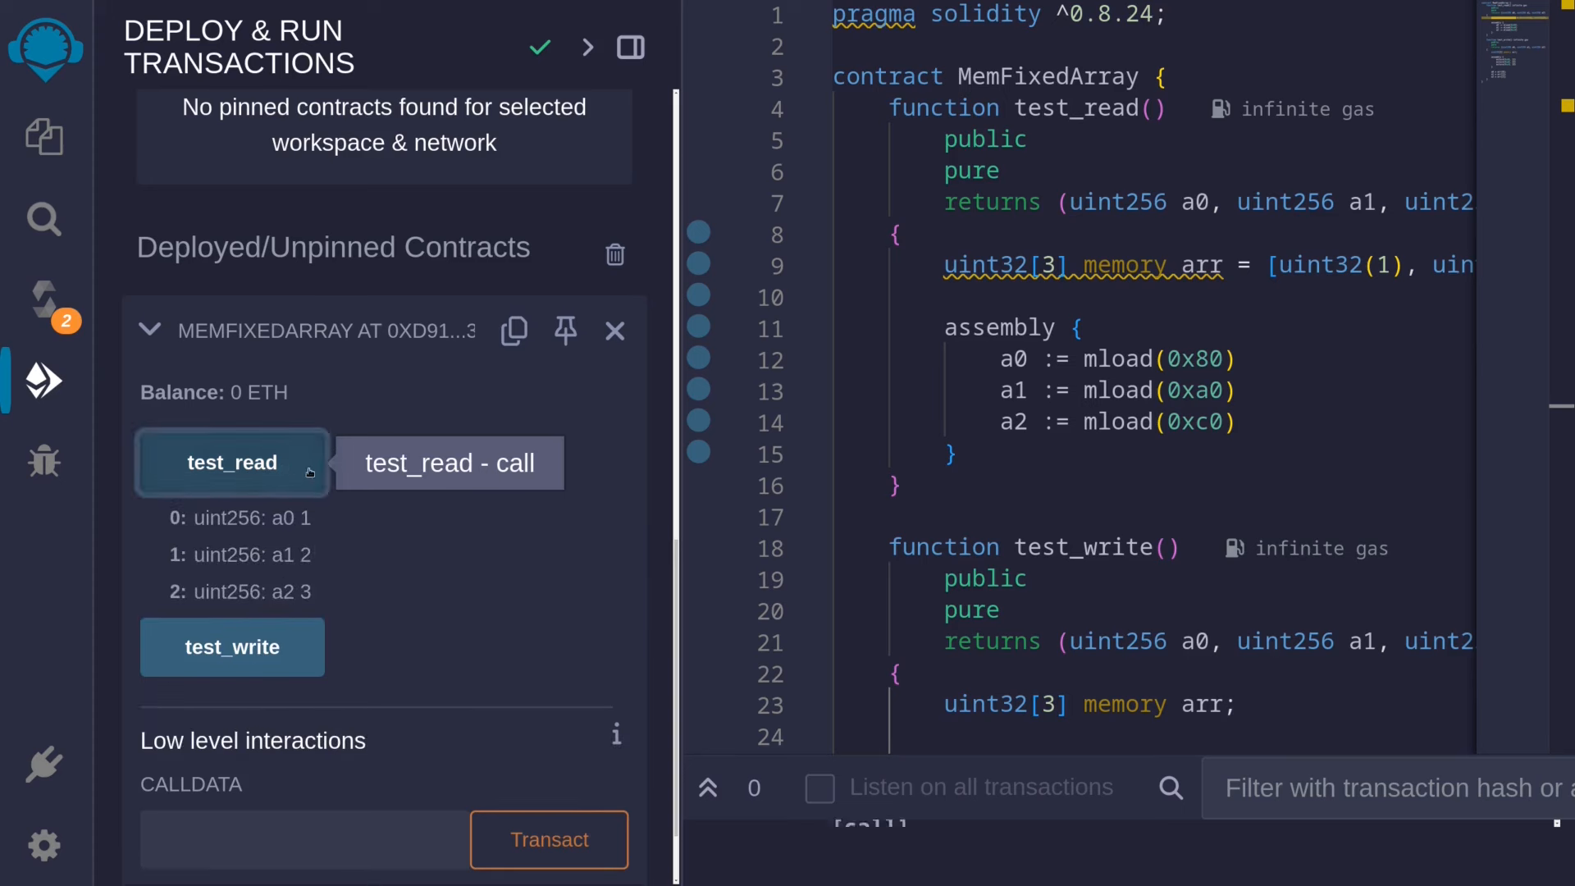
{"action": "mouse_move", "coordinate": [544, 569]}
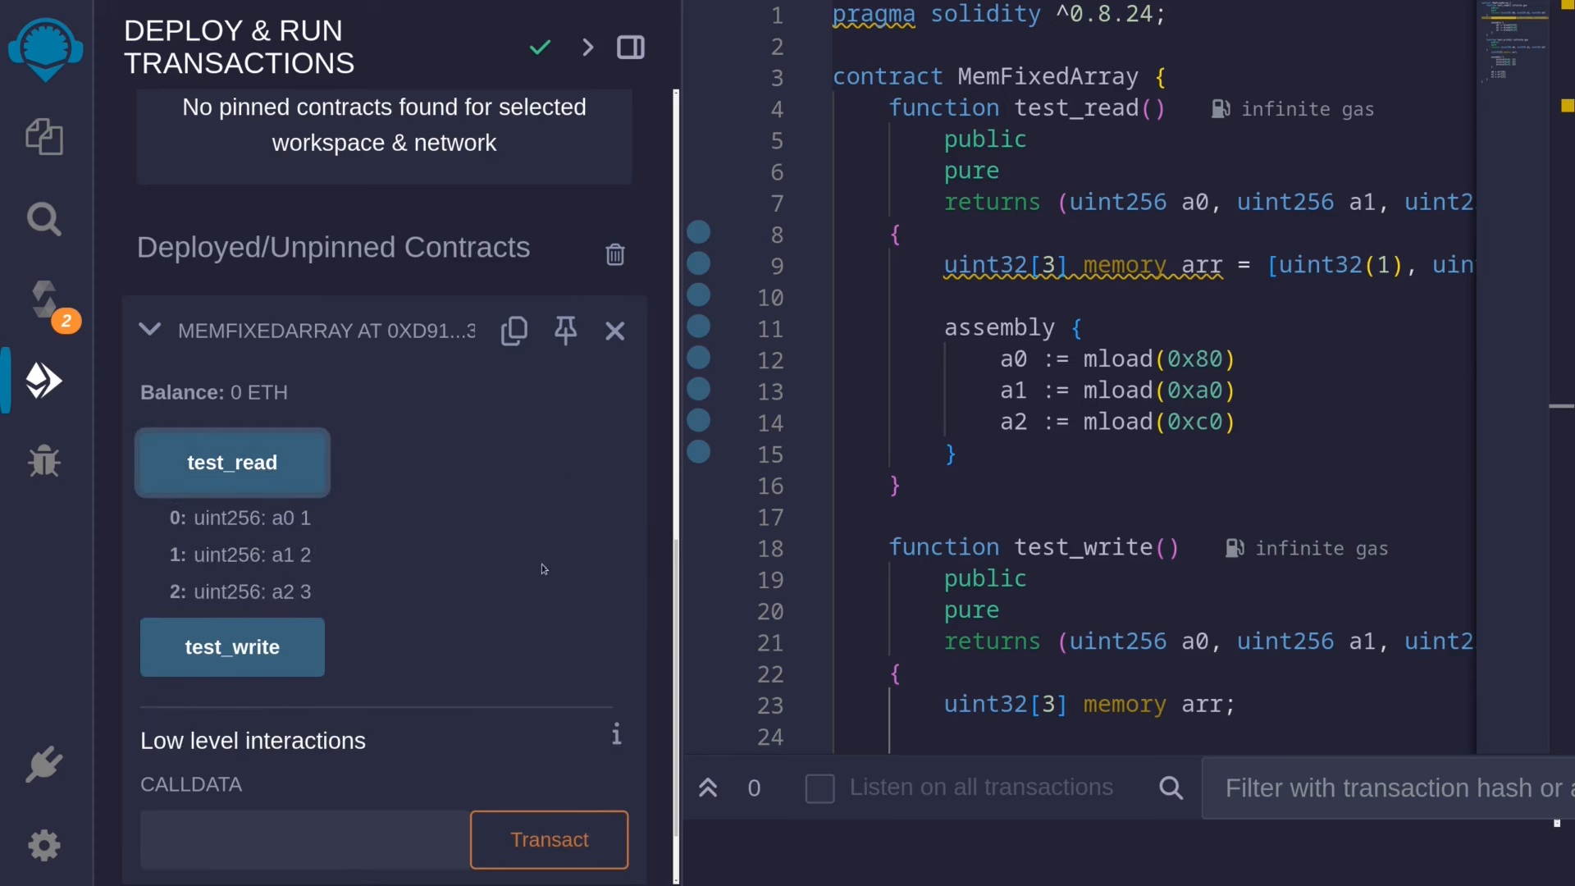
{"action": "scroll", "scroll_direction": "down", "scroll_amount": 3}
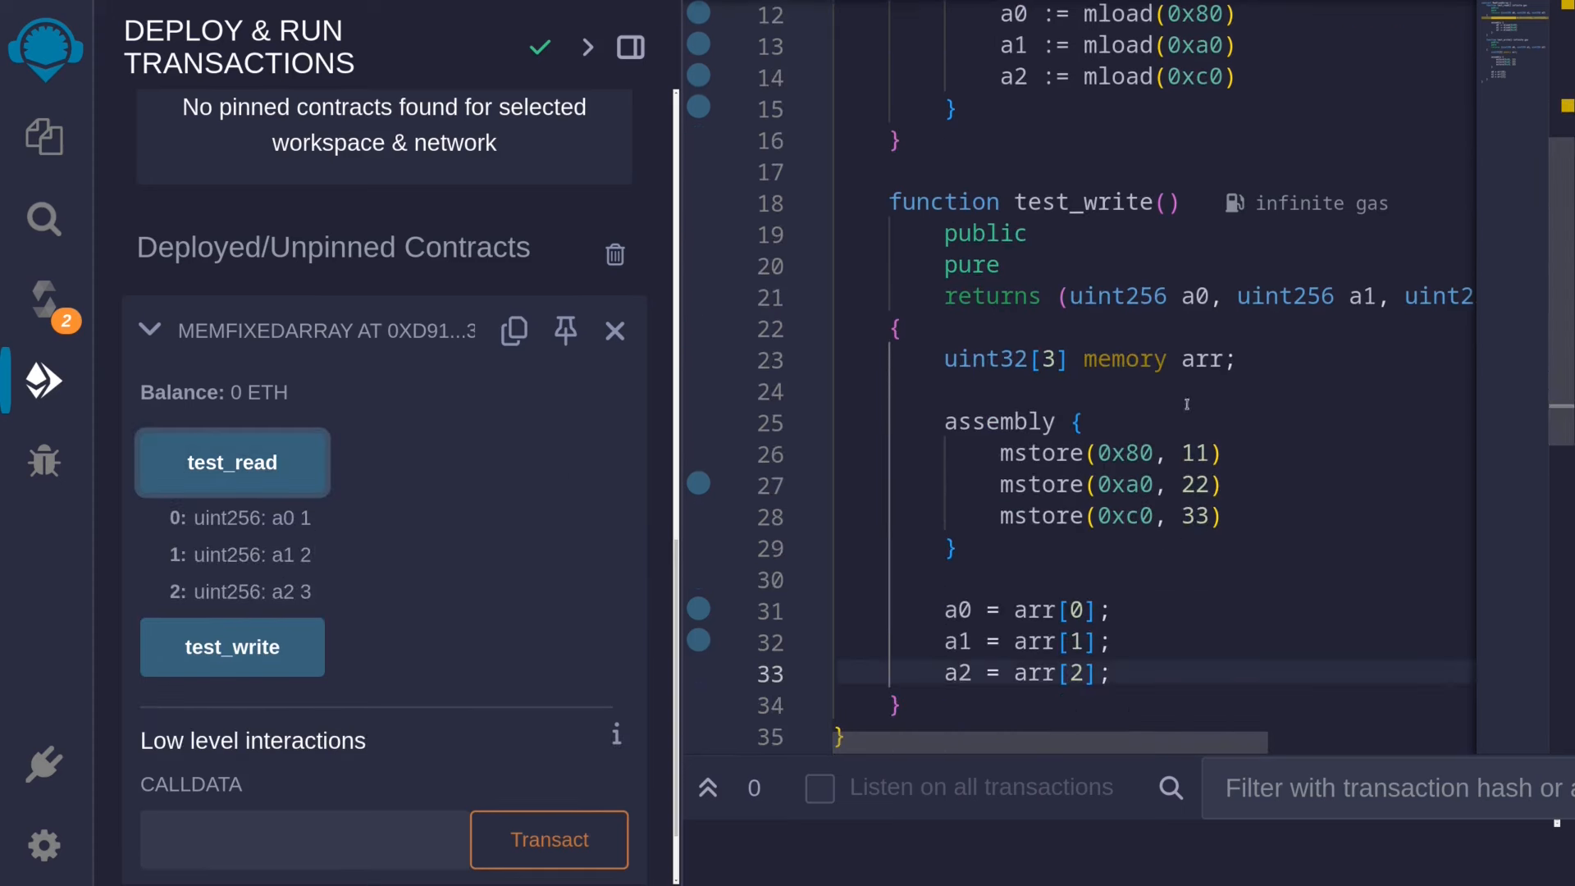
{"action": "scroll", "scroll_direction": "down", "scroll_amount": 3}
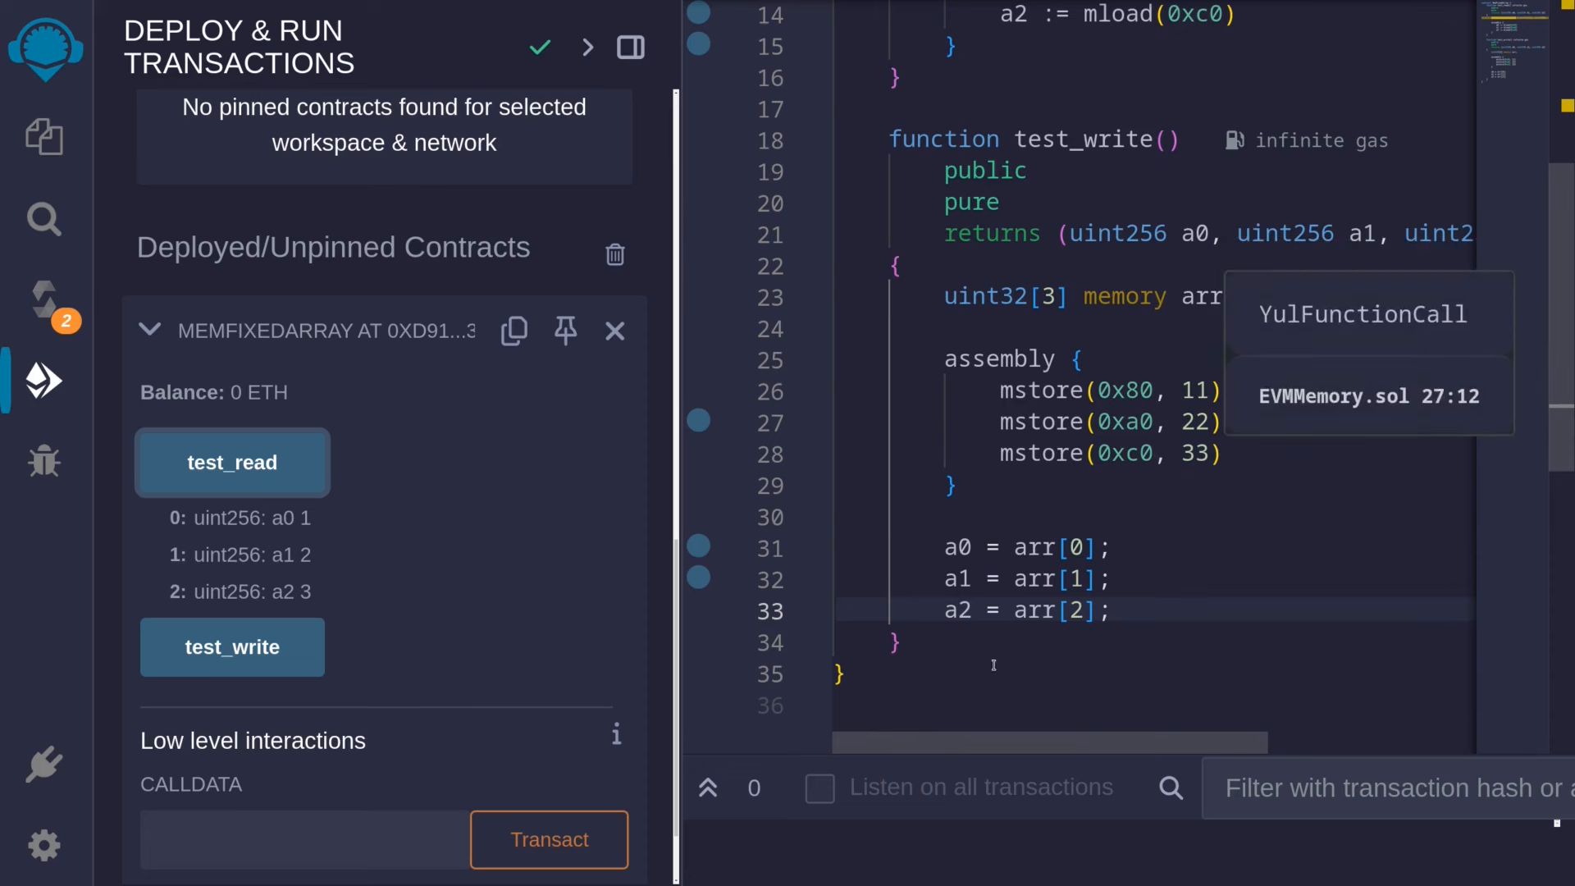
{"action": "mouse_move", "coordinate": [267, 661]}
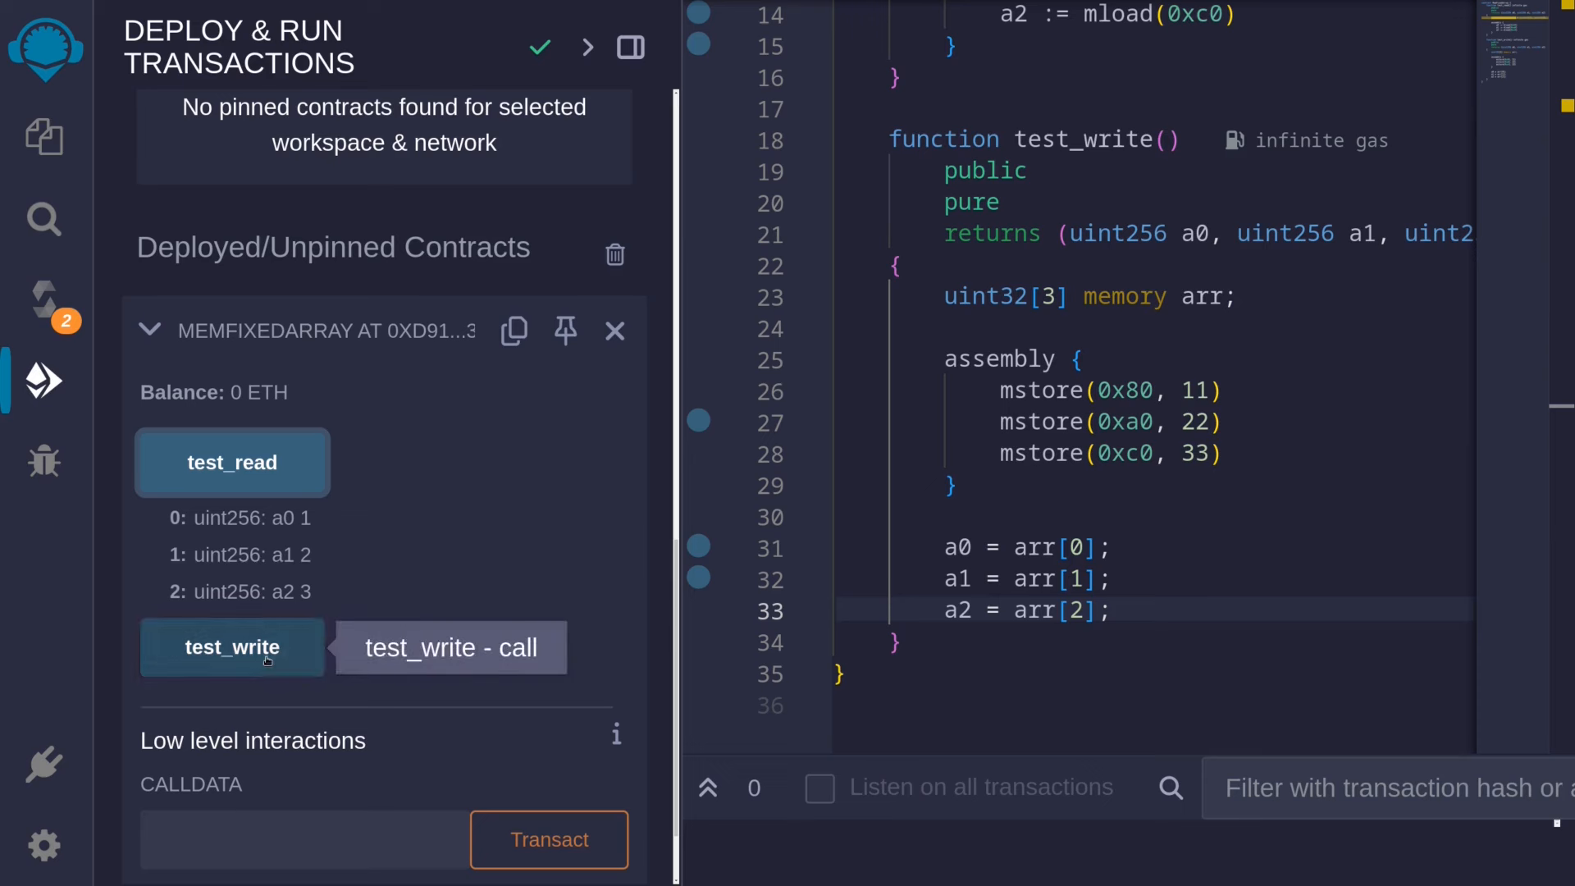
{"action": "left_click", "coordinate": [232, 648]}
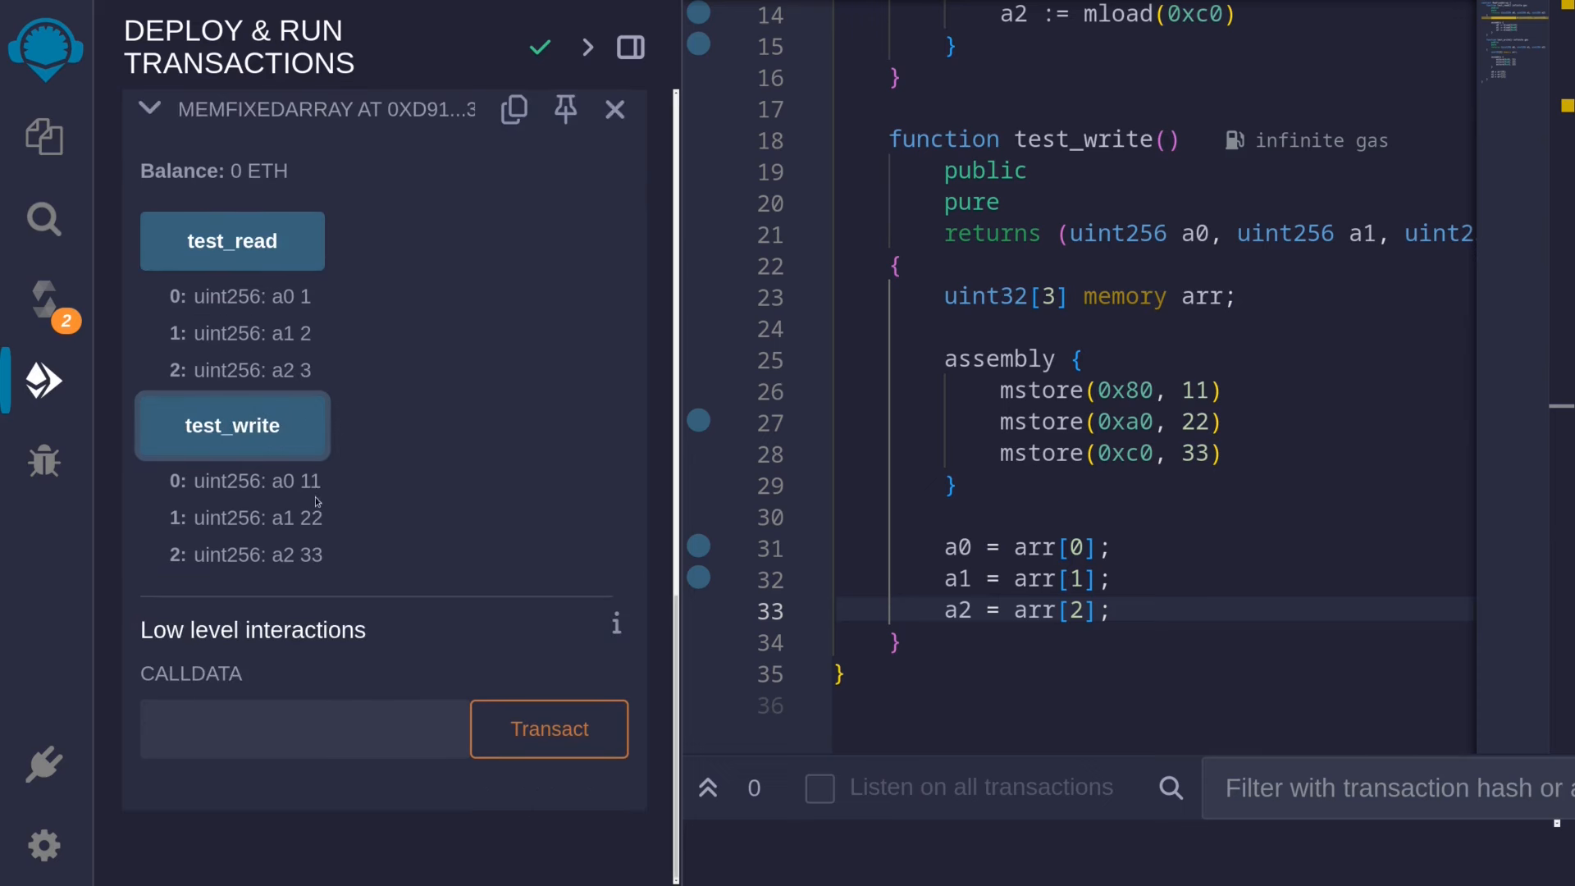
{"action": "mouse_move", "coordinate": [123, 332]}
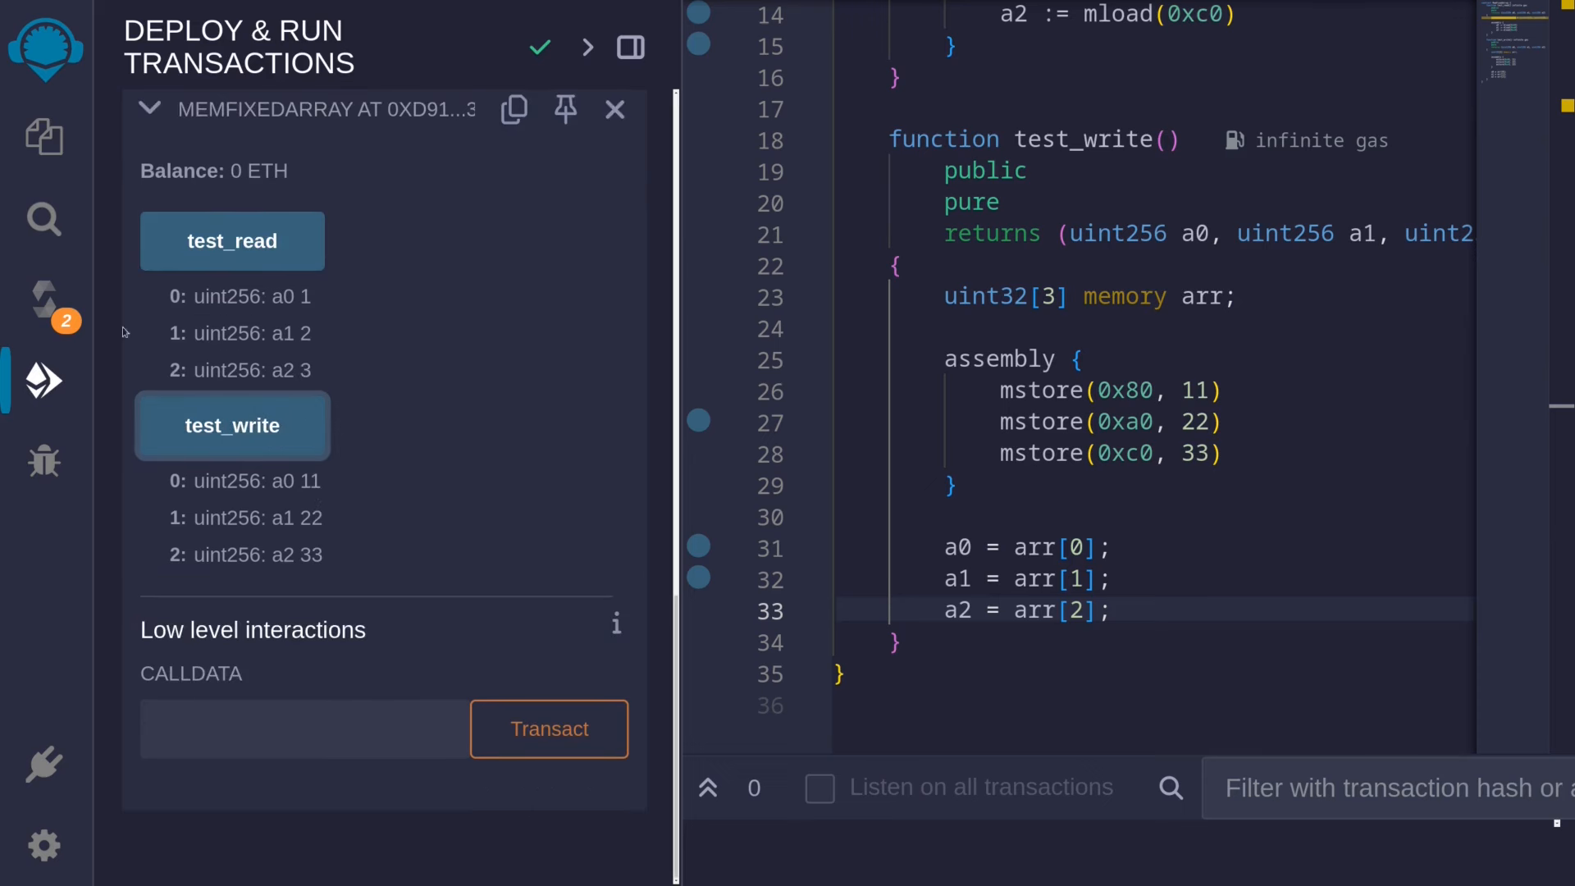